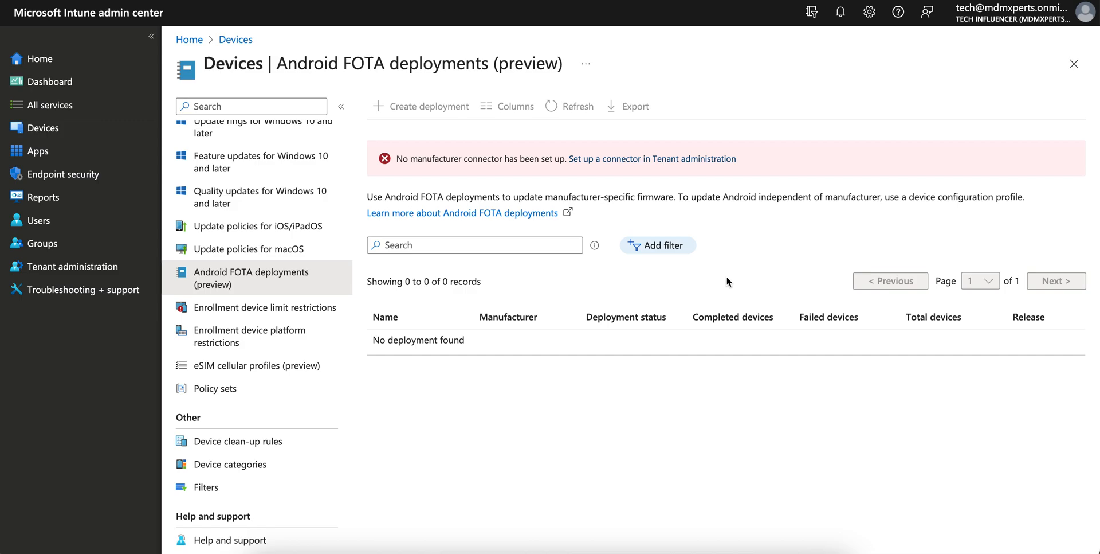
pyautogui.moveTo(743, 96)
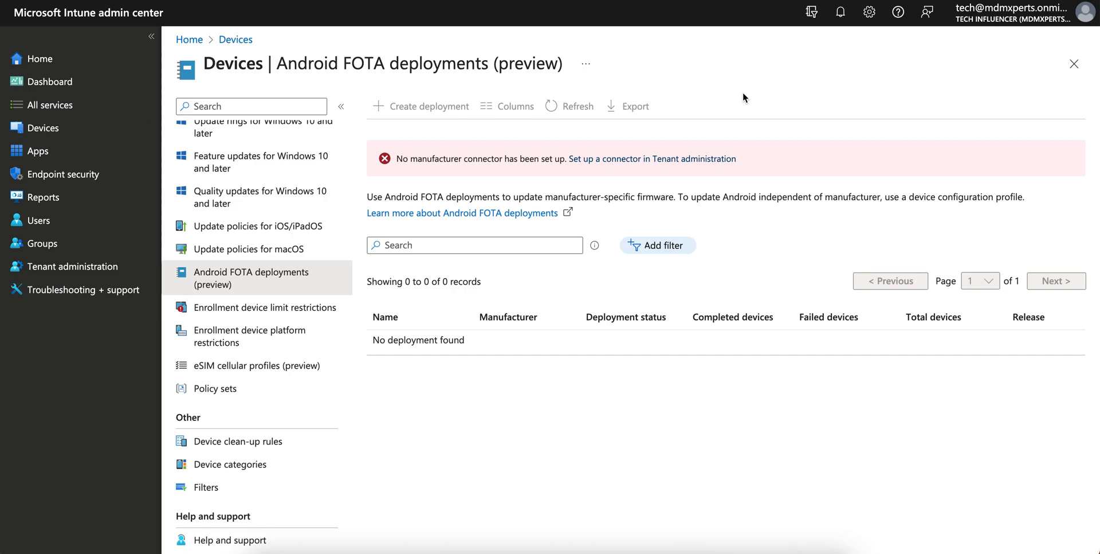
pyautogui.moveTo(86, 133)
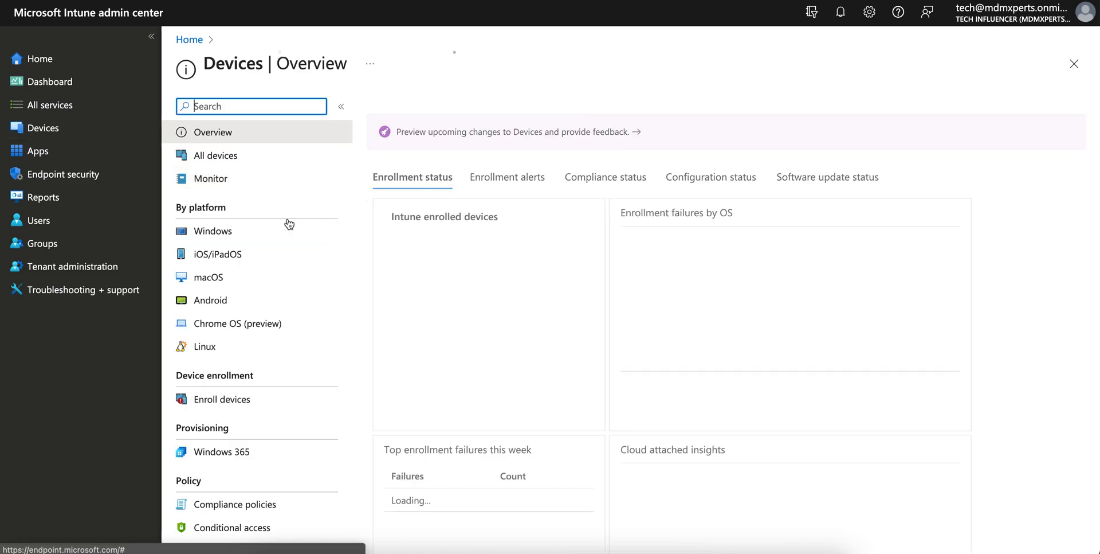
# Reach Android FOTA deployments (preview) from the Devices menu and highlight 'FOTA' in its description.
pyautogui.scroll(-3)
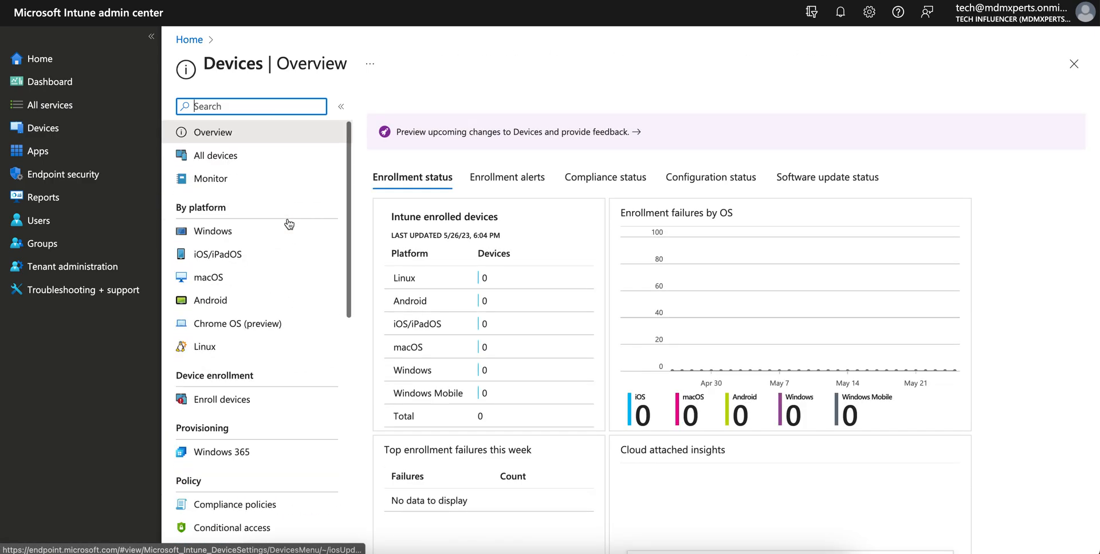
pyautogui.scroll(-3)
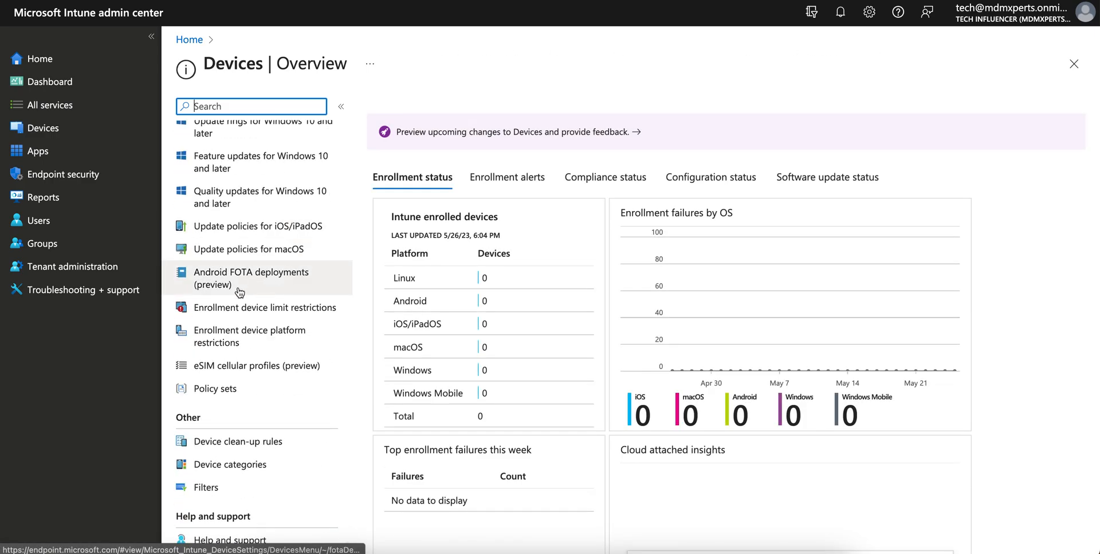
pyautogui.click(251, 277)
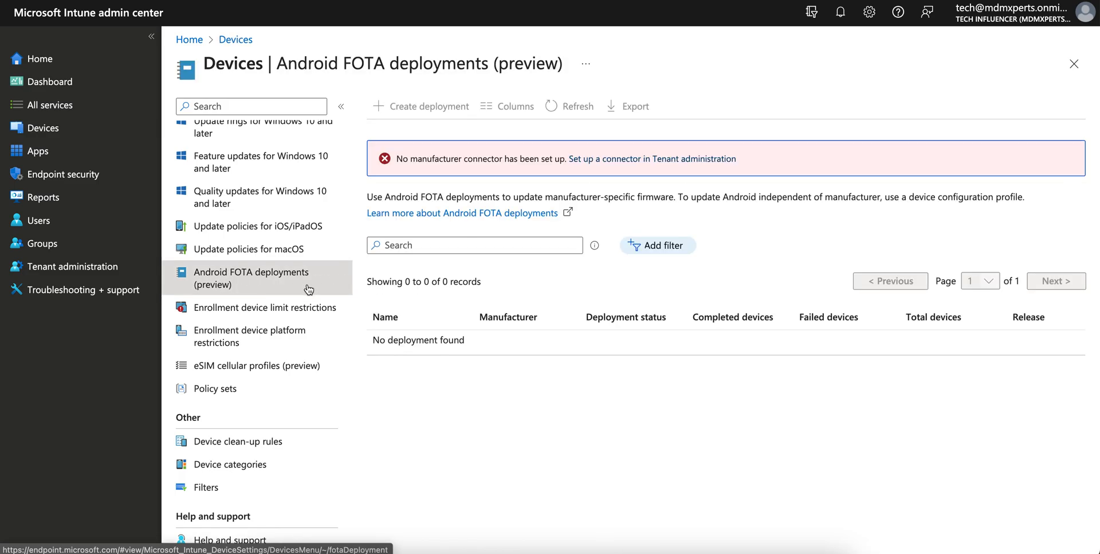
pyautogui.moveTo(445, 217)
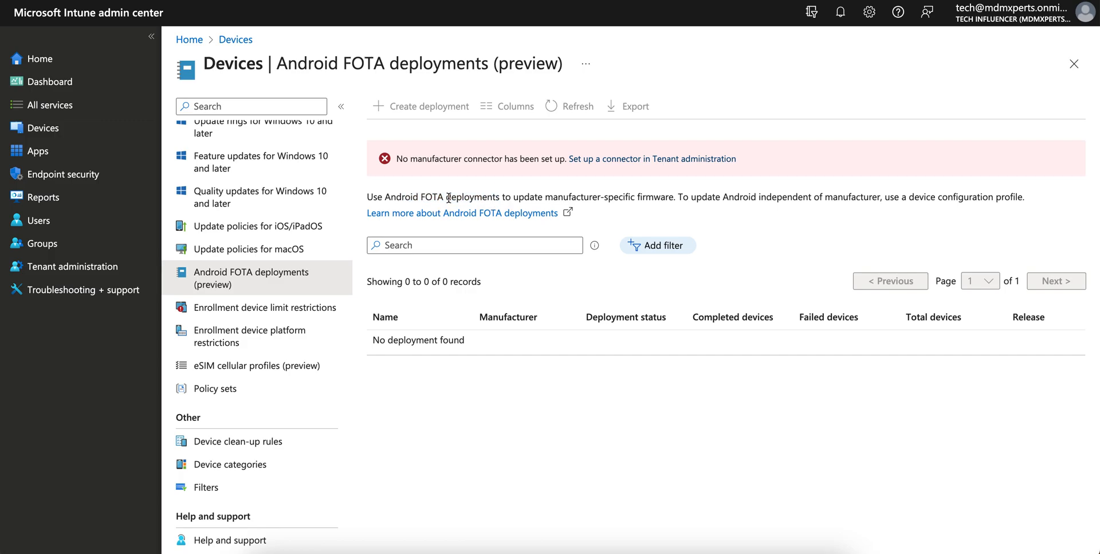
pyautogui.doubleClick(431, 196)
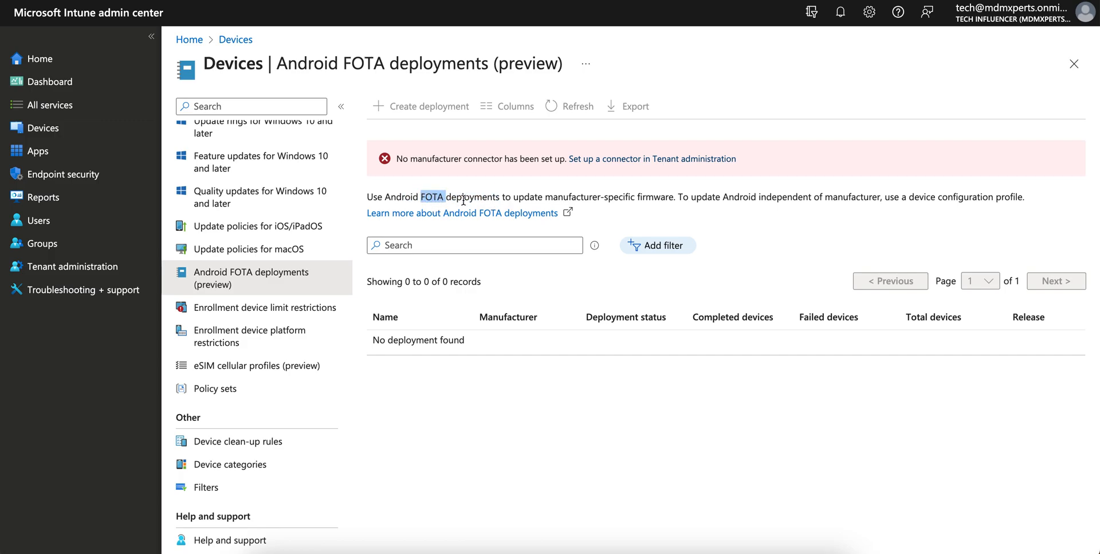
pyautogui.moveTo(477, 200)
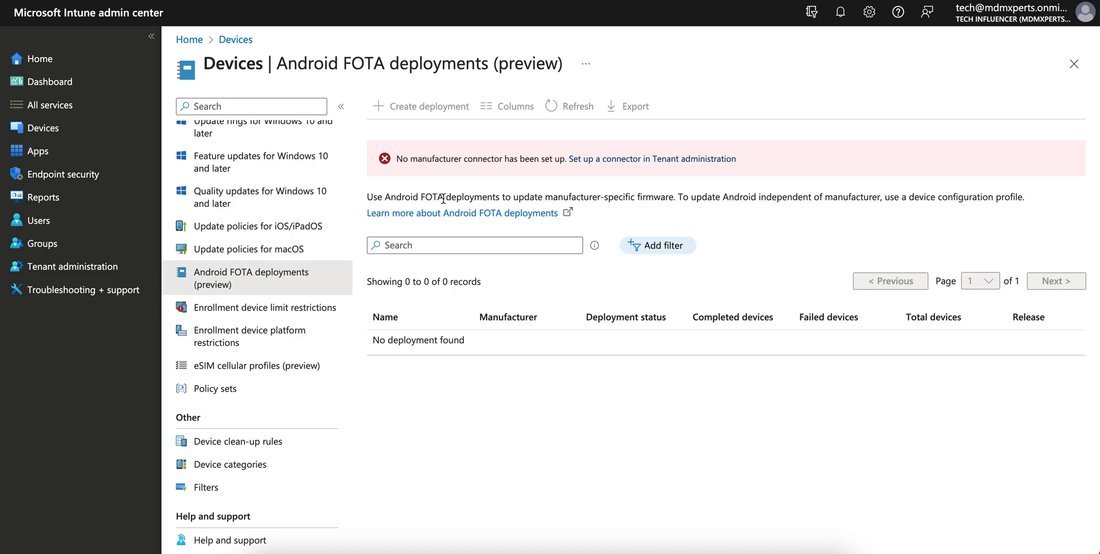
pyautogui.moveTo(484, 202)
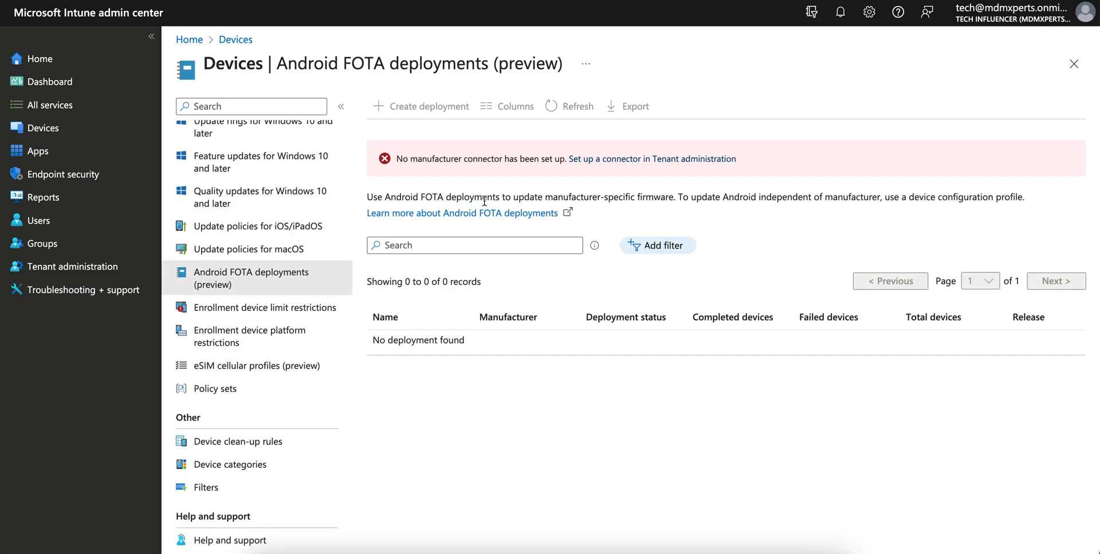
pyautogui.moveTo(627, 209)
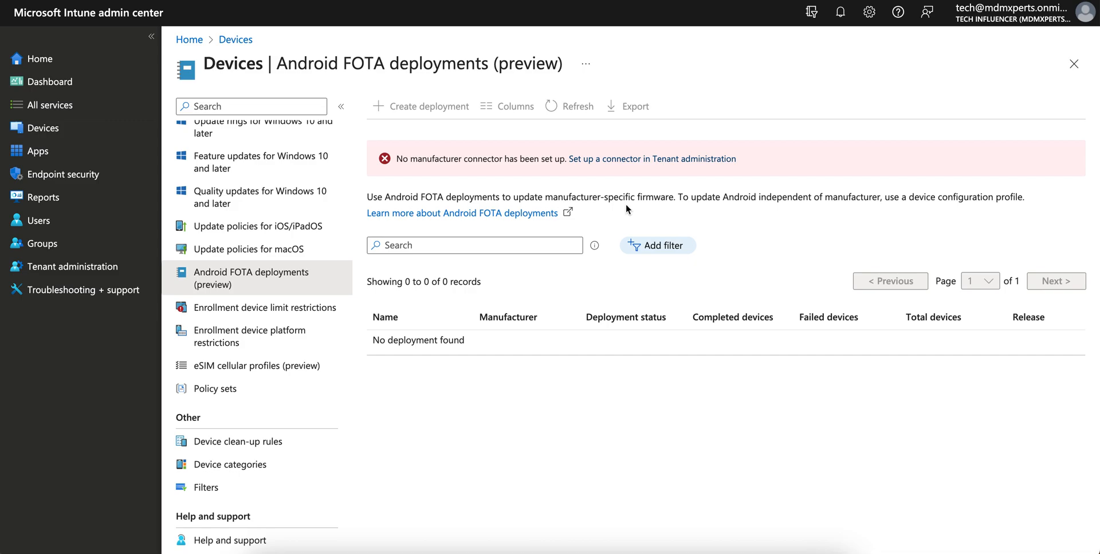
pyautogui.moveTo(676, 202)
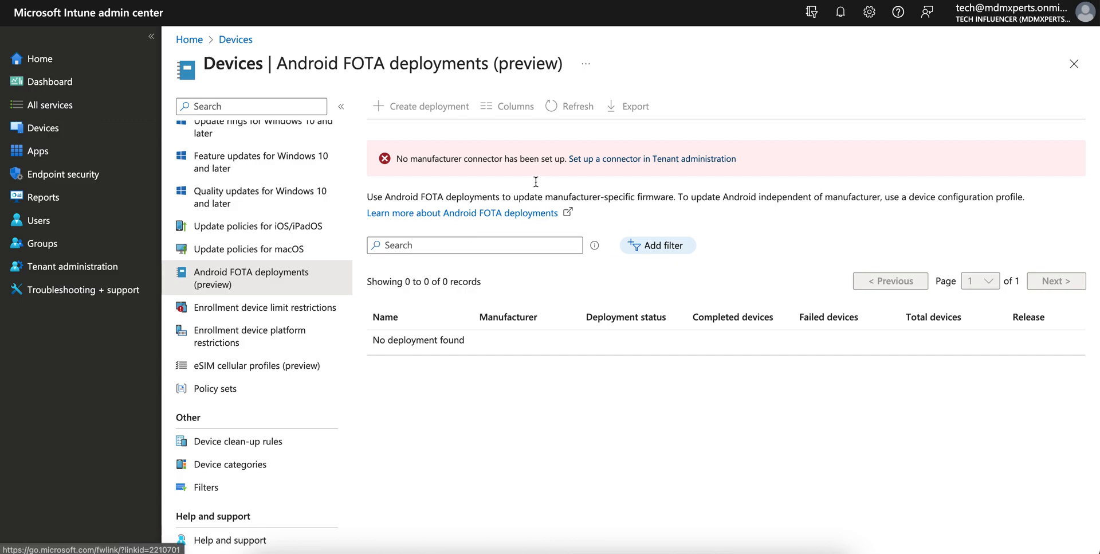
pyautogui.moveTo(527, 172)
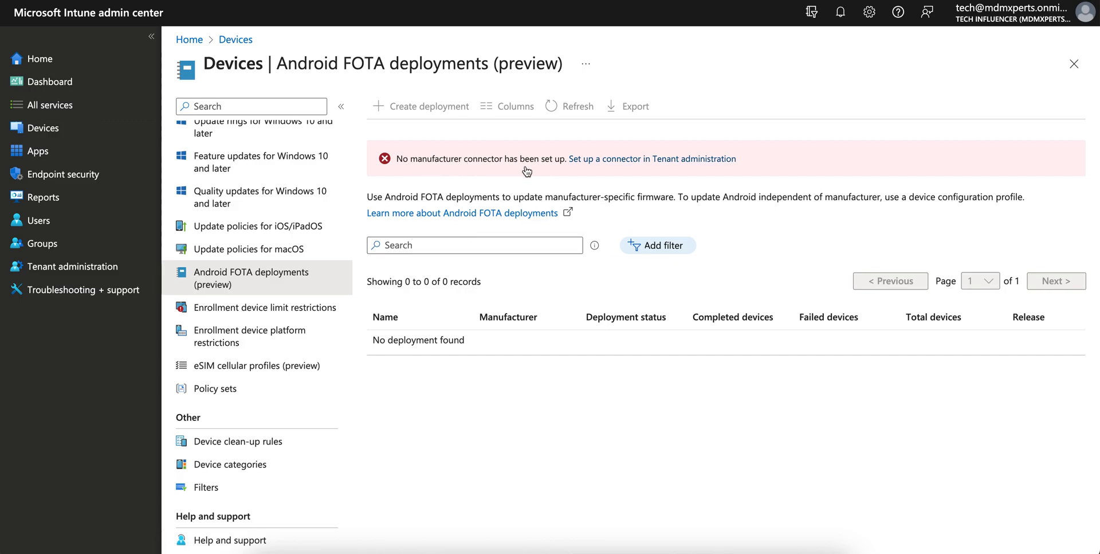
pyautogui.moveTo(672, 162)
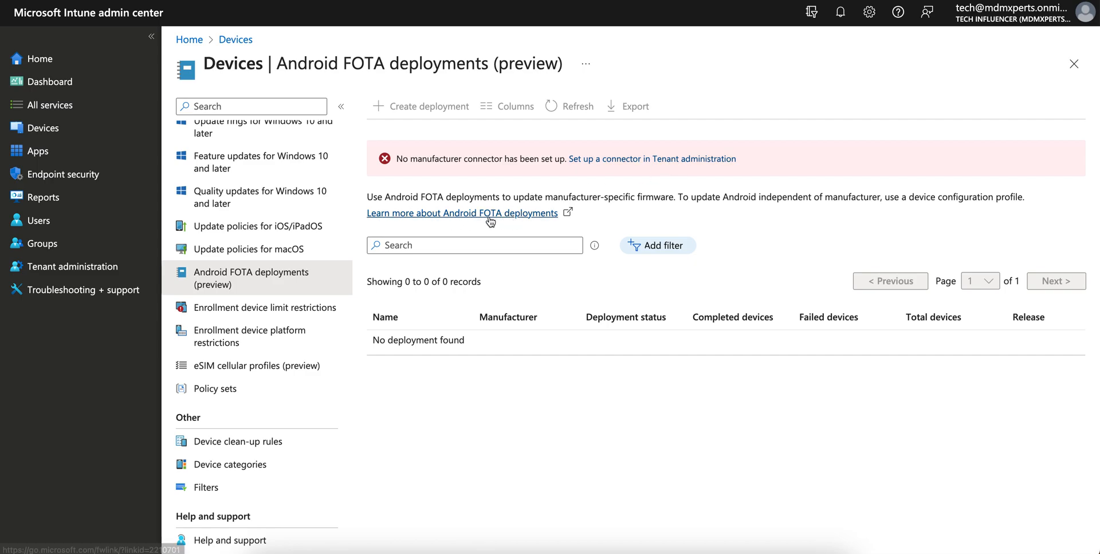
pyautogui.moveTo(692, 220)
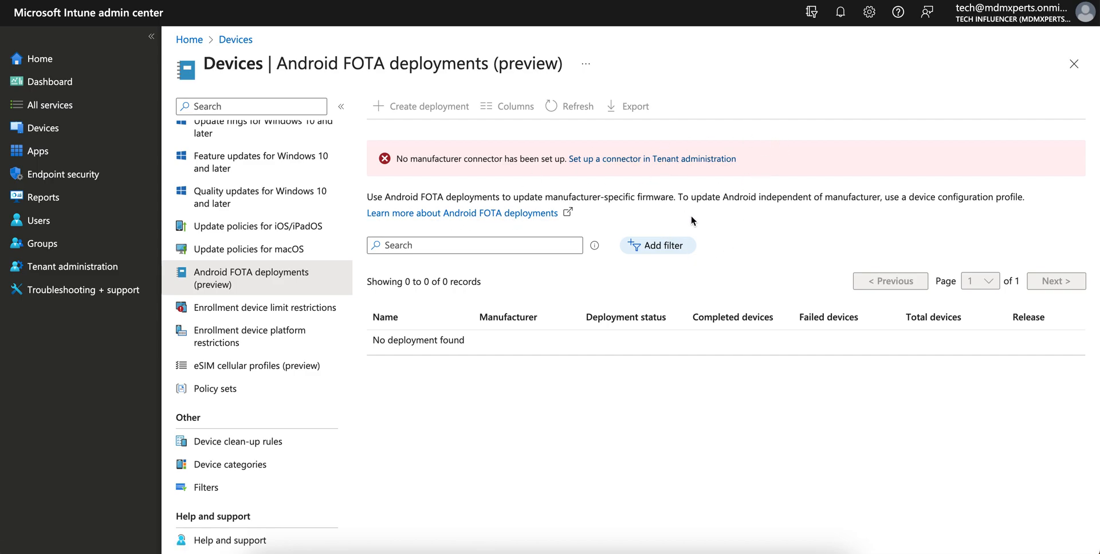
pyautogui.moveTo(633, 162)
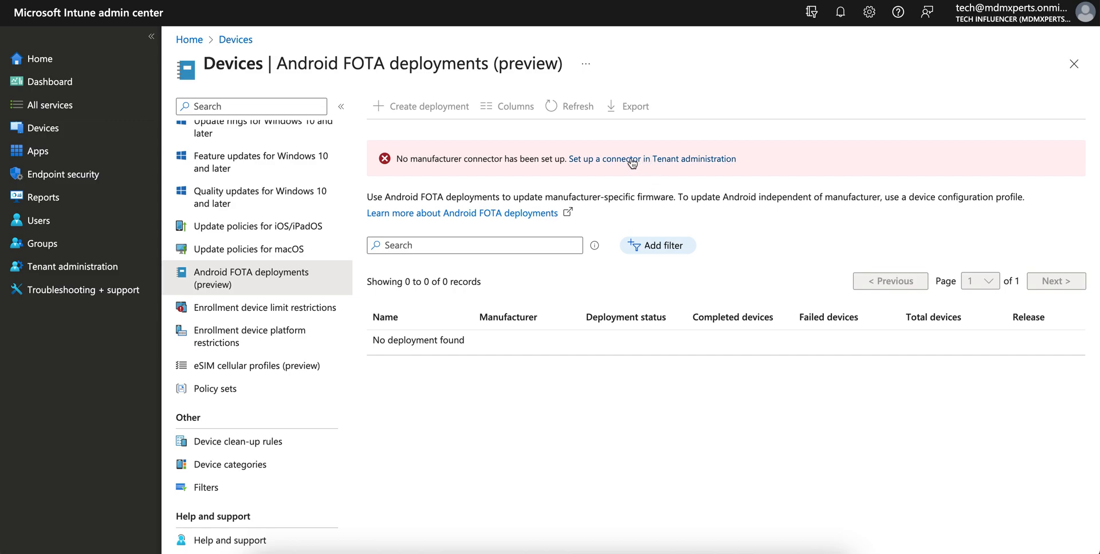
# Follow 'Set up a connector in Tenant administration', choose Zebra and review its setup steps.
pyautogui.click(653, 158)
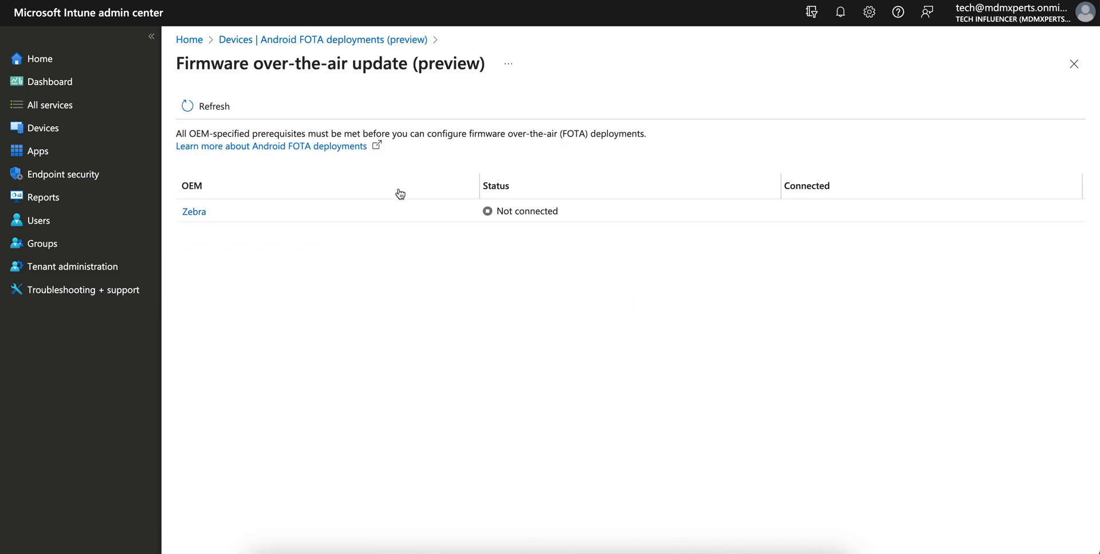
pyautogui.moveTo(195, 211)
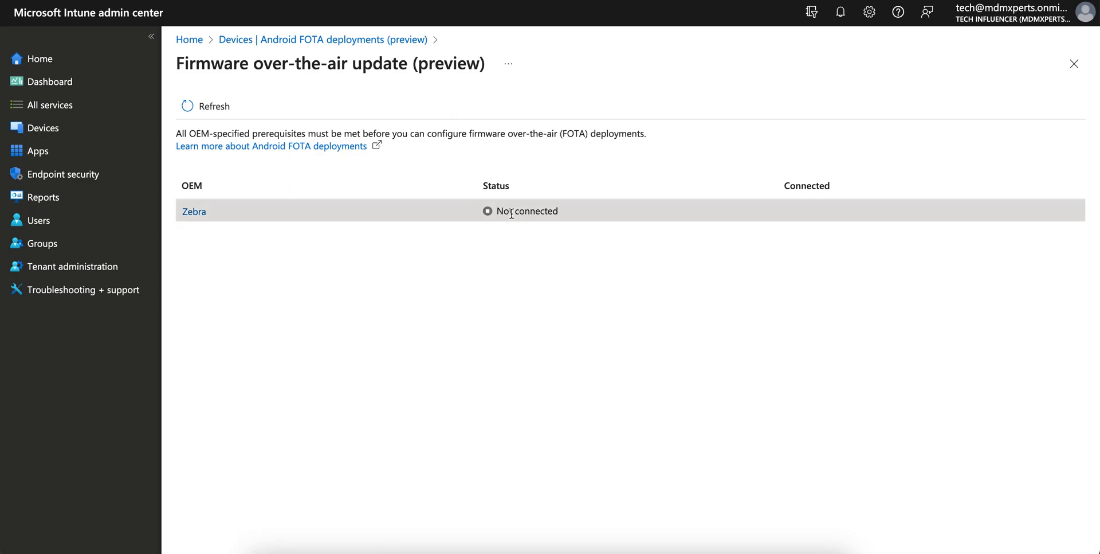
pyautogui.click(193, 211)
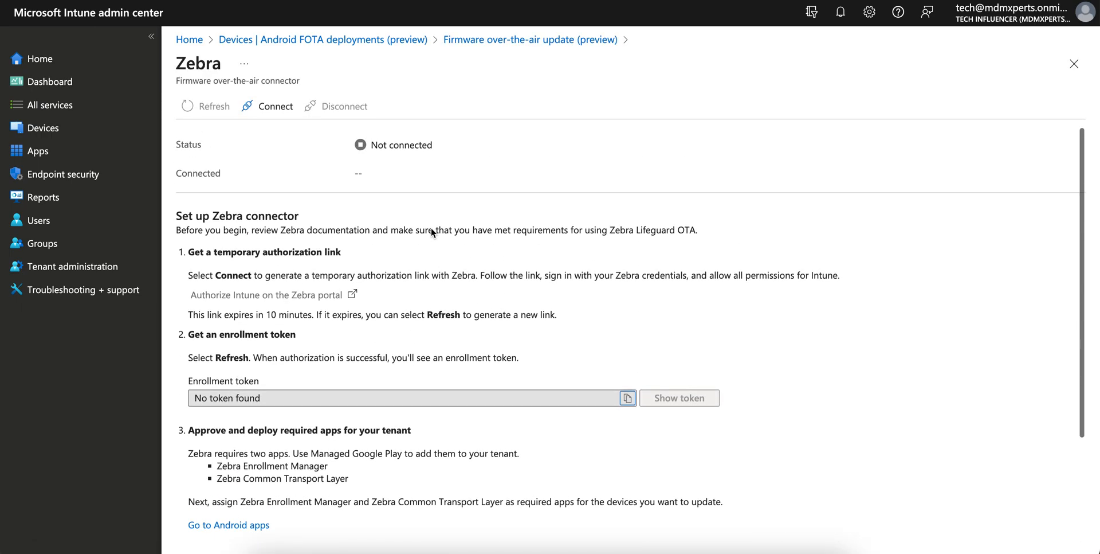
pyautogui.doubleClick(236, 216)
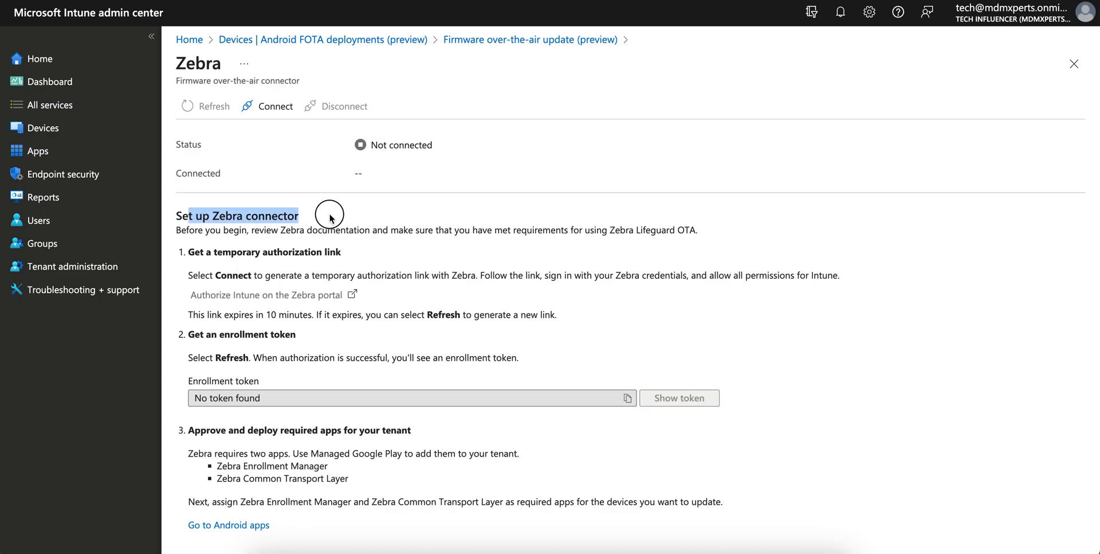
pyautogui.scroll(-3)
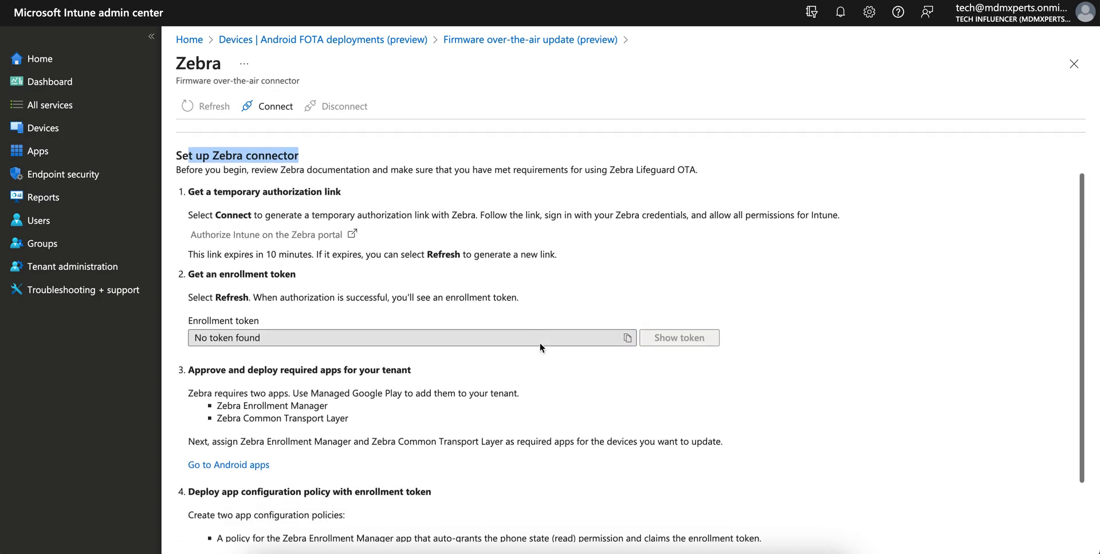
pyautogui.scroll(-3)
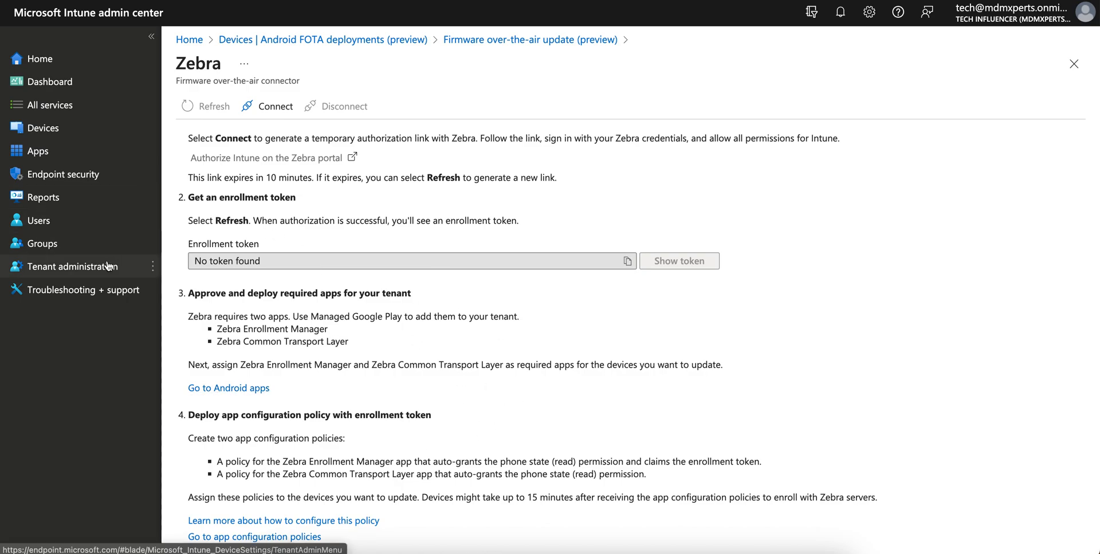
pyautogui.moveTo(305, 110)
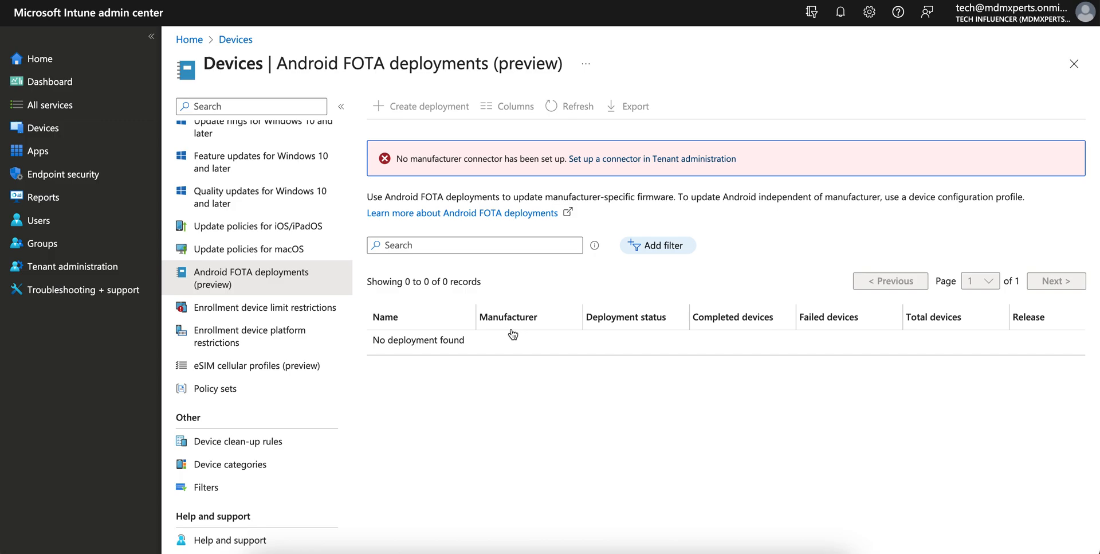
pyautogui.moveTo(652, 191)
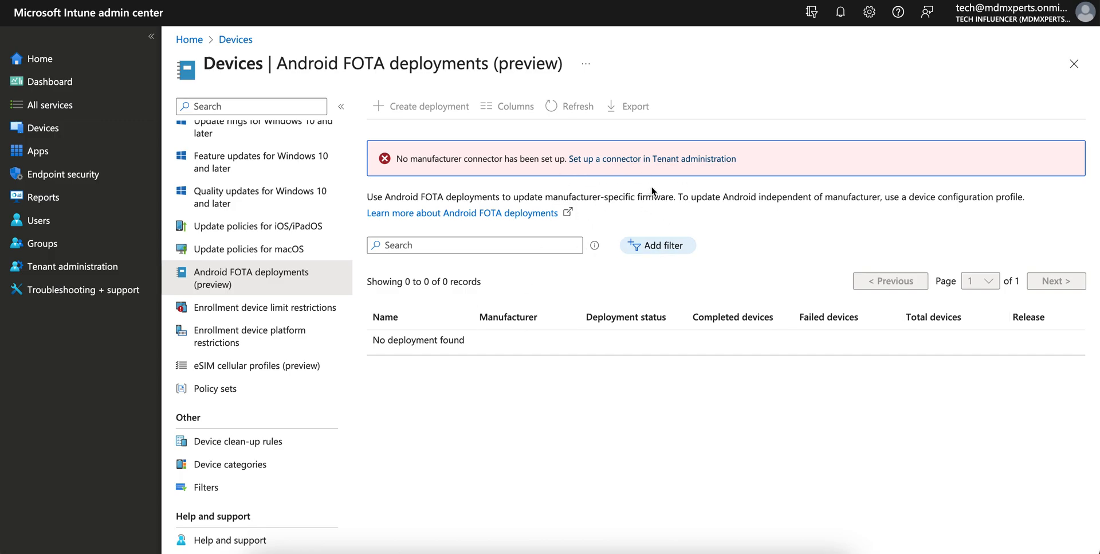
# Go back to the empty Android FOTA deployments page and hover its Learn more link.
pyautogui.click(475, 245)
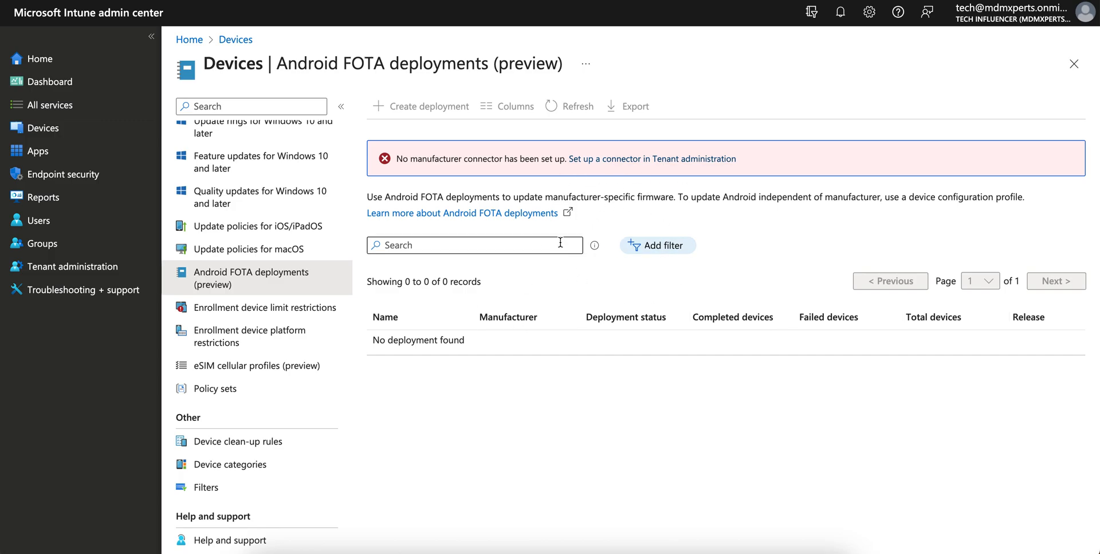
pyautogui.moveTo(531, 290)
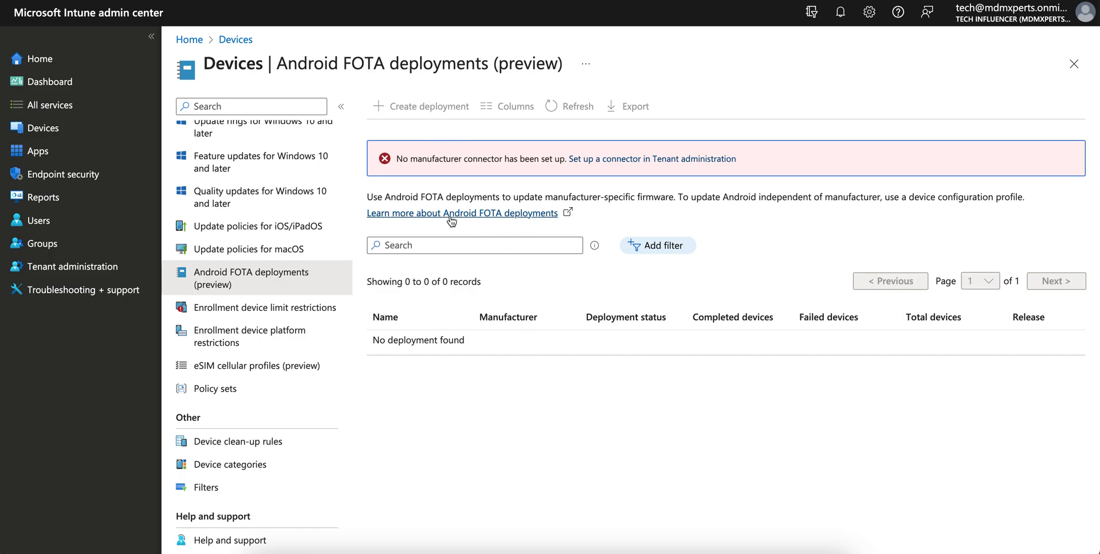
pyautogui.moveTo(415, 8)
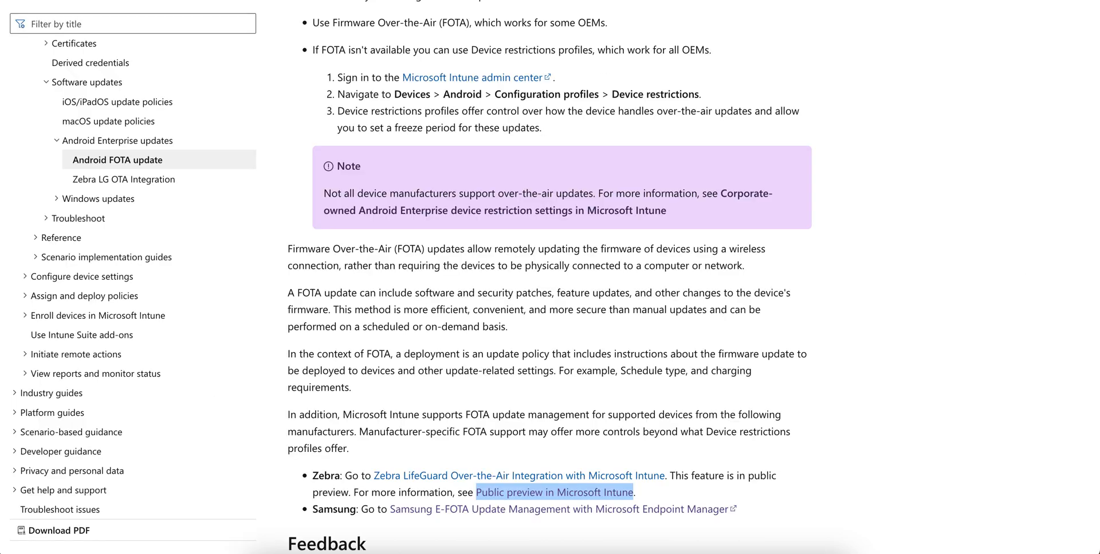
pyautogui.moveTo(805, 224)
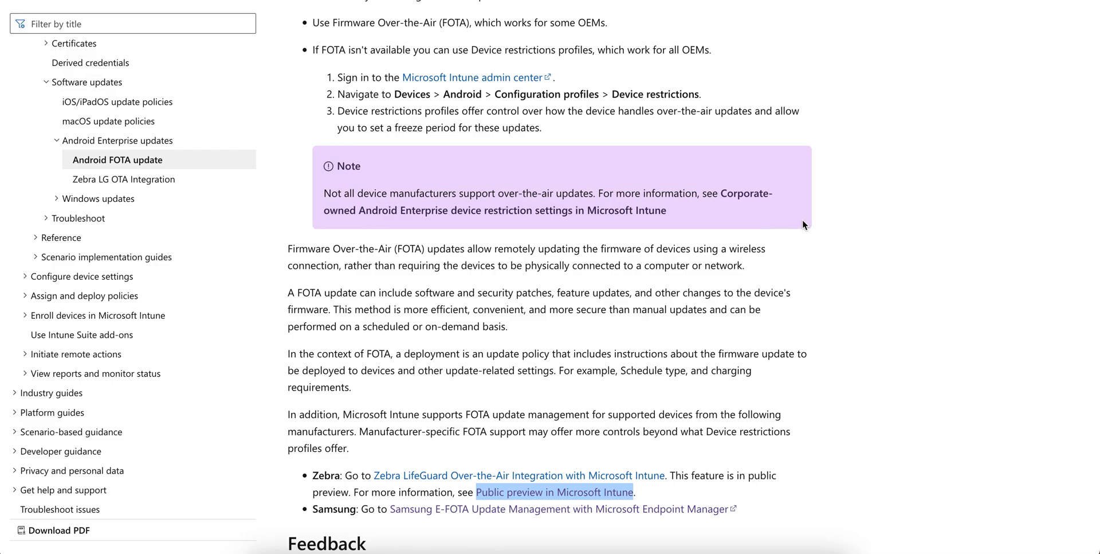
# Start the Android FOTA Updates Learn article and highlight its opening definition.
pyautogui.scroll(3)
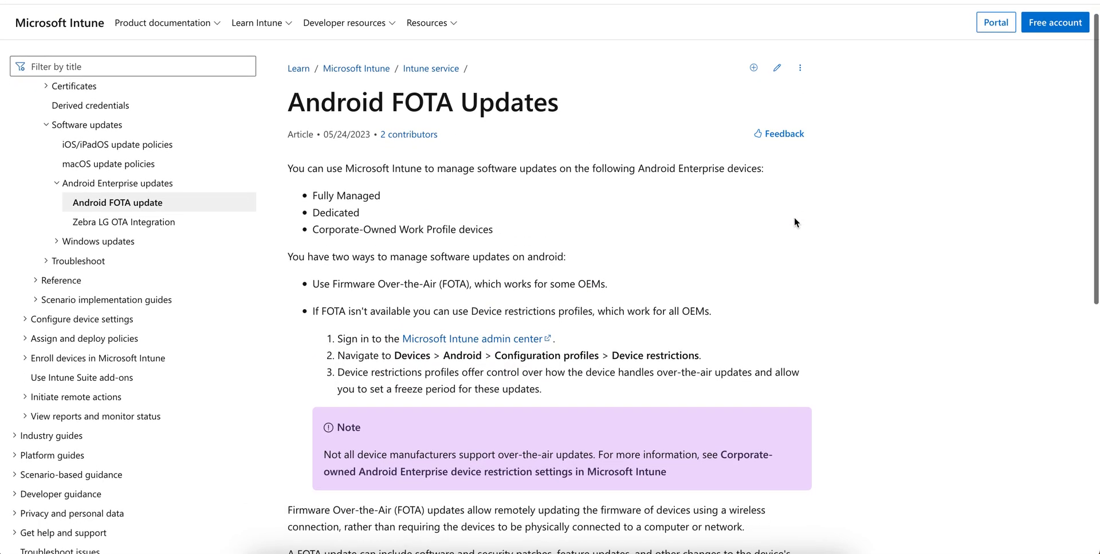
pyautogui.moveTo(340, 171)
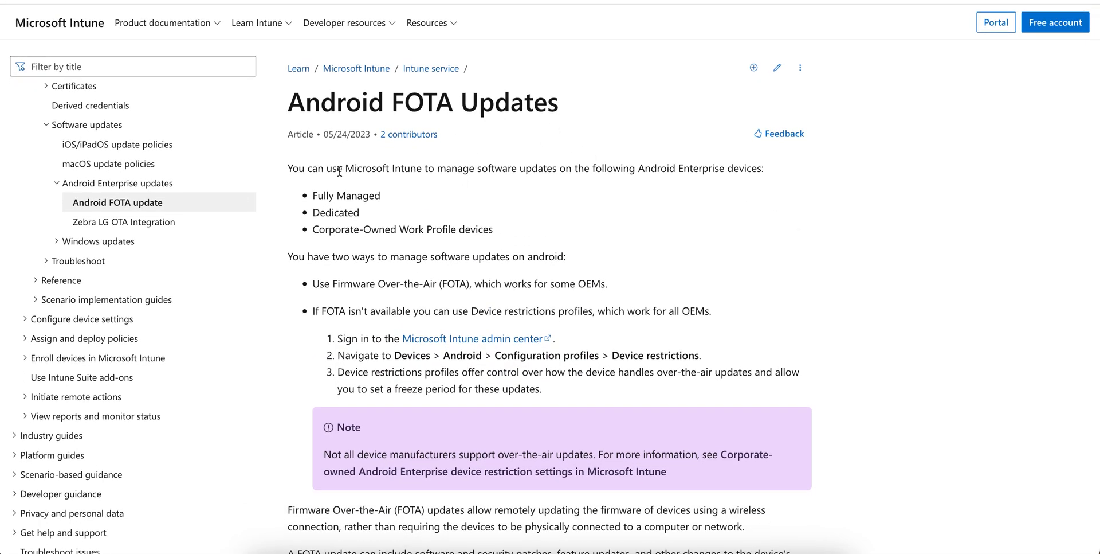
pyautogui.moveTo(337, 168); pyautogui.dragTo(507, 169)
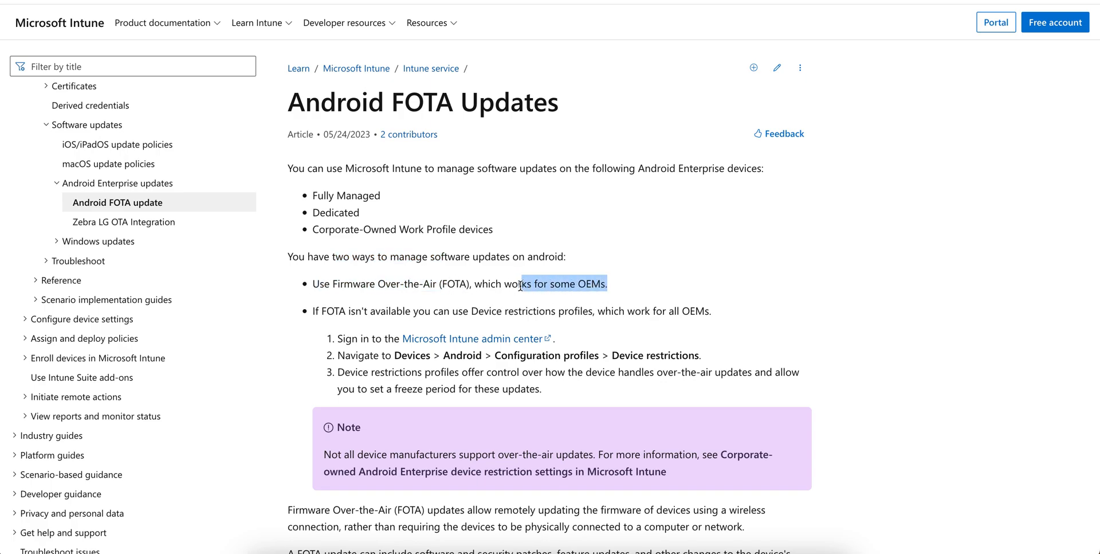
pyautogui.scroll(-3)
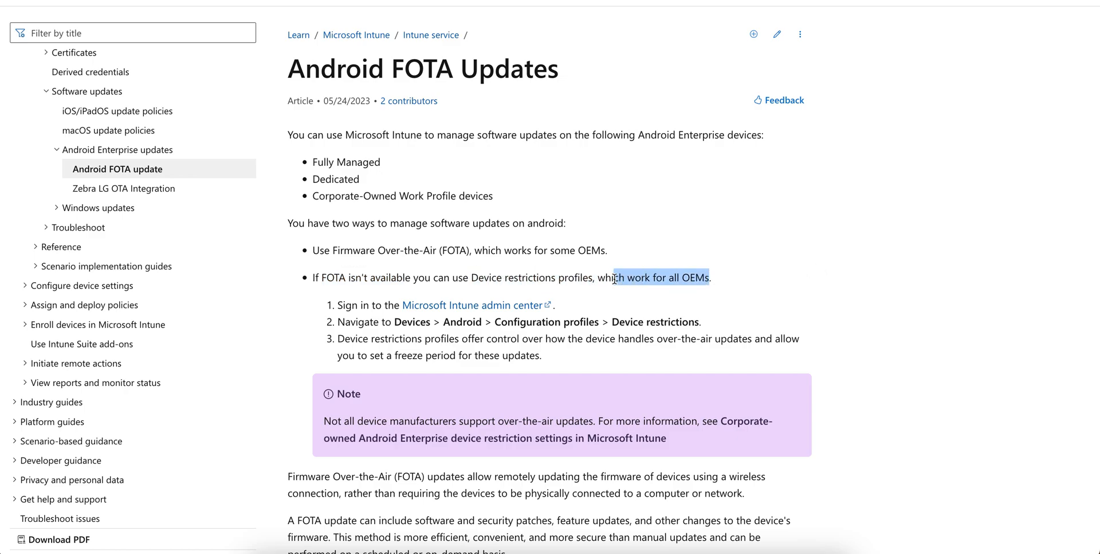
pyautogui.click(337, 251)
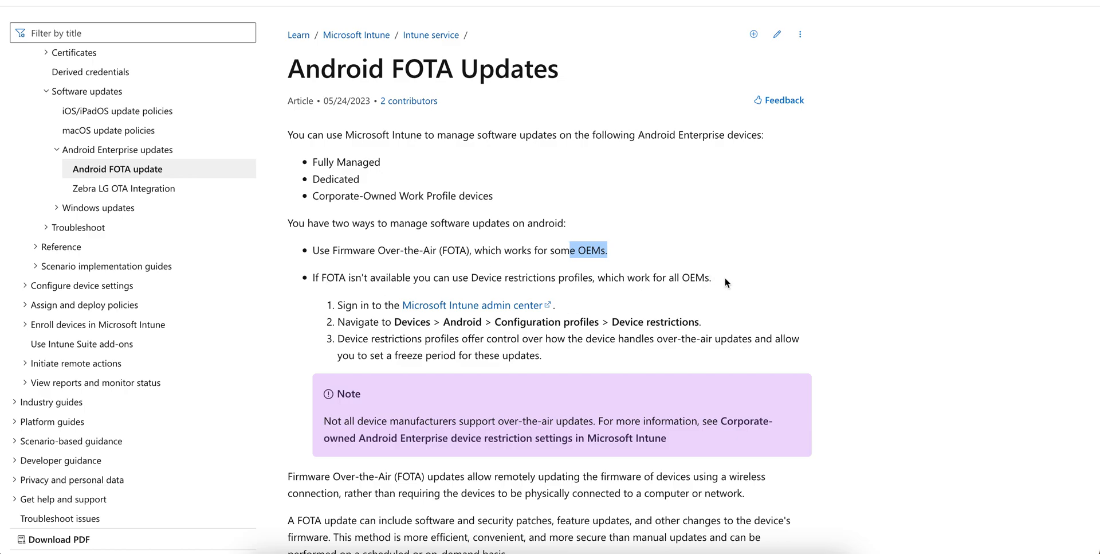
# Highlight 'restrictions' and the phrase about restrictions profiles offering control, then read on.
pyautogui.doubleClick(526, 277)
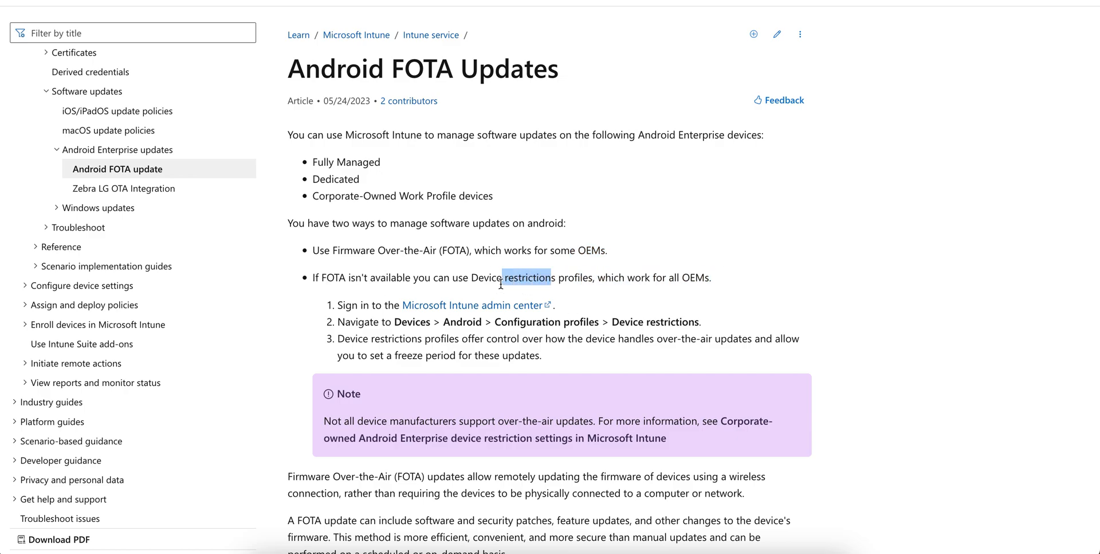
pyautogui.moveTo(367, 343)
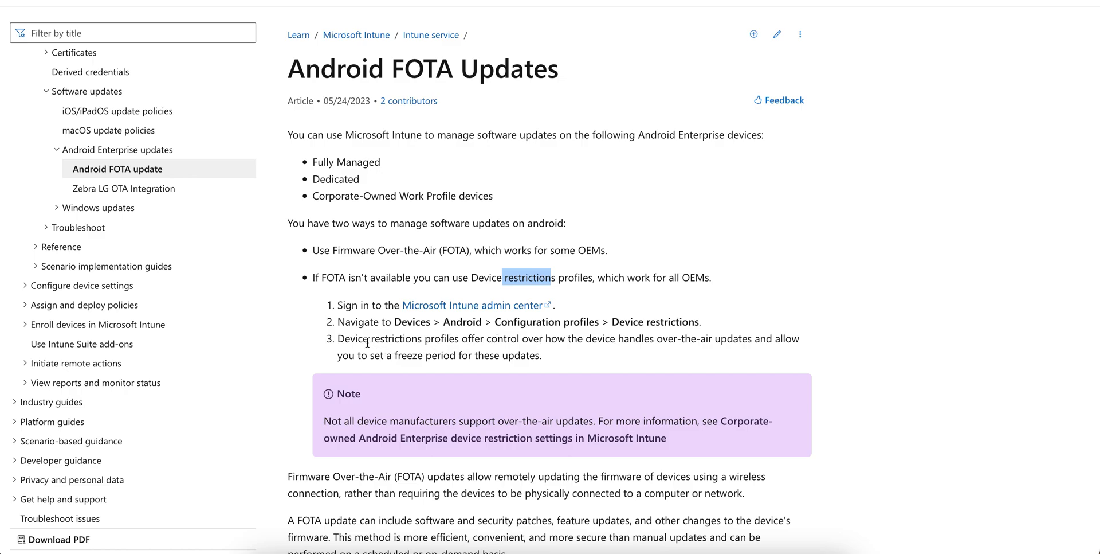
pyautogui.moveTo(360, 339); pyautogui.dragTo(519, 340)
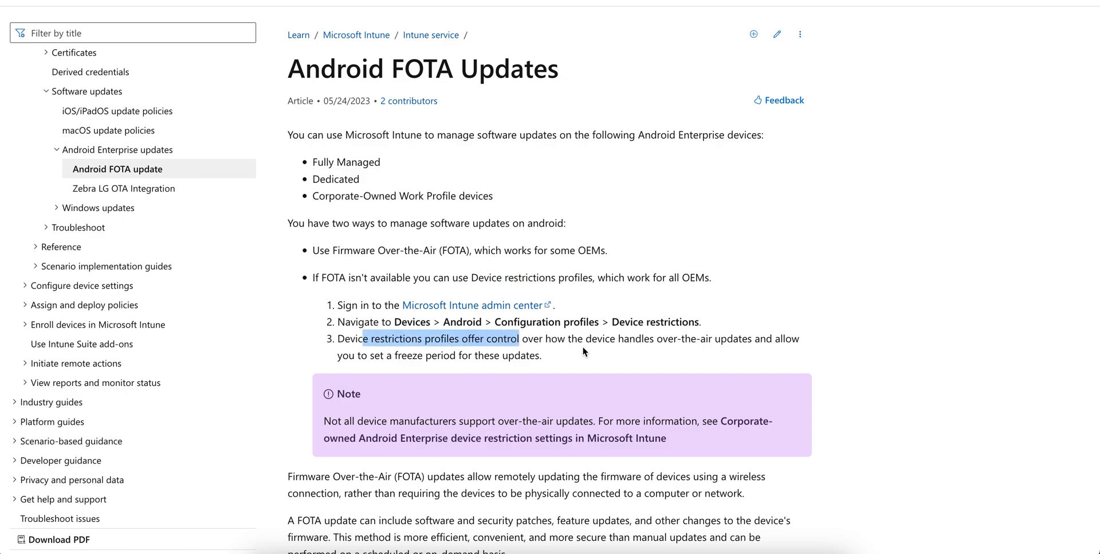
pyautogui.moveTo(763, 354)
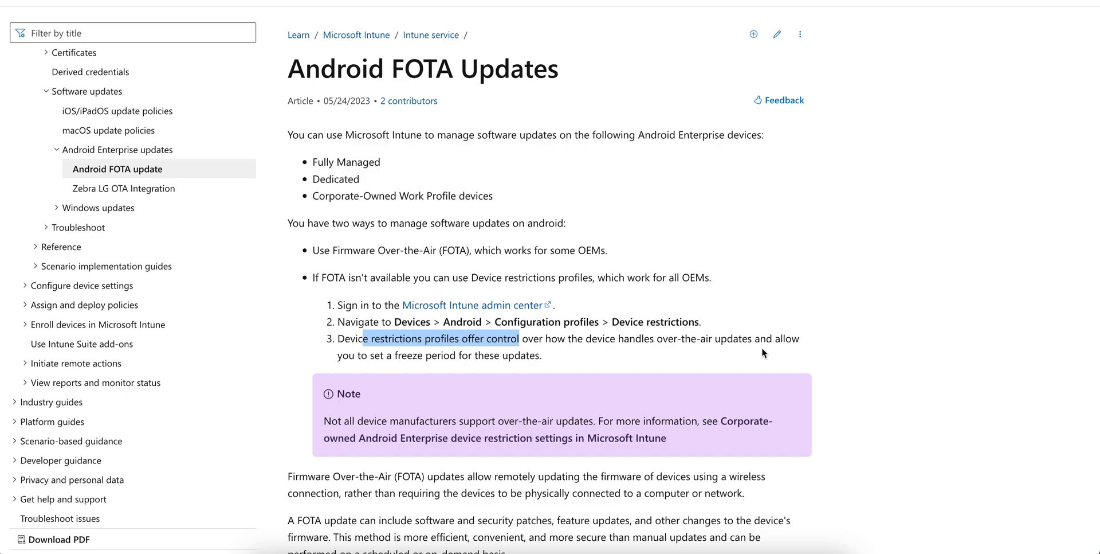
pyautogui.moveTo(494, 367)
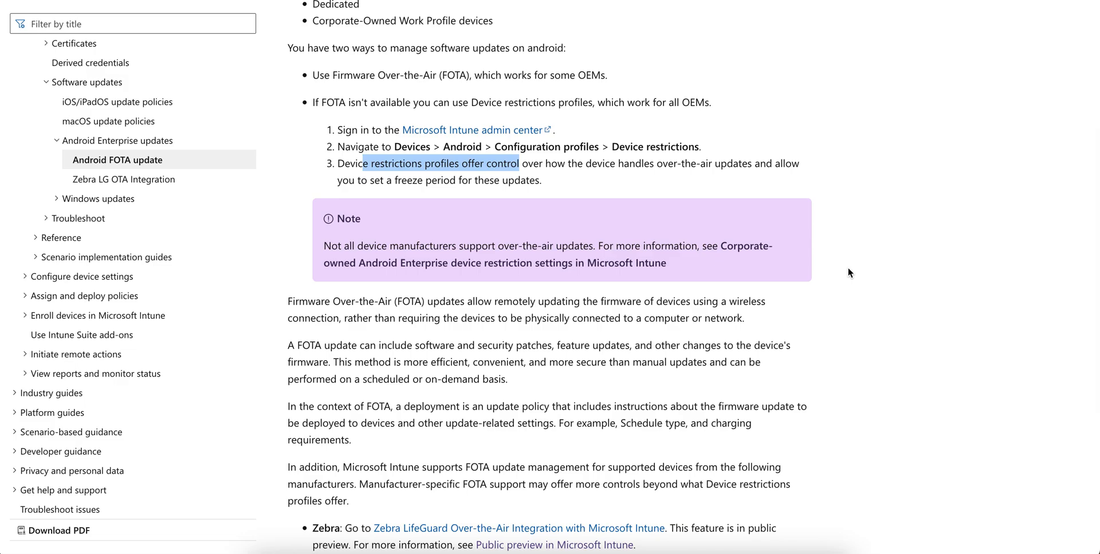
pyautogui.scroll(-3)
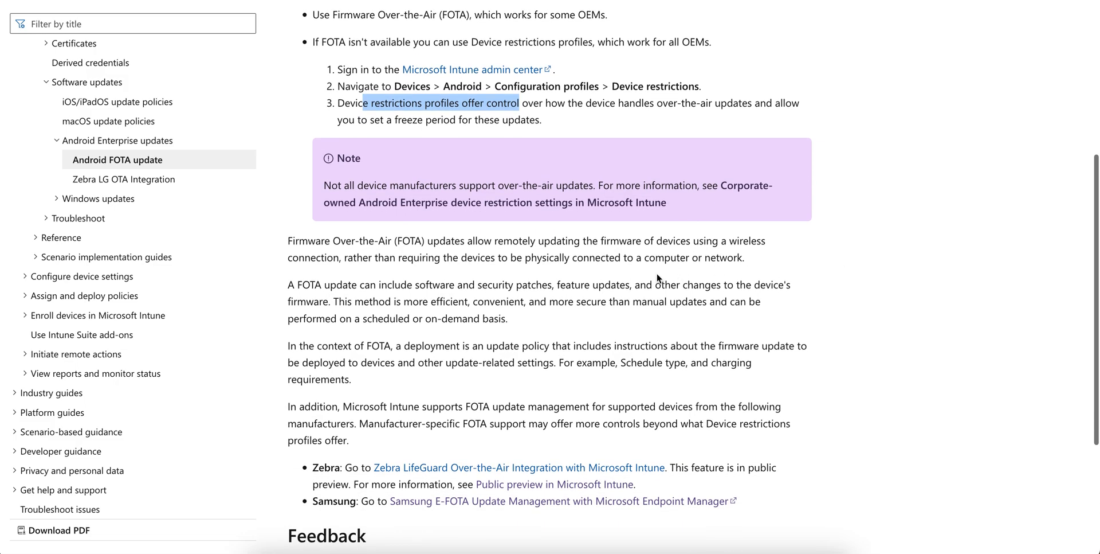
pyautogui.scroll(-3)
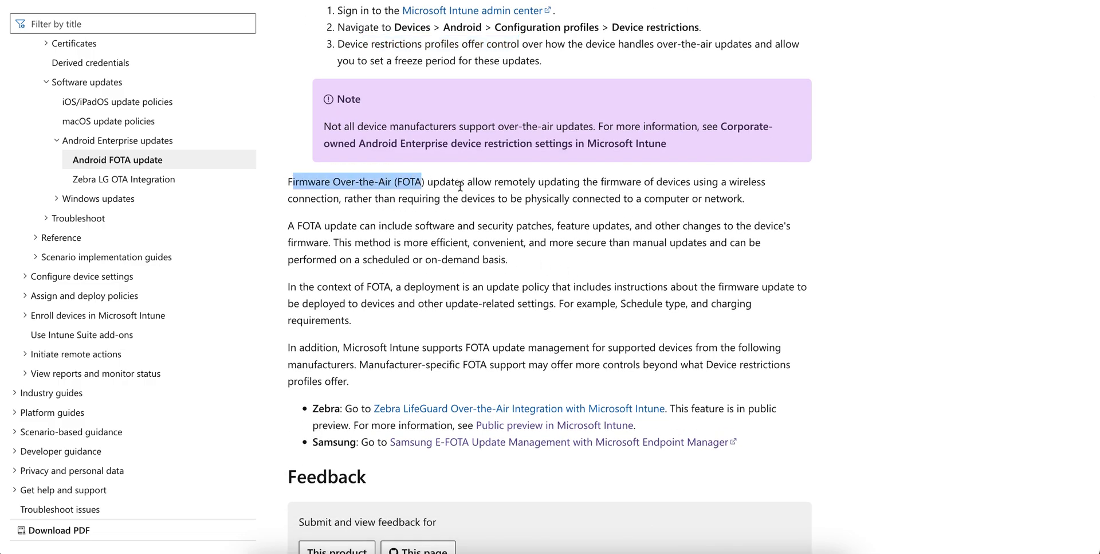
pyautogui.moveTo(846, 184)
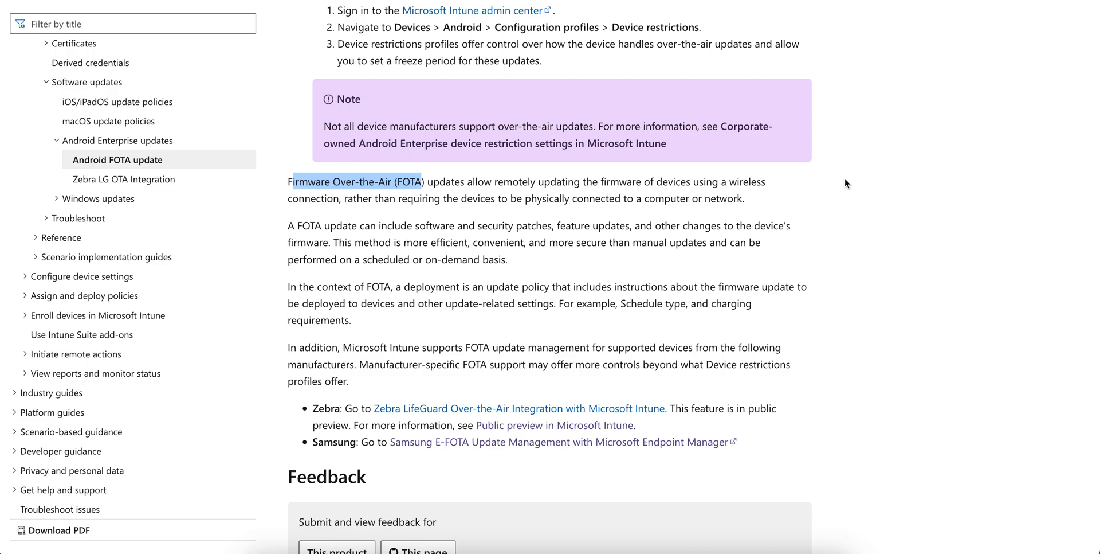
pyautogui.moveTo(646, 175)
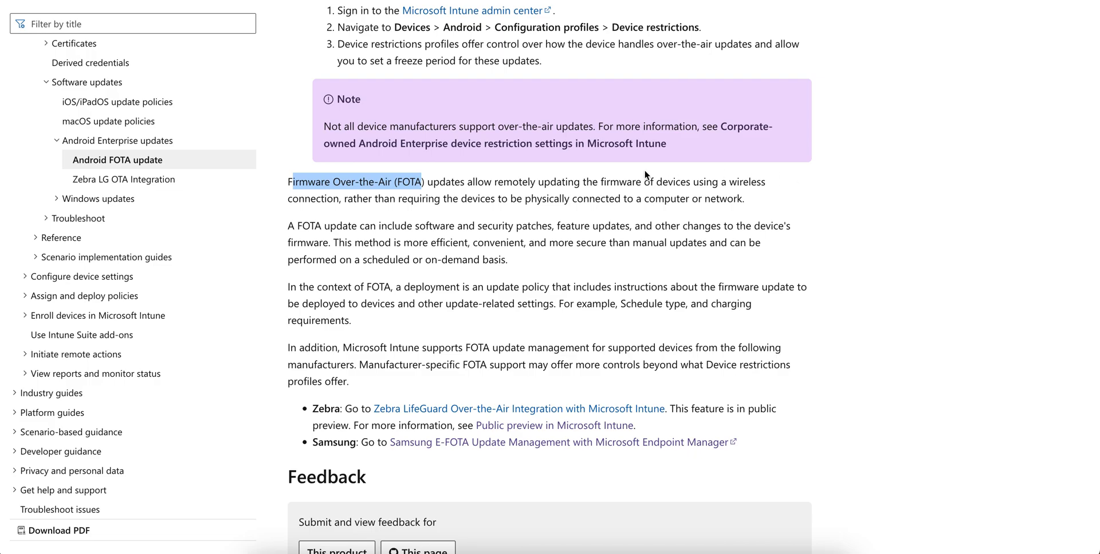
pyautogui.moveTo(785, 191)
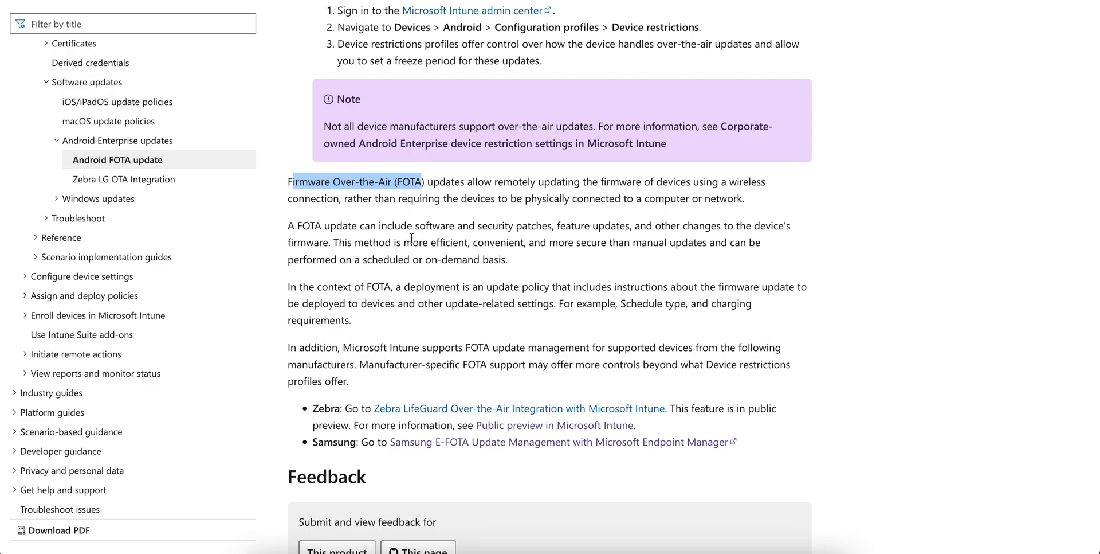
pyautogui.moveTo(502, 253)
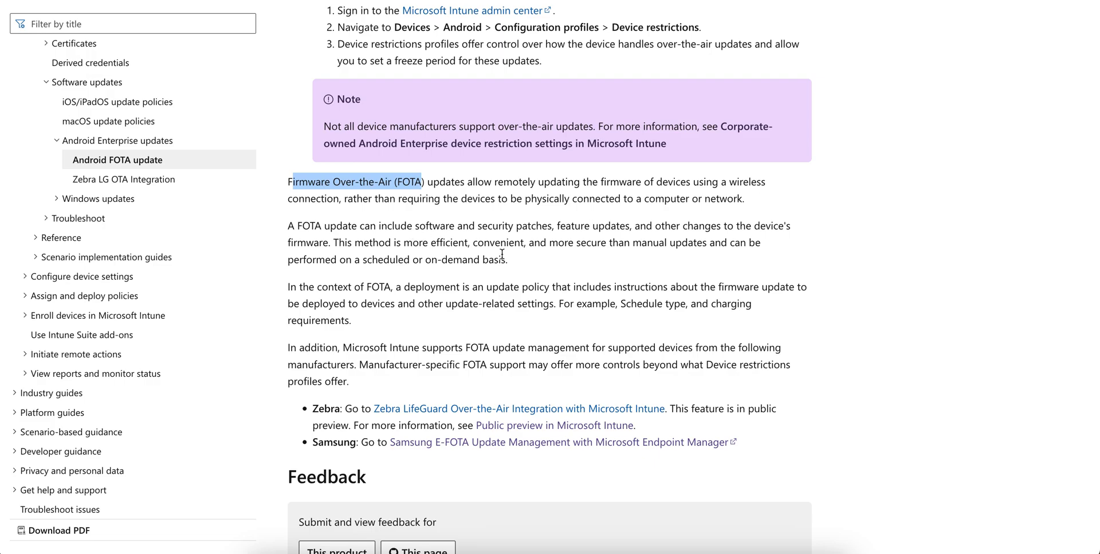
# Highlight the sentence explaining that Firmware Over-the-Air updates are more efficient.
pyautogui.click(553, 226)
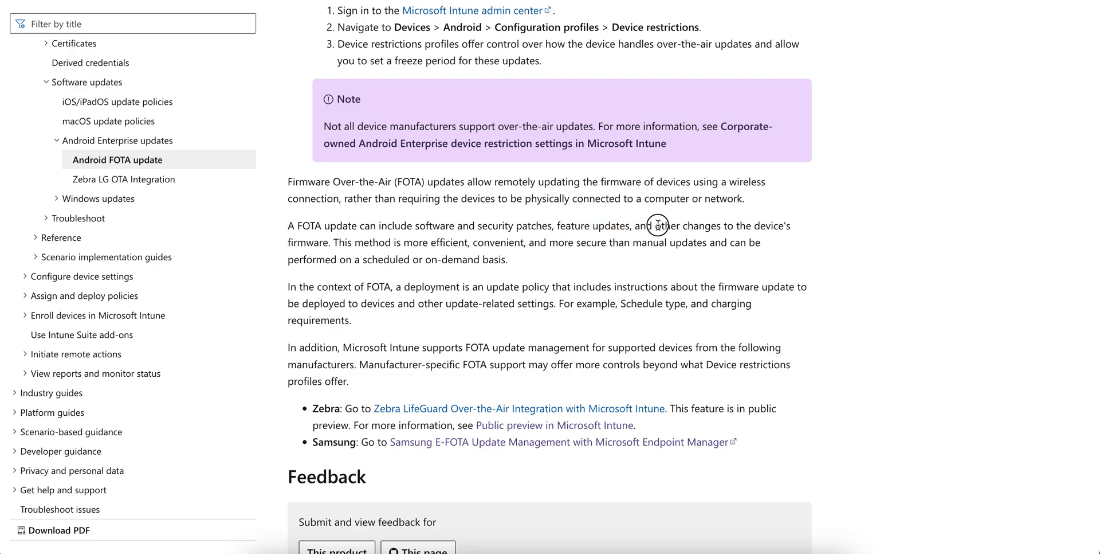
pyautogui.moveTo(652, 225); pyautogui.dragTo(737, 226)
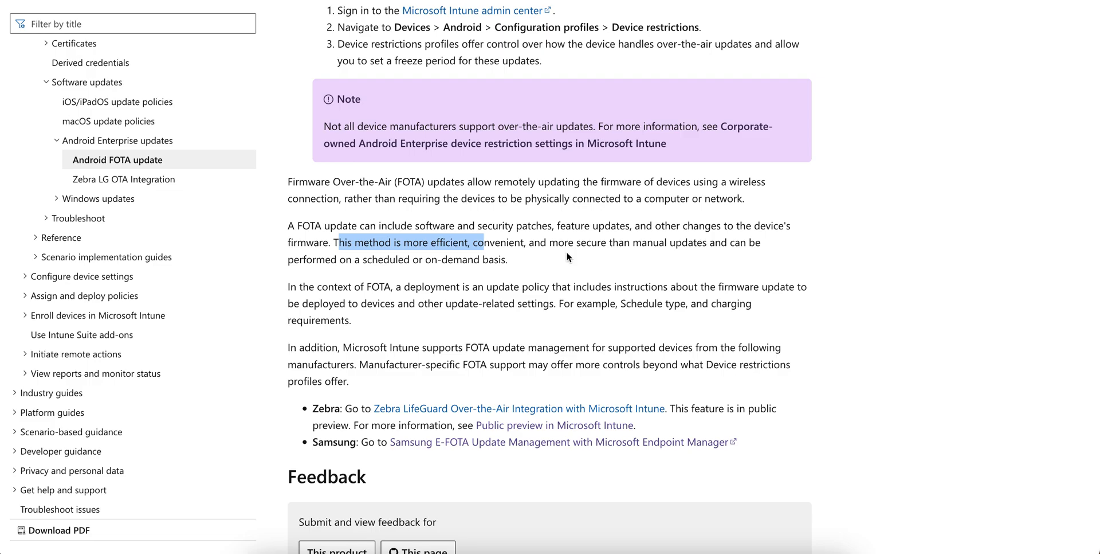
pyautogui.moveTo(450, 255)
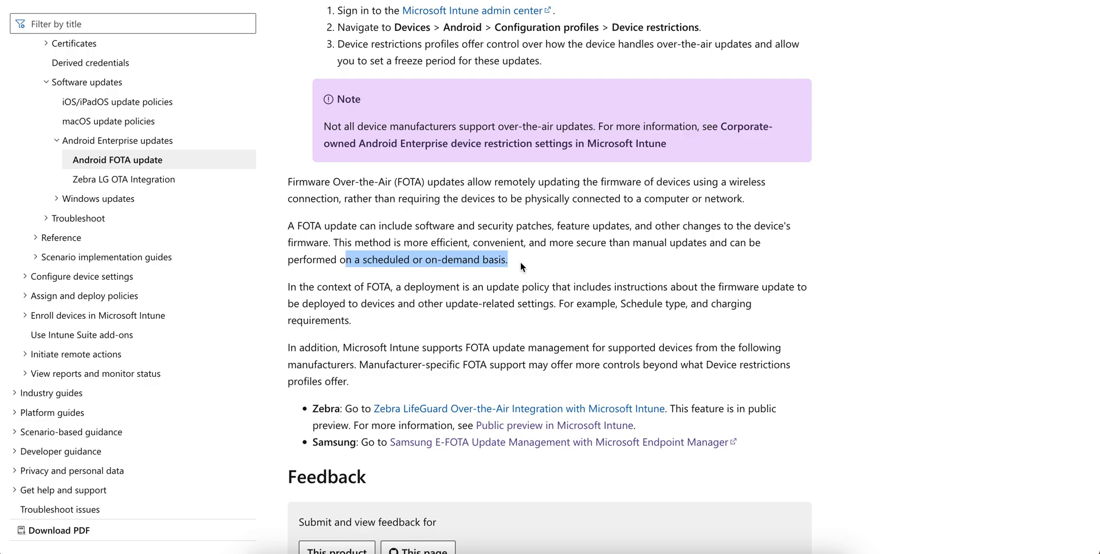
pyautogui.scroll(-3)
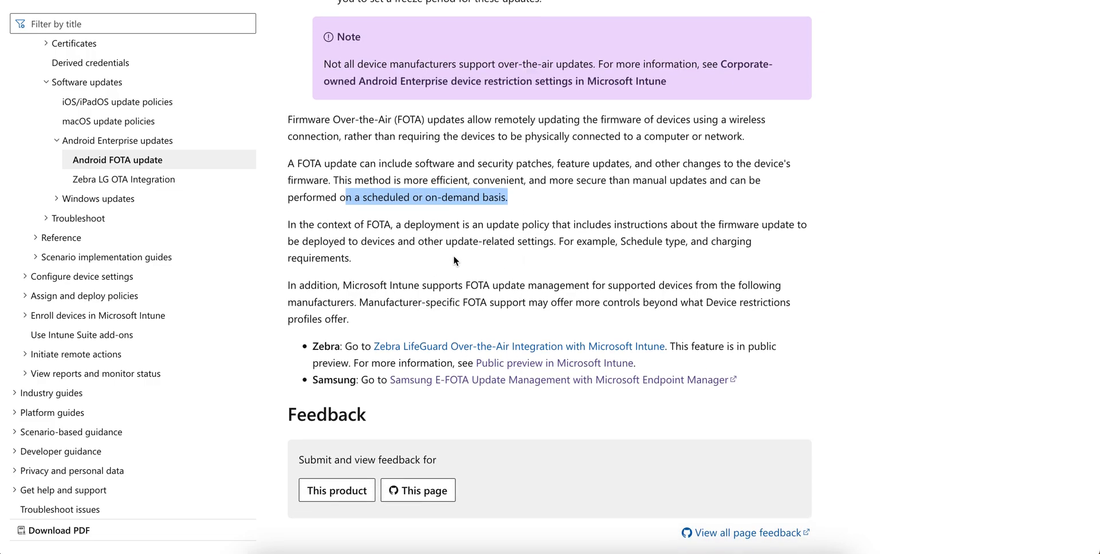
pyautogui.moveTo(774, 250)
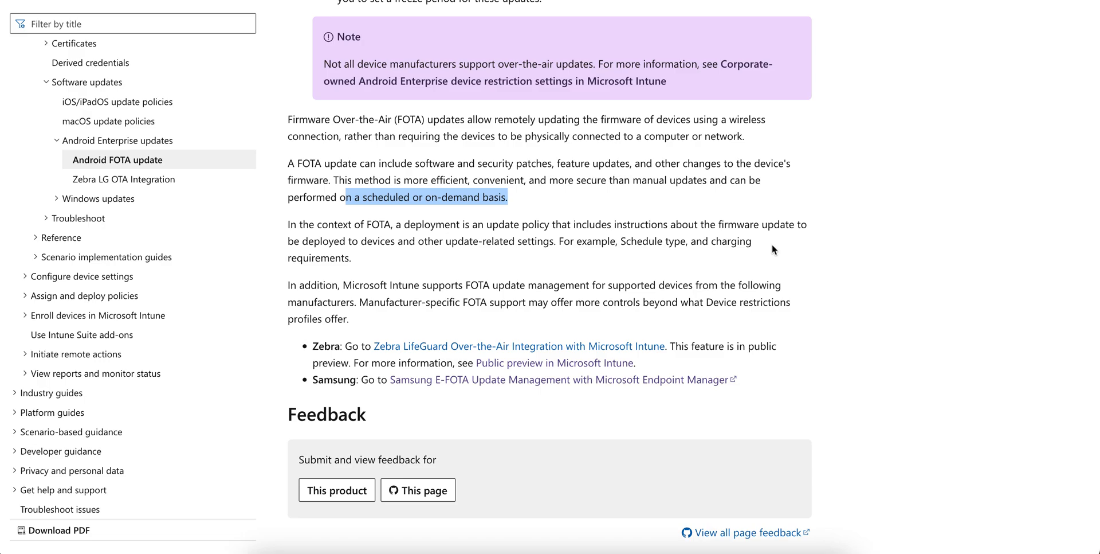
pyautogui.moveTo(372, 297)
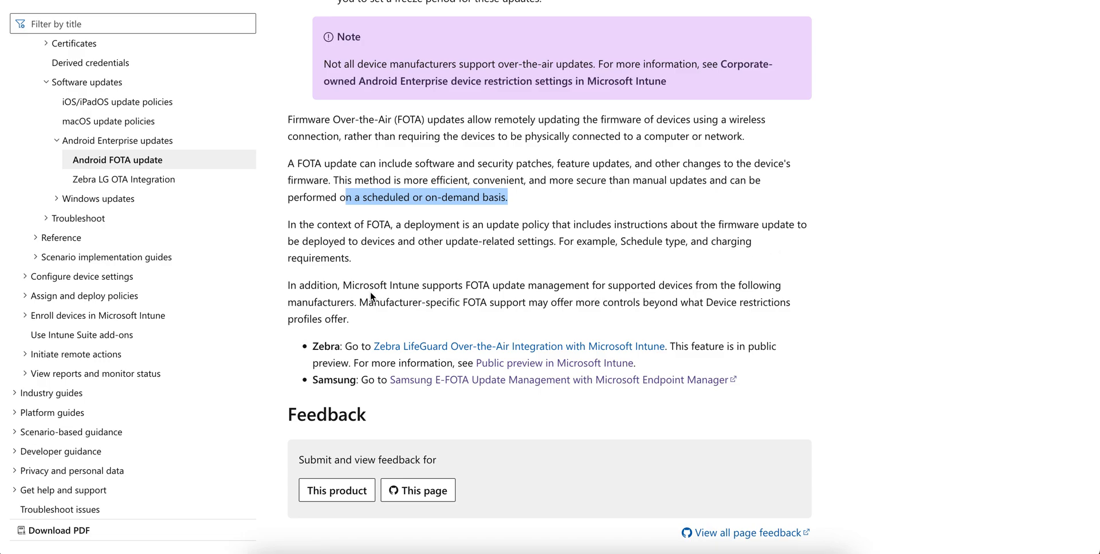
pyautogui.moveTo(393, 274)
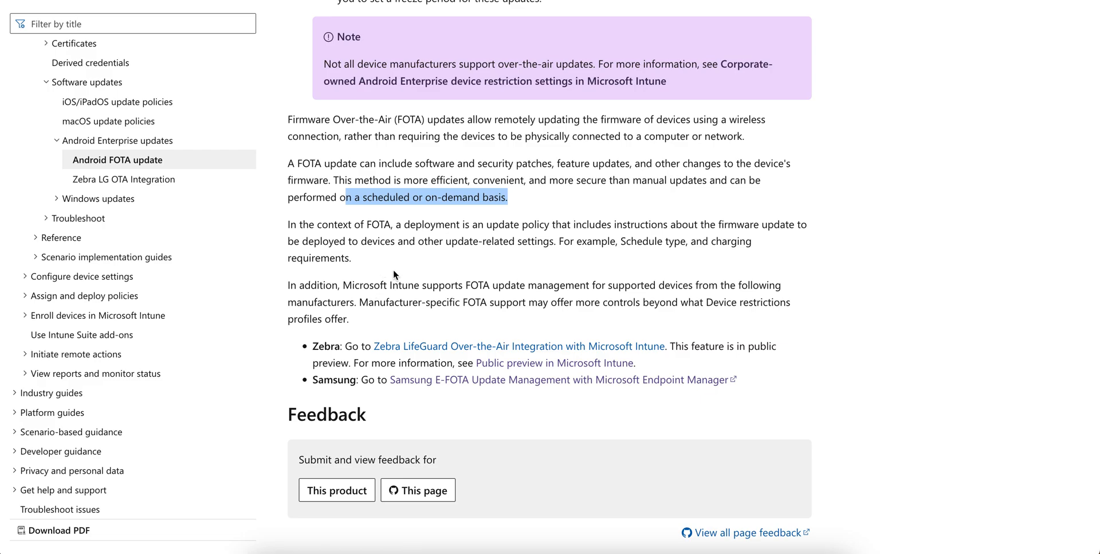
pyautogui.moveTo(356, 291)
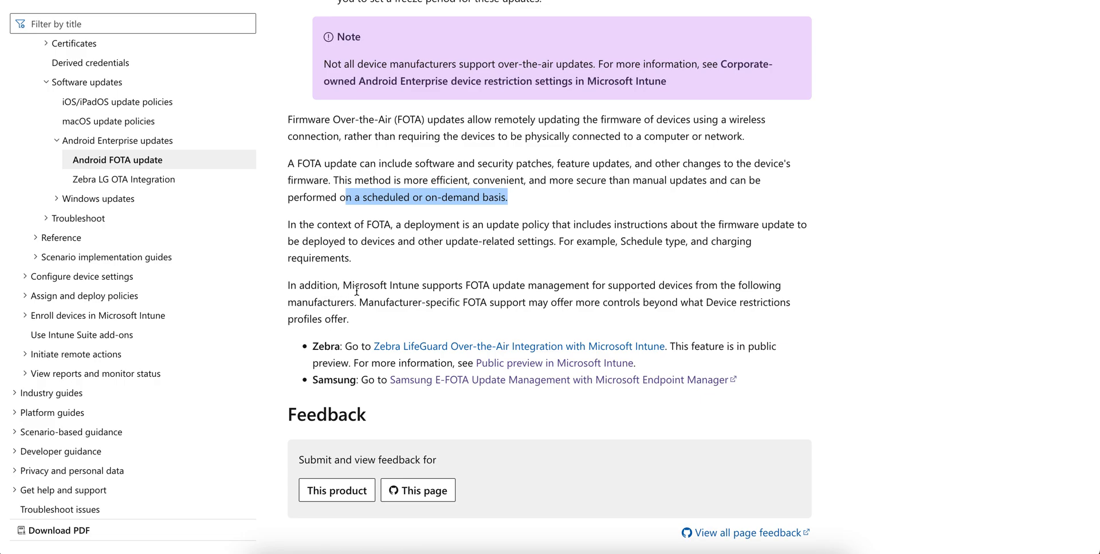
pyautogui.moveTo(585, 298)
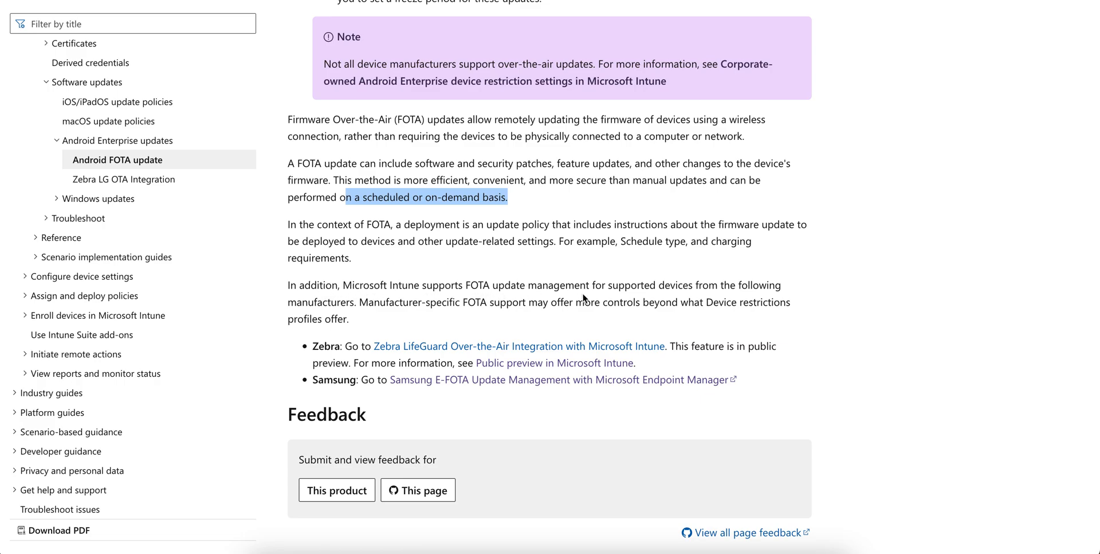
pyautogui.moveTo(717, 296)
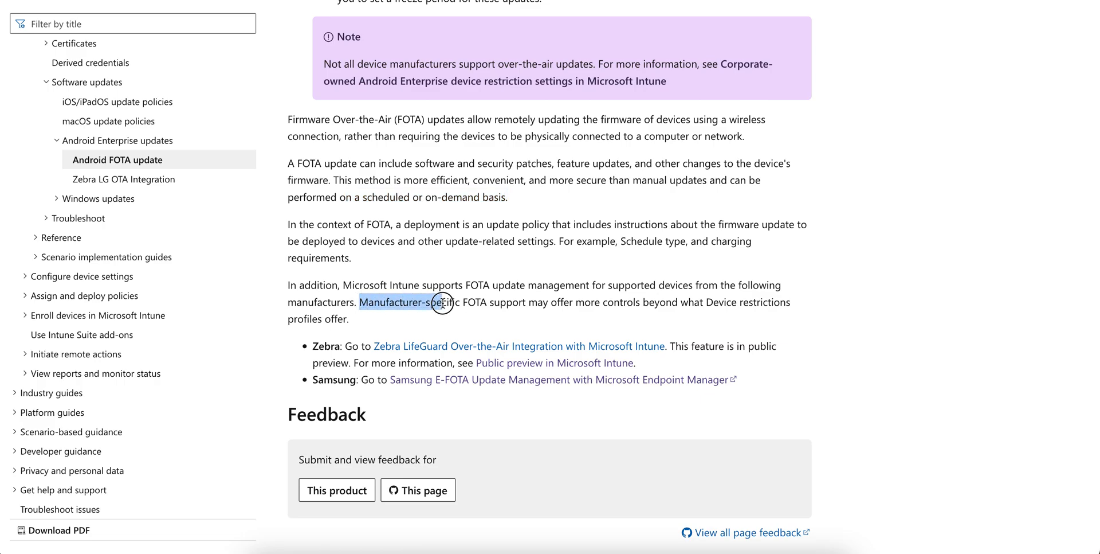
pyautogui.moveTo(442, 301); pyautogui.dragTo(506, 301)
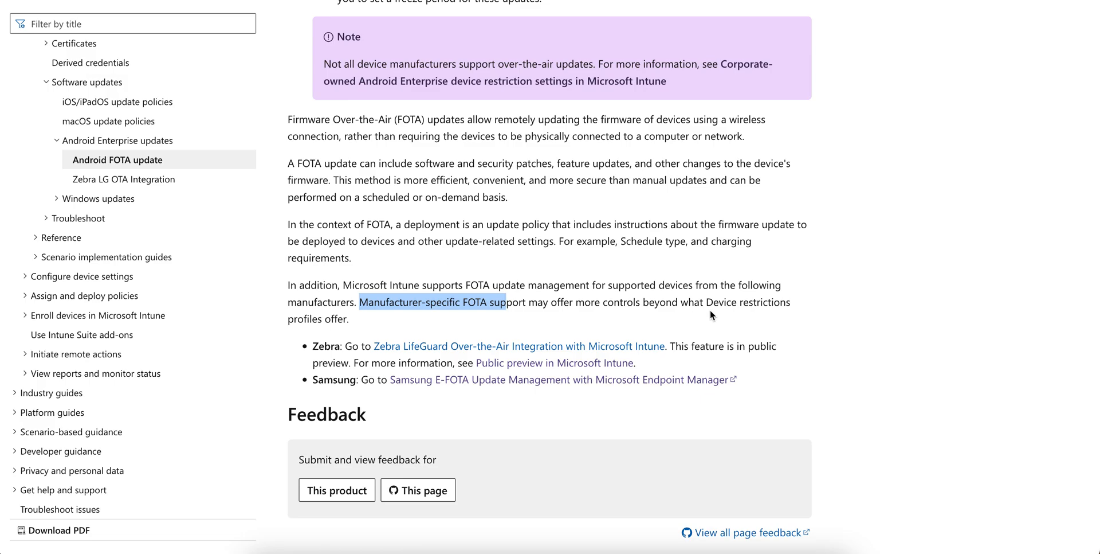
pyautogui.moveTo(364, 334)
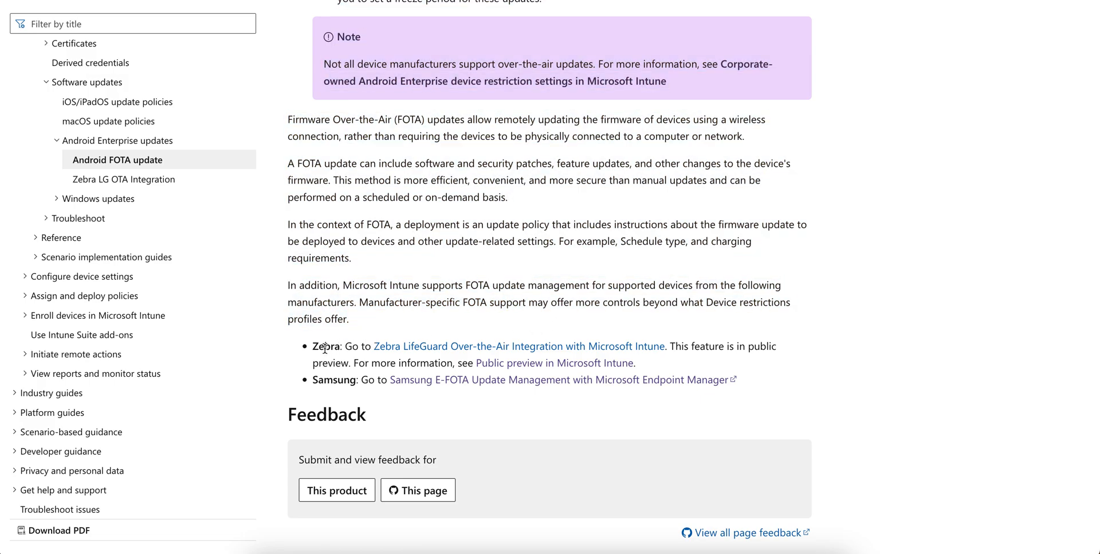
pyautogui.moveTo(476, 392)
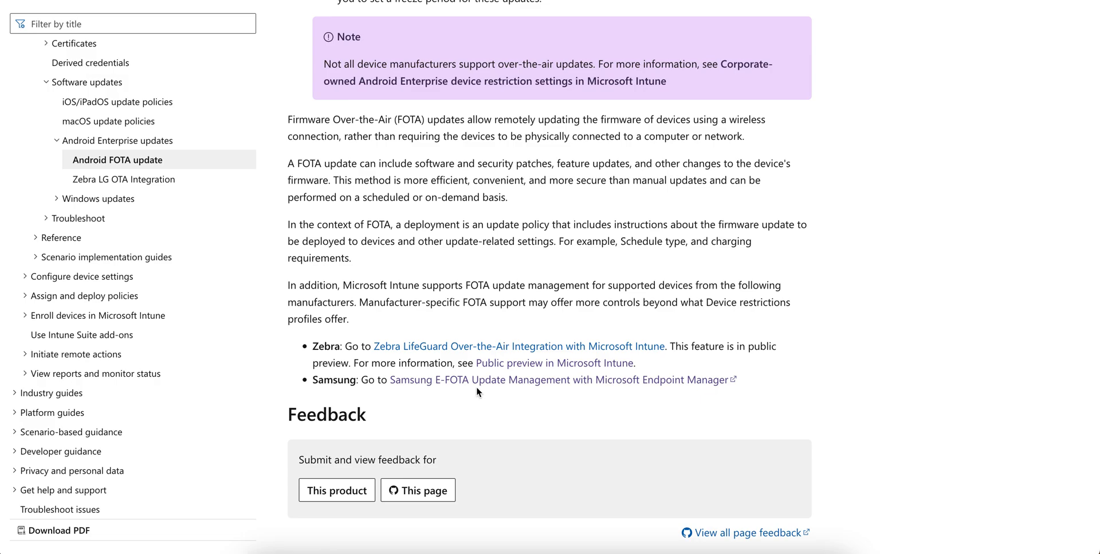
pyautogui.moveTo(485, 350)
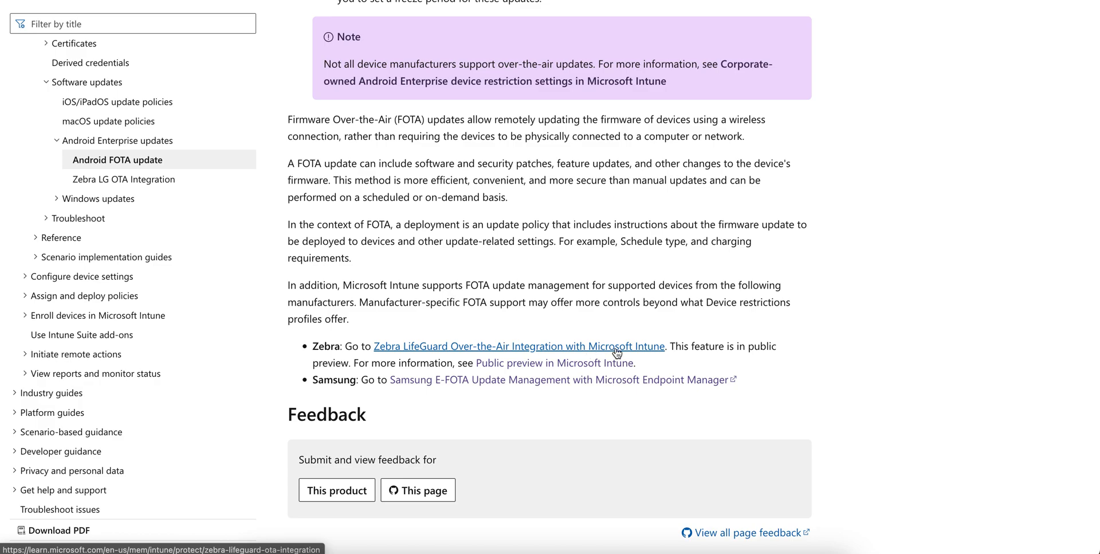
pyautogui.moveTo(665, 368)
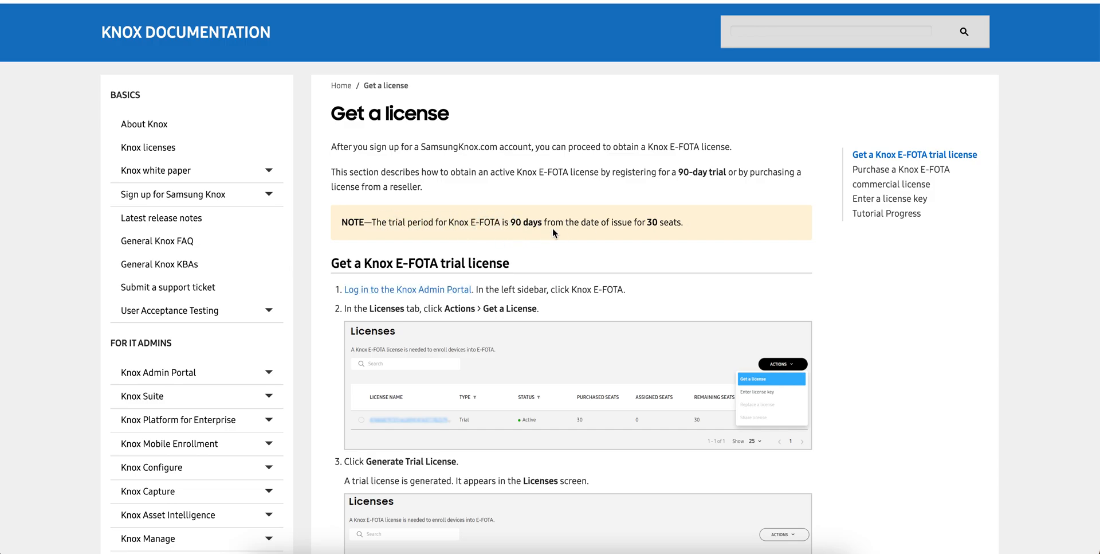
# Highlight the 30-seat trial limit on the Knox E-FOTA Get a license page and read the license key steps.
pyautogui.moveTo(492, 222); pyautogui.dragTo(681, 222)
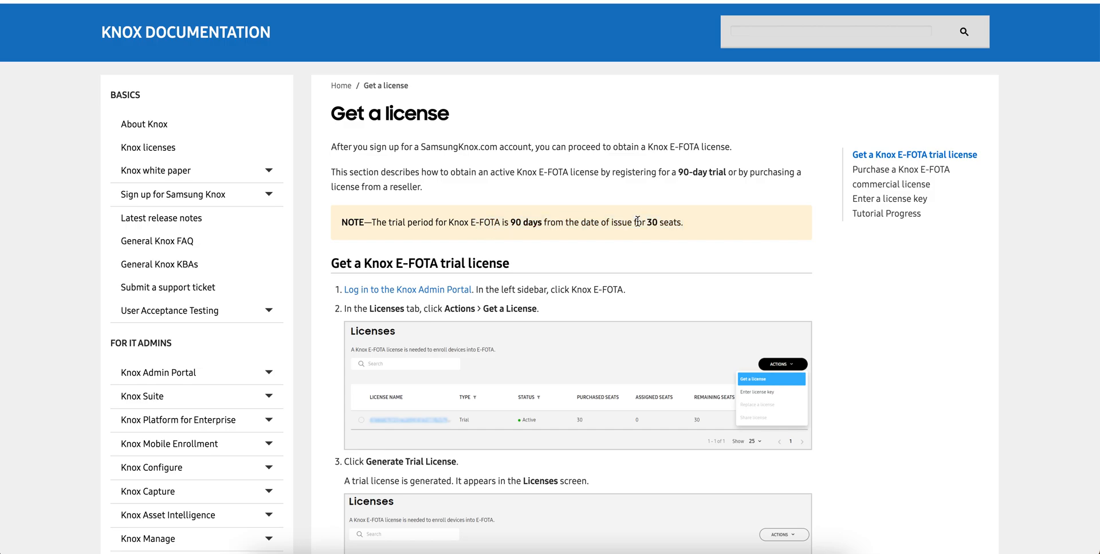
pyautogui.moveTo(620, 221); pyautogui.dragTo(683, 221)
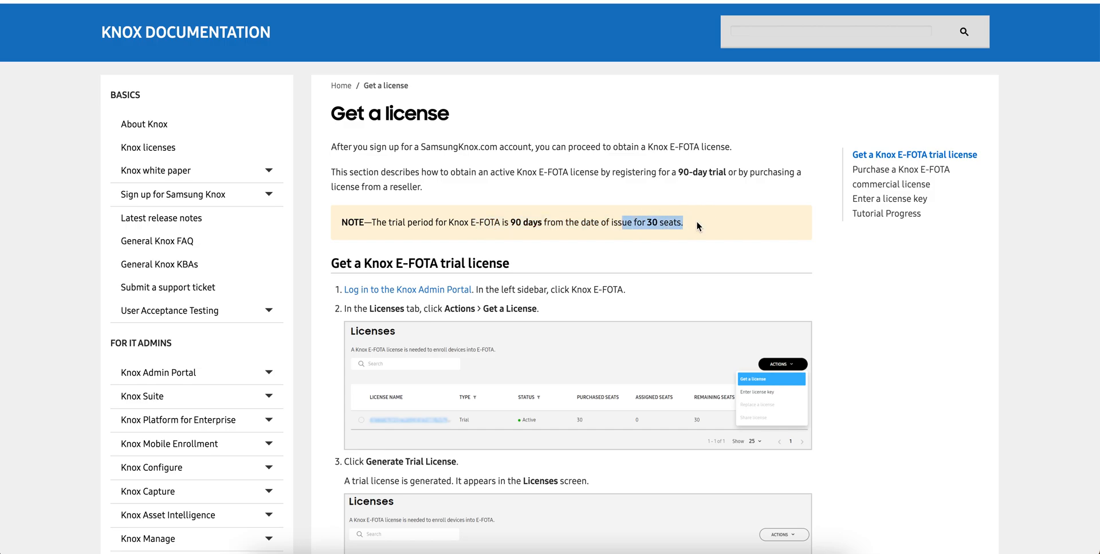
pyautogui.scroll(-3)
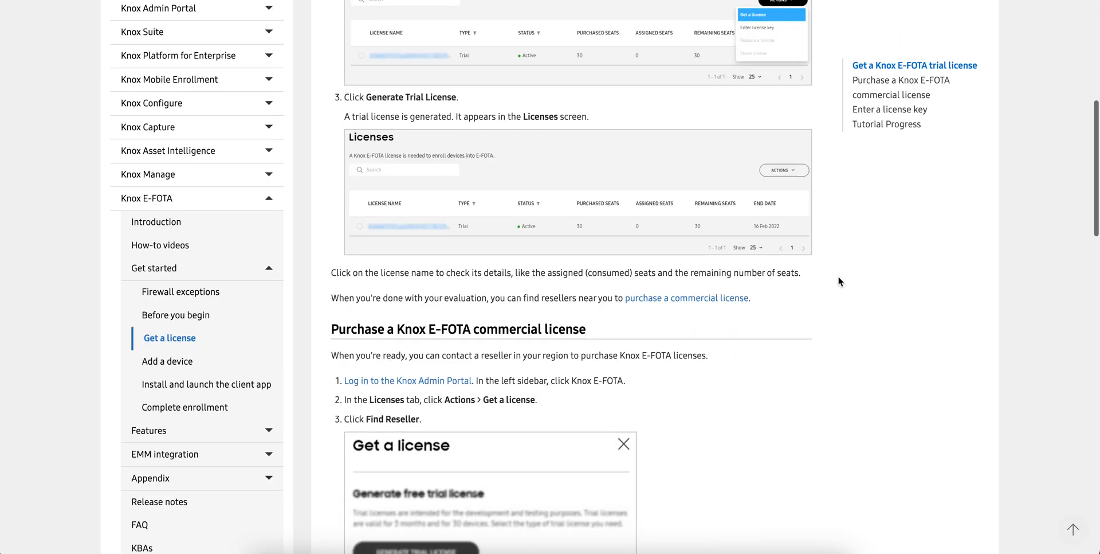
pyautogui.scroll(-3)
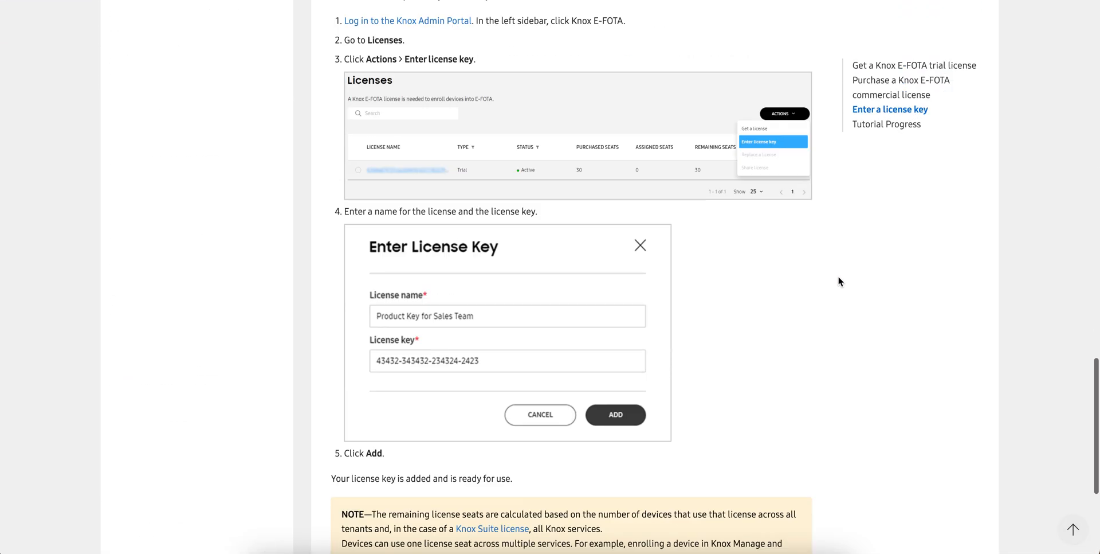
pyautogui.scroll(-3)
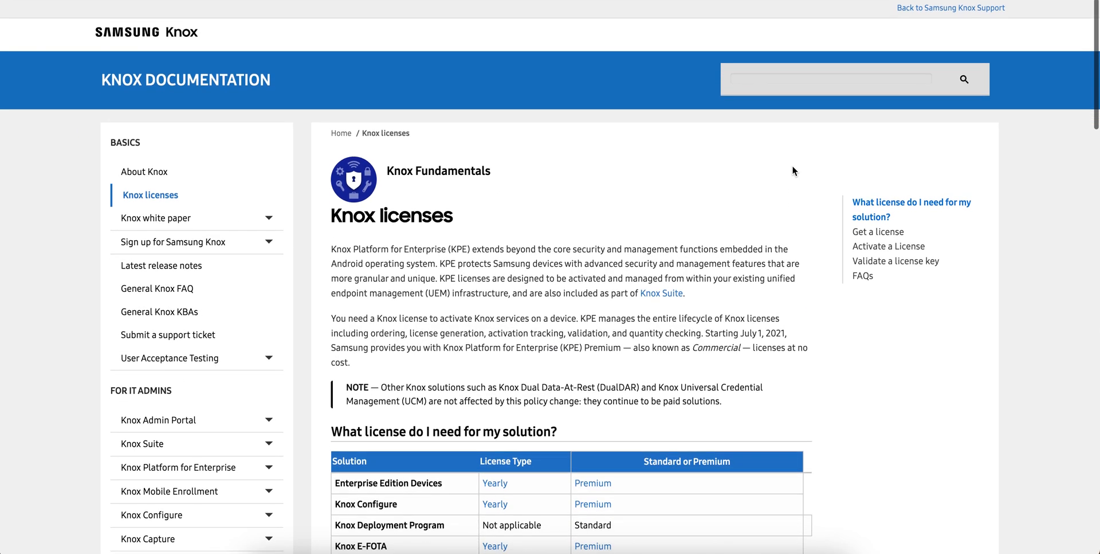
# Reach the Knox E-FOTA introduction, highlight the E-FOTA on MDM edition and read the editions comparison table.
pyautogui.scroll(-3)
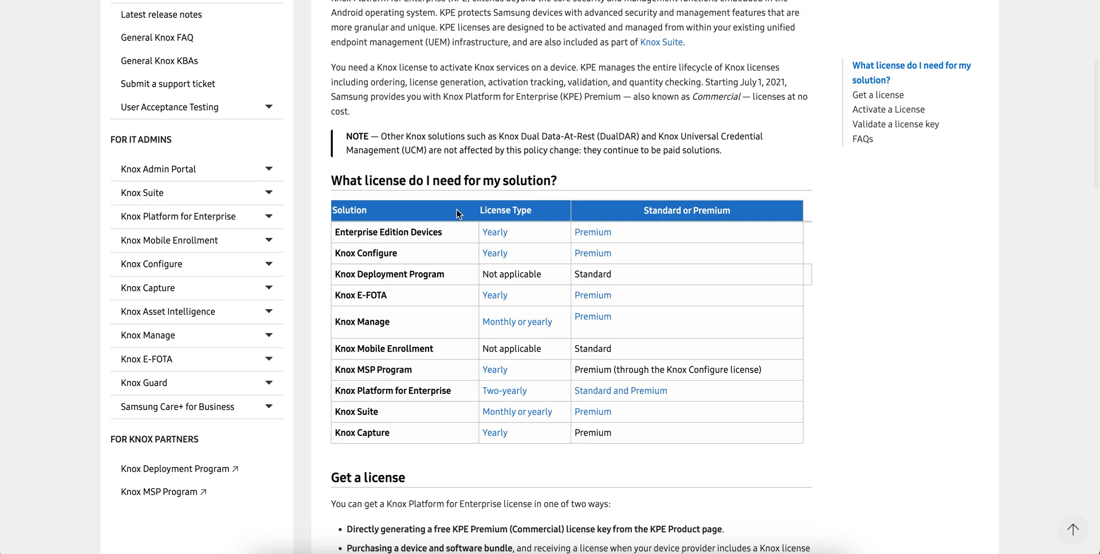
pyautogui.moveTo(391, 298)
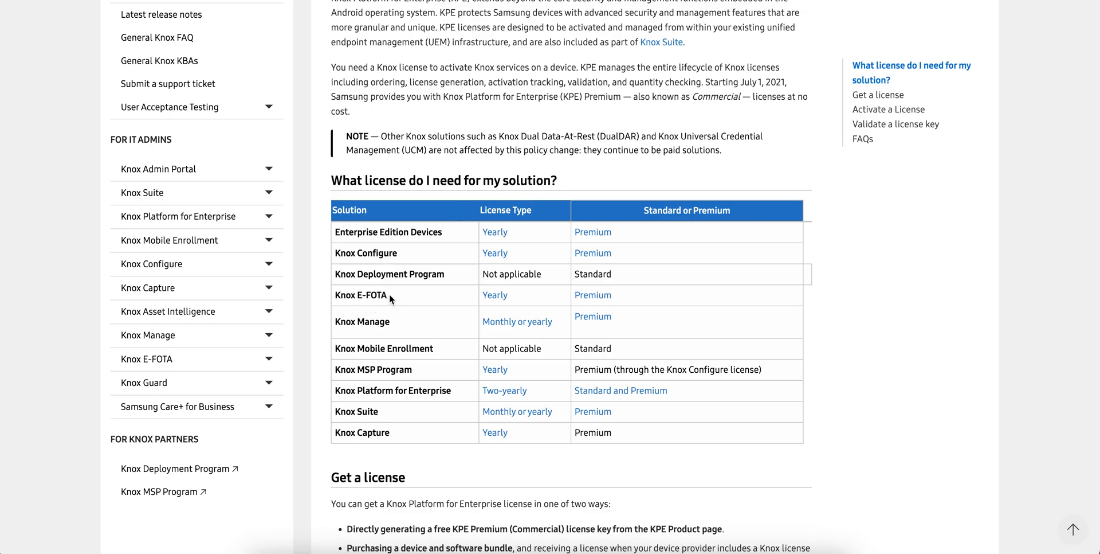
pyautogui.moveTo(519, 300)
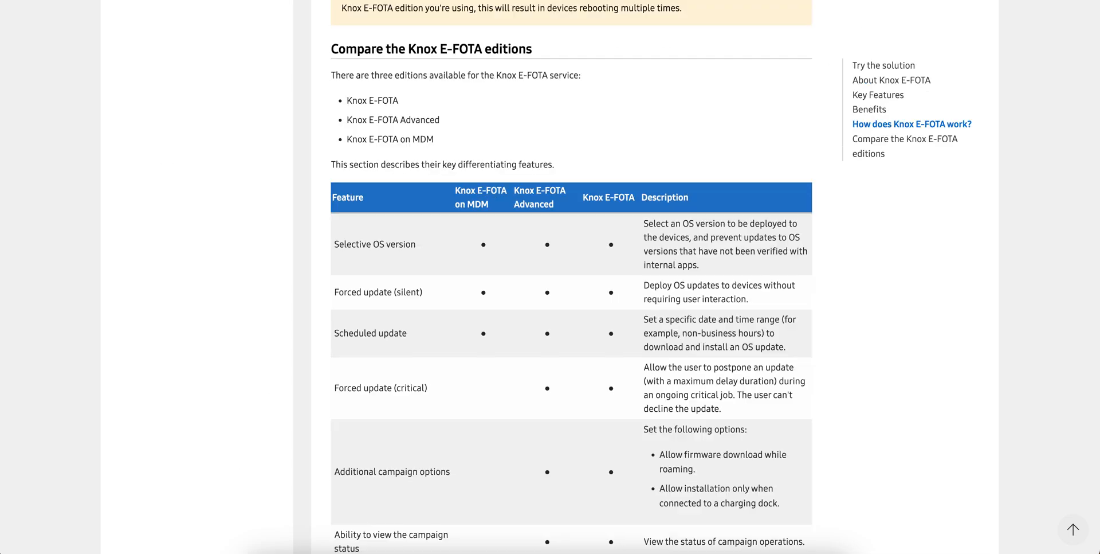
pyautogui.scroll(-3)
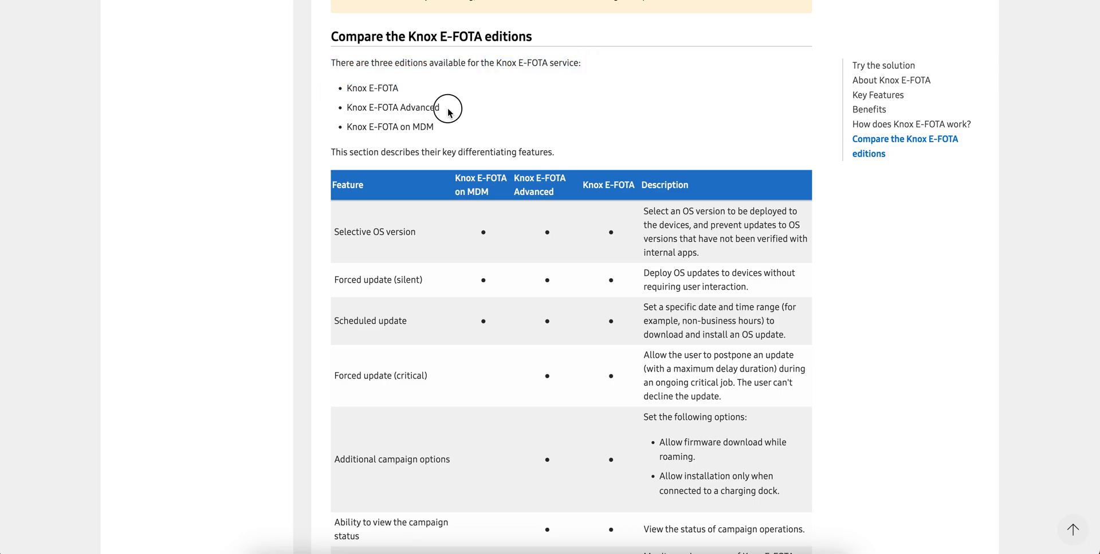
pyautogui.doubleClick(390, 126)
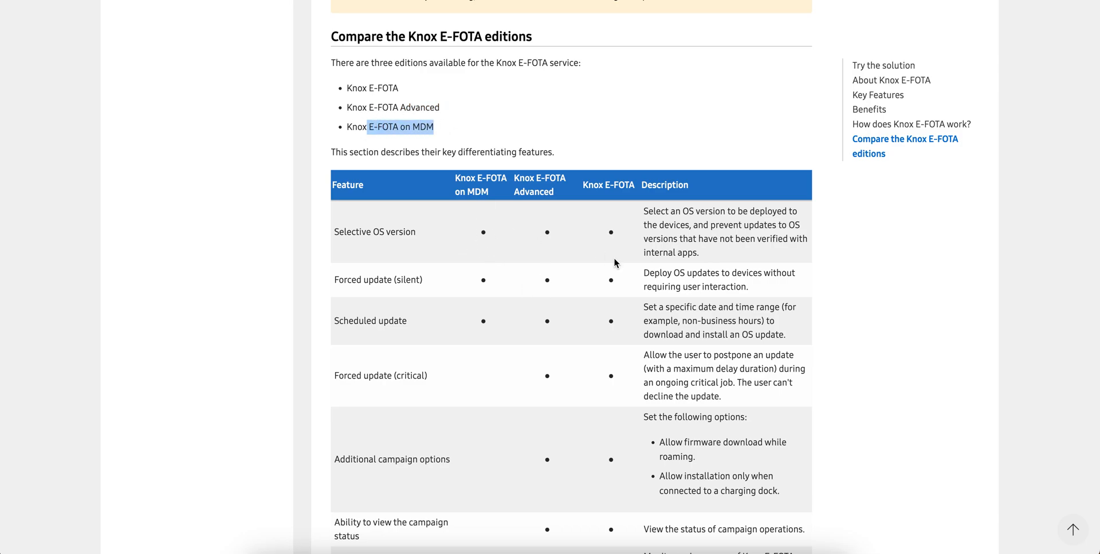
pyautogui.moveTo(469, 318)
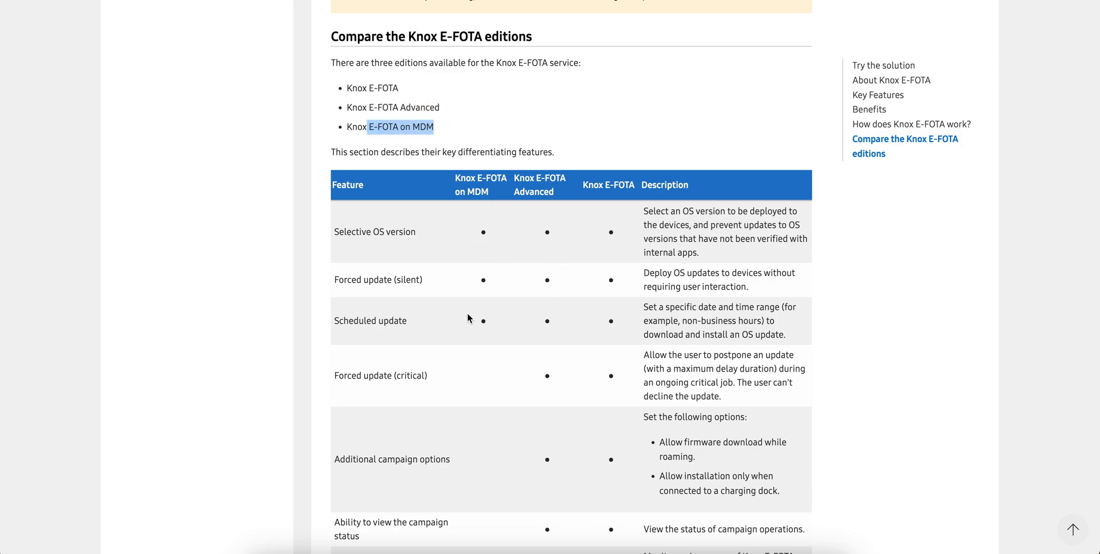
pyautogui.moveTo(506, 320)
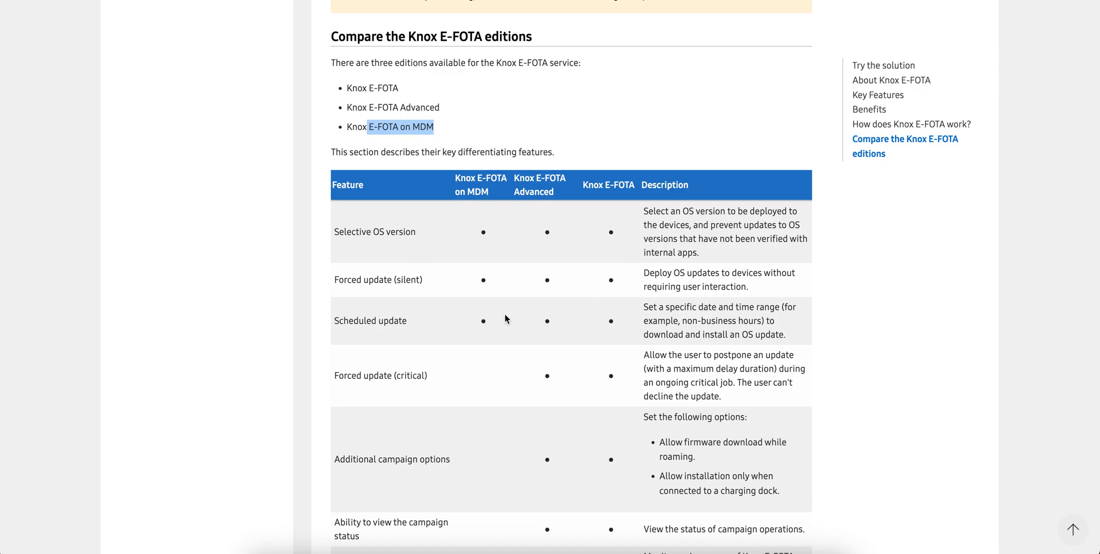
pyautogui.scroll(-3)
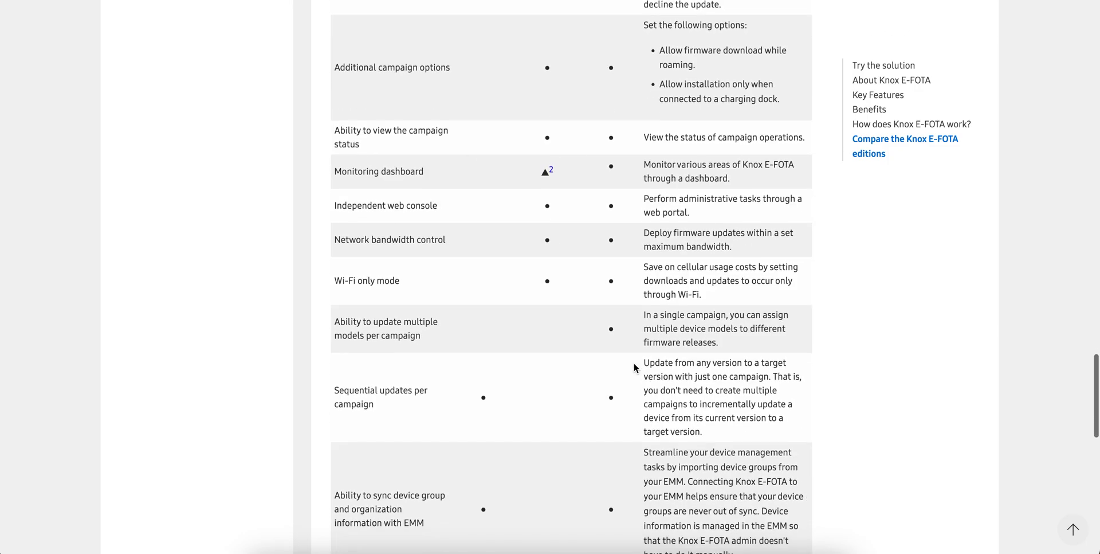
pyautogui.scroll(-3)
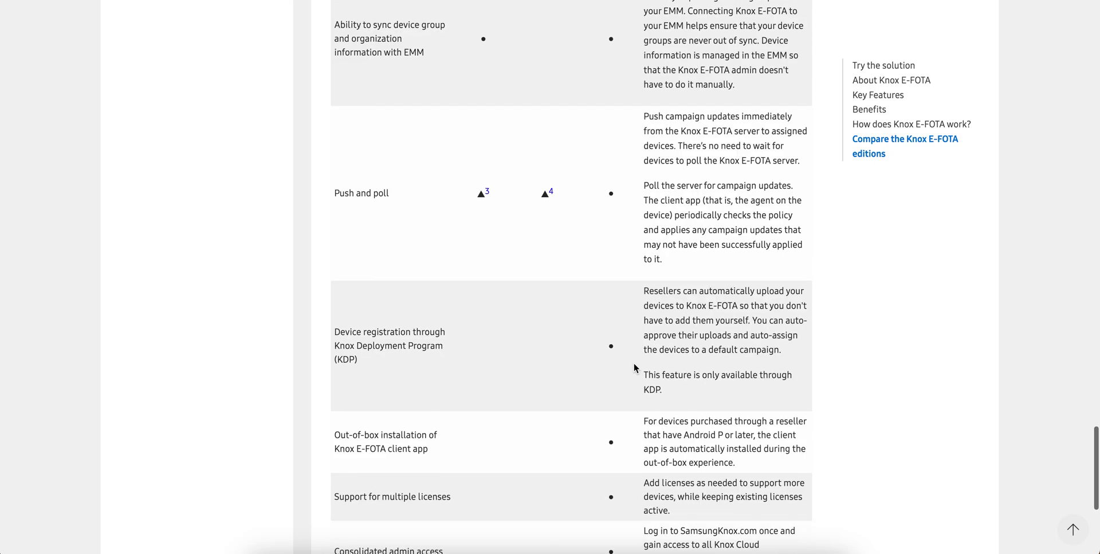
pyautogui.scroll(-3)
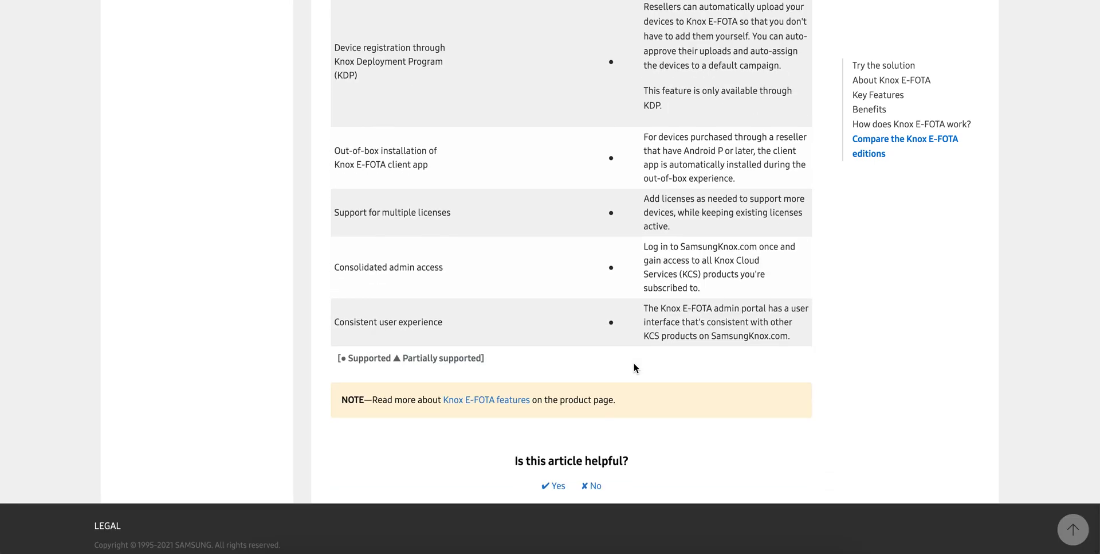
# Move up to Key Features and highlight the Scheduled updates feature.
pyautogui.scroll(3)
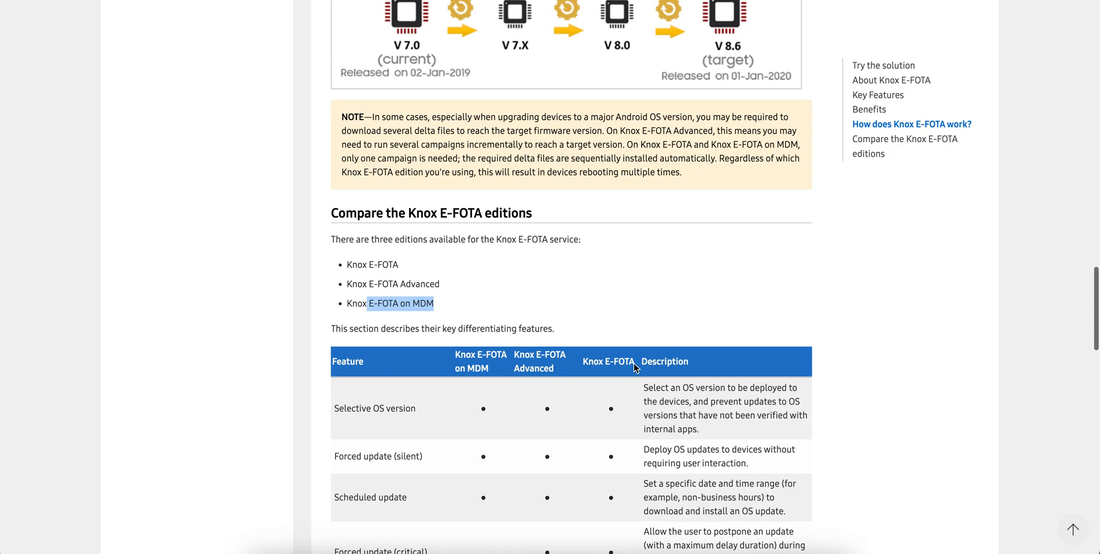
pyautogui.scroll(3)
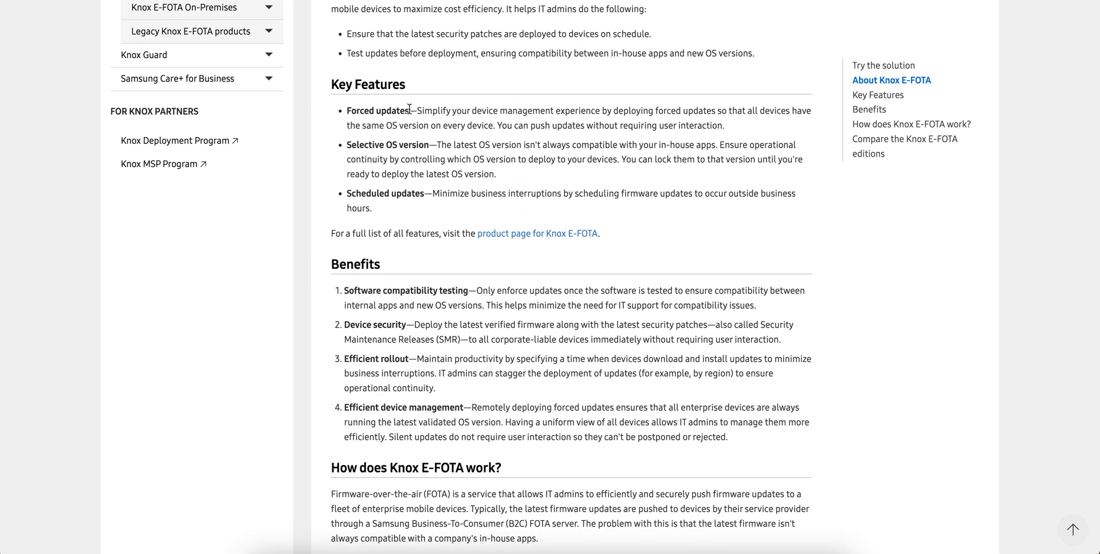
pyautogui.moveTo(345, 110); pyautogui.dragTo(440, 110)
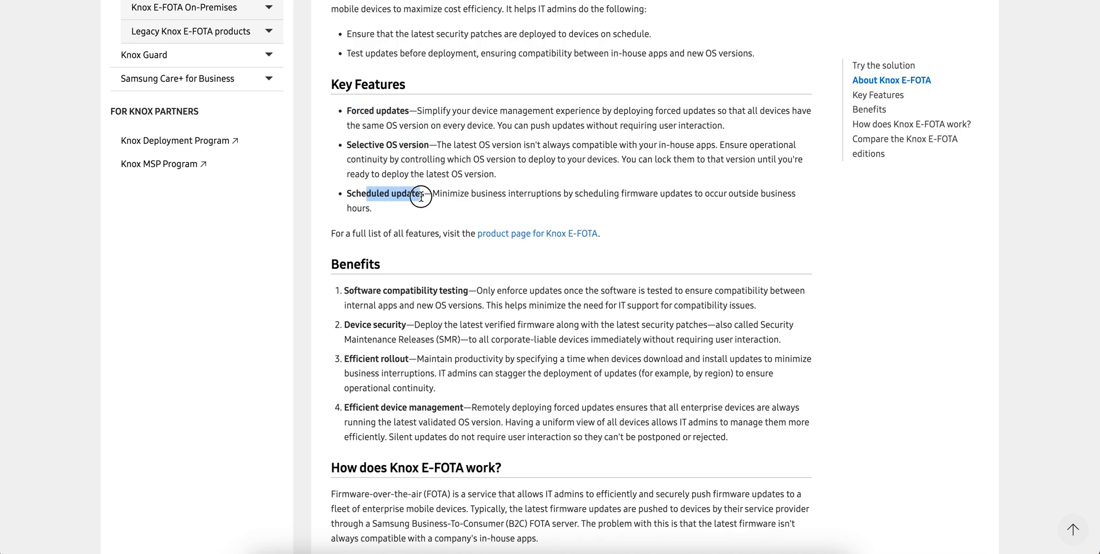
pyautogui.doubleClick(406, 290)
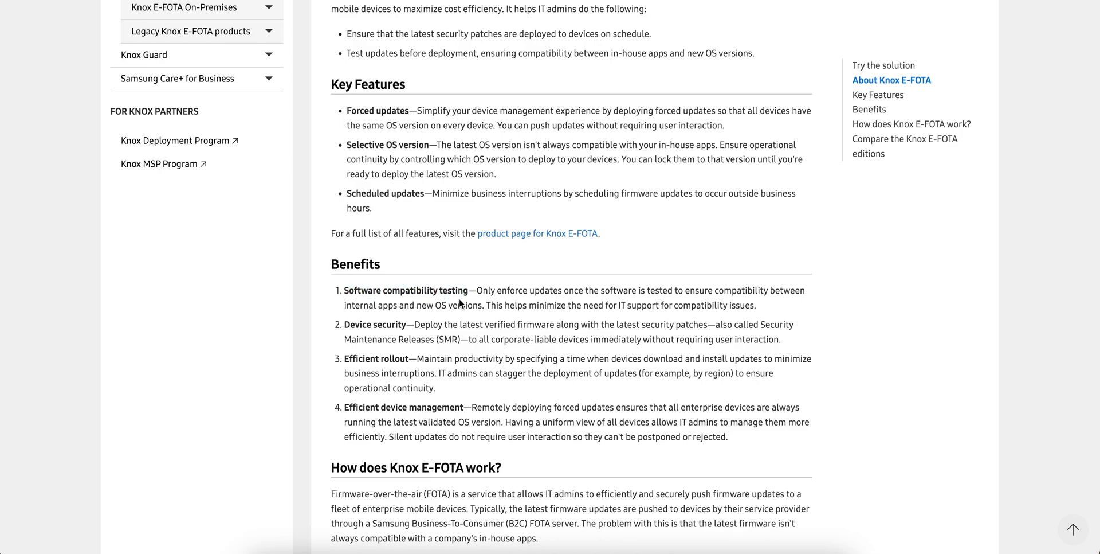
pyautogui.moveTo(754, 322)
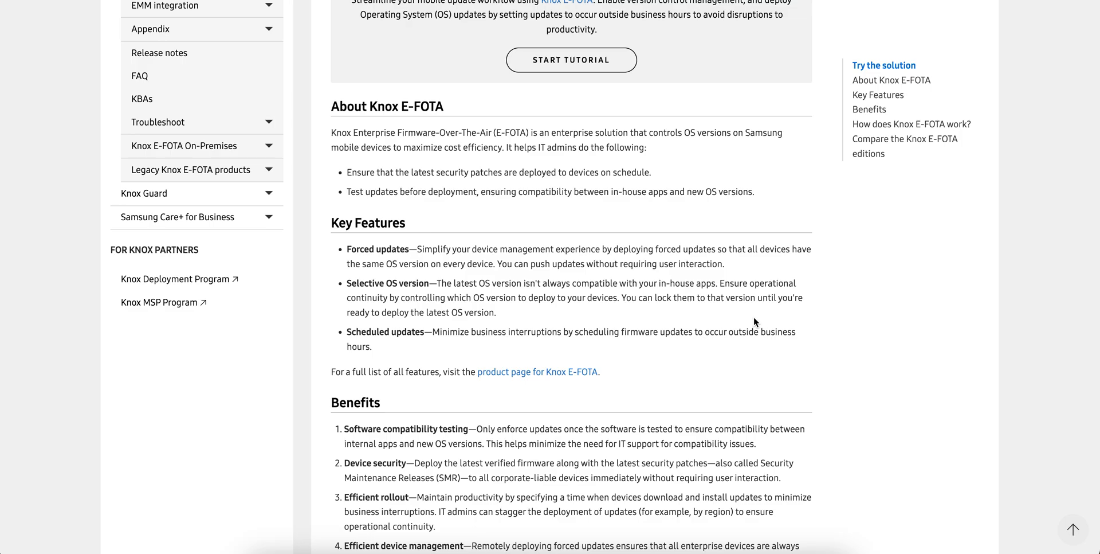
pyautogui.scroll(3)
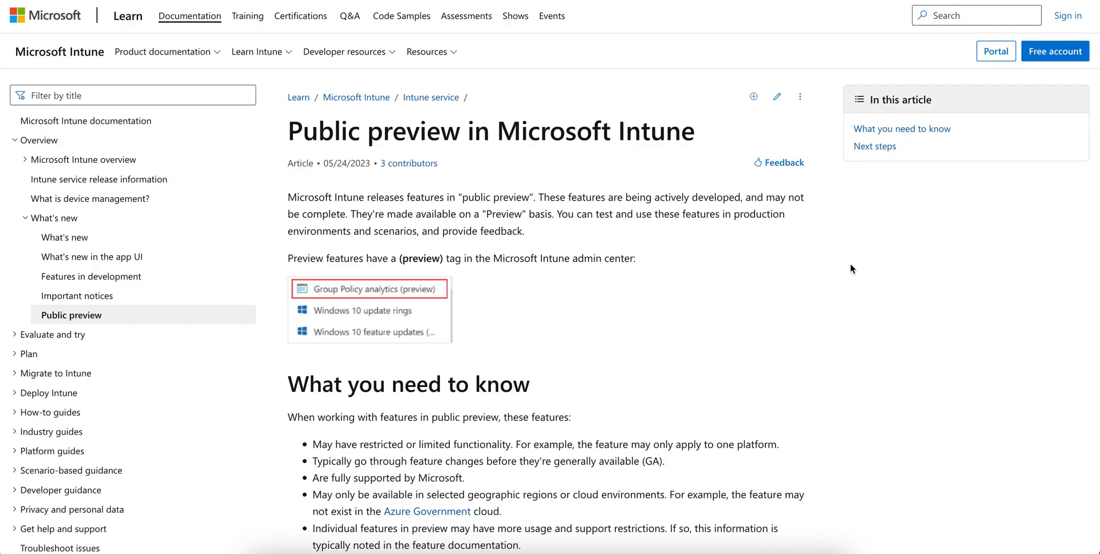
# Scroll the Public preview in Microsoft Intune Learn article.
pyautogui.scroll(-3)
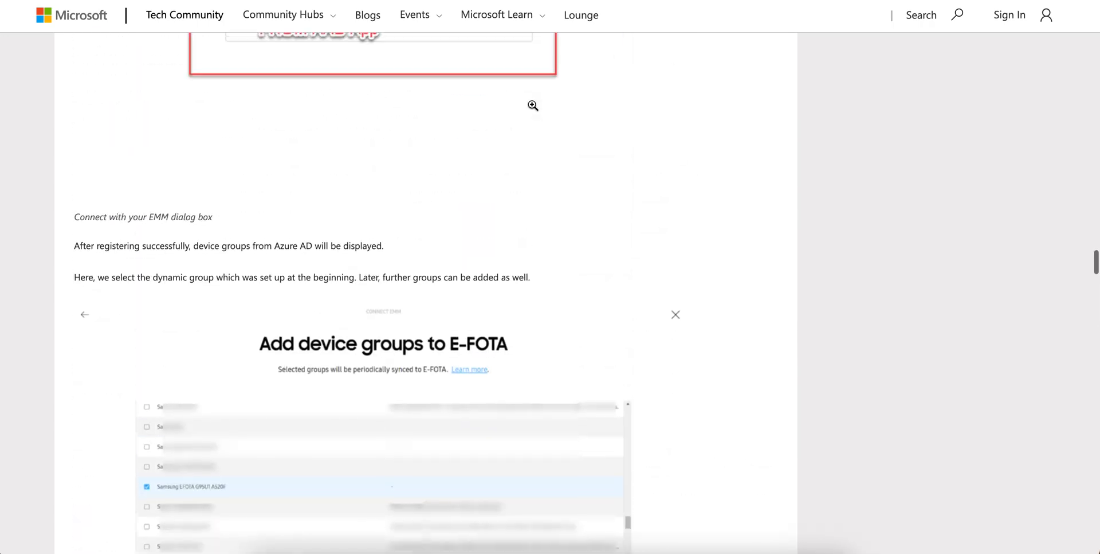
# Read the Samsung E-FOTA Update Management blog introduction, highlighting part of its title.
pyautogui.scroll(-3)
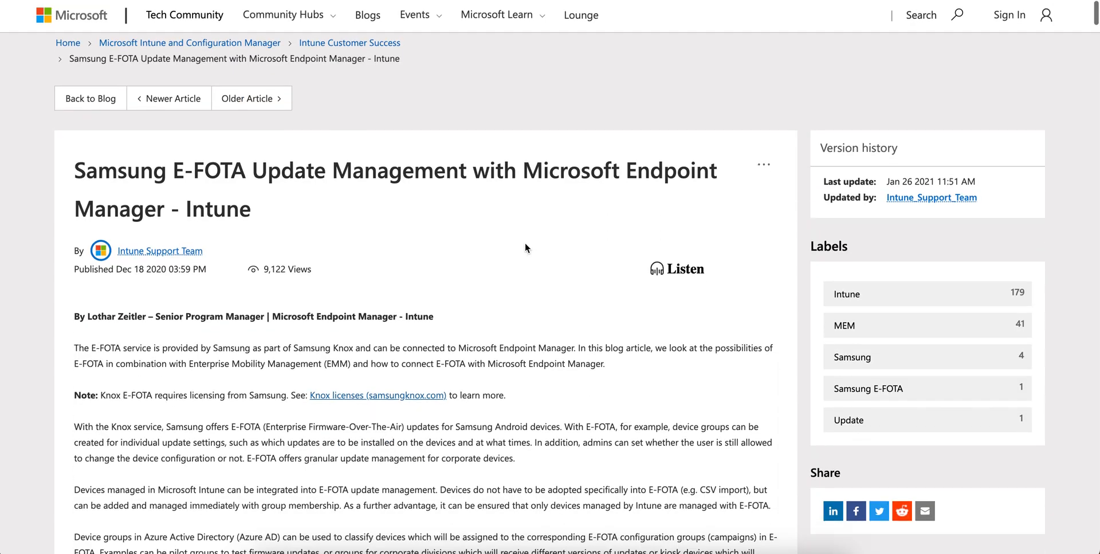
pyautogui.scroll(-3)
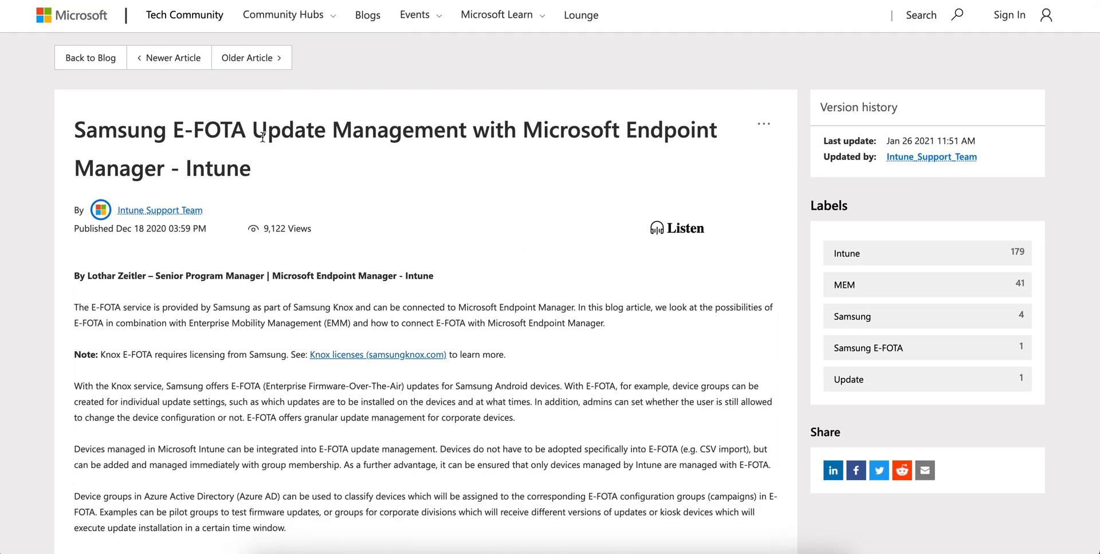
pyautogui.moveTo(119, 129); pyautogui.dragTo(308, 129)
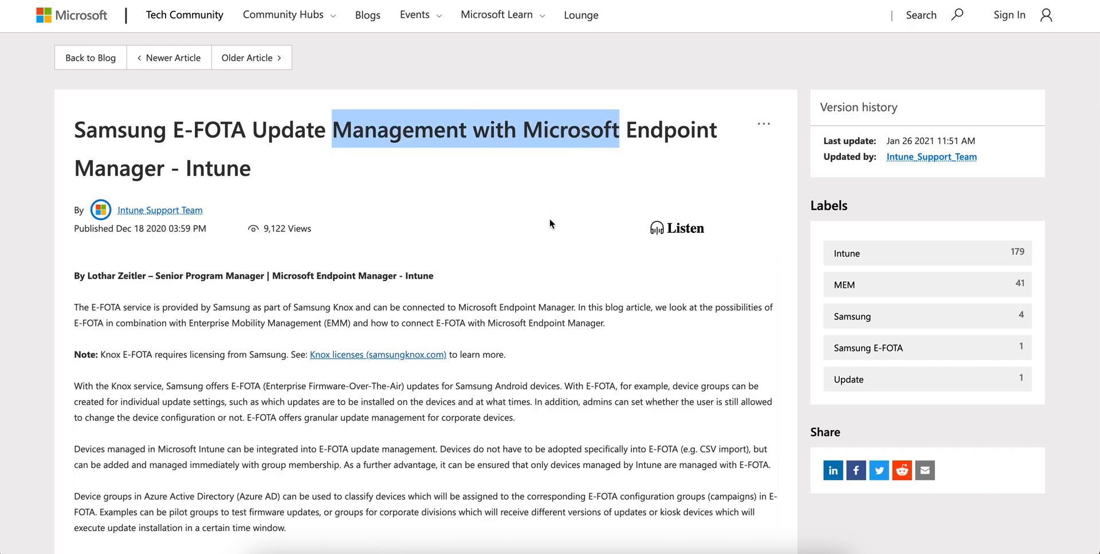
pyautogui.scroll(-3)
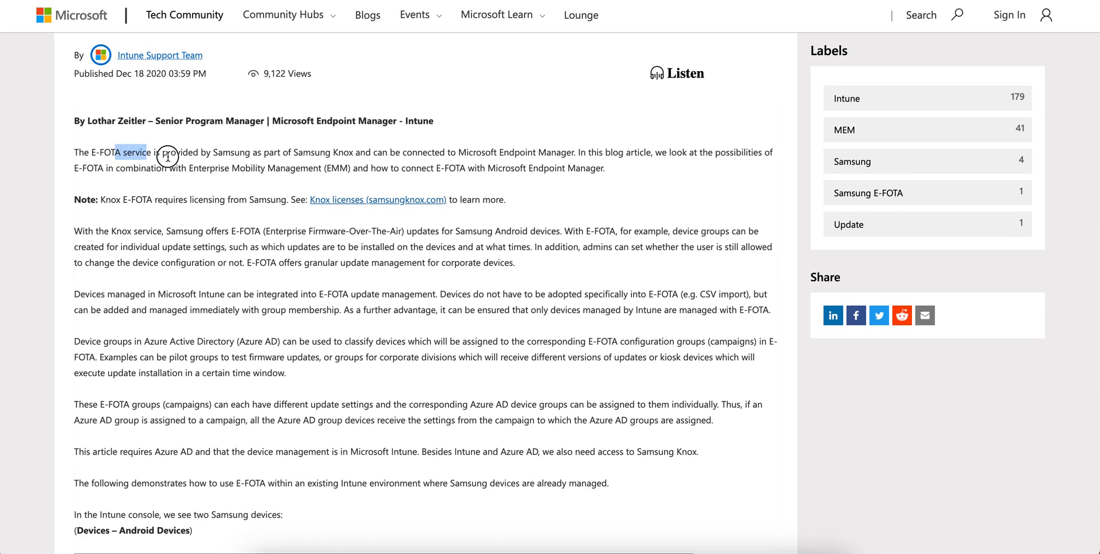
# Highlight the note that Knox E-FOTA requires licensing and continue to the Intune console walkthrough.
pyautogui.moveTo(129, 153); pyautogui.dragTo(277, 152)
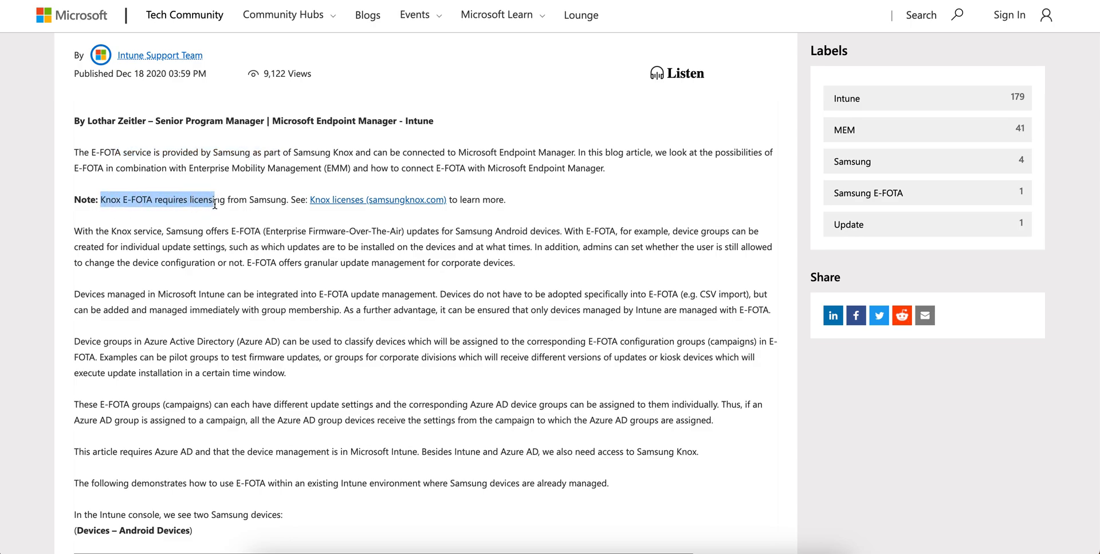
pyautogui.moveTo(377, 199)
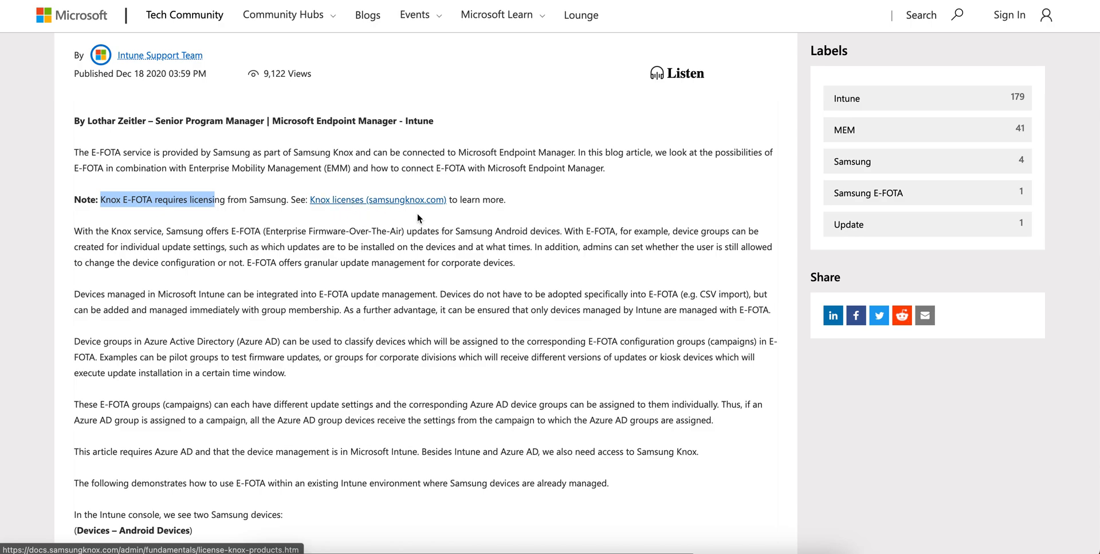
pyautogui.moveTo(477, 204)
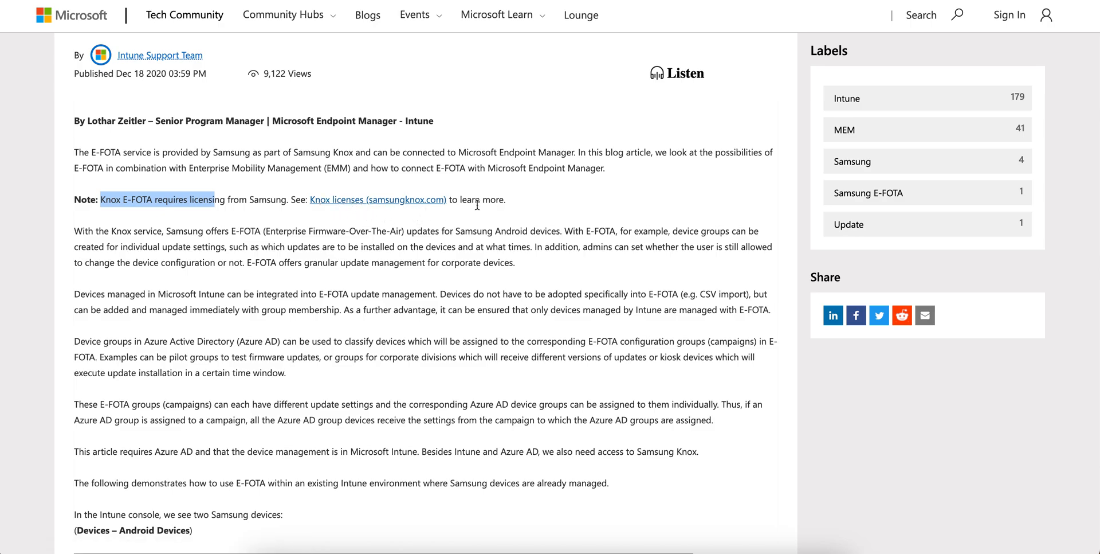
pyautogui.click(220, 211)
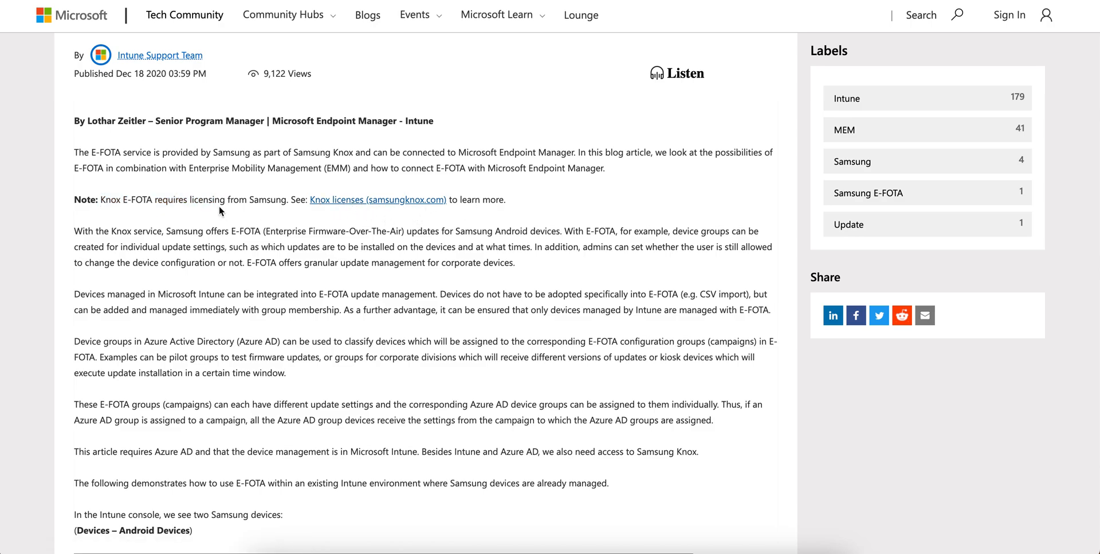
pyautogui.scroll(-3)
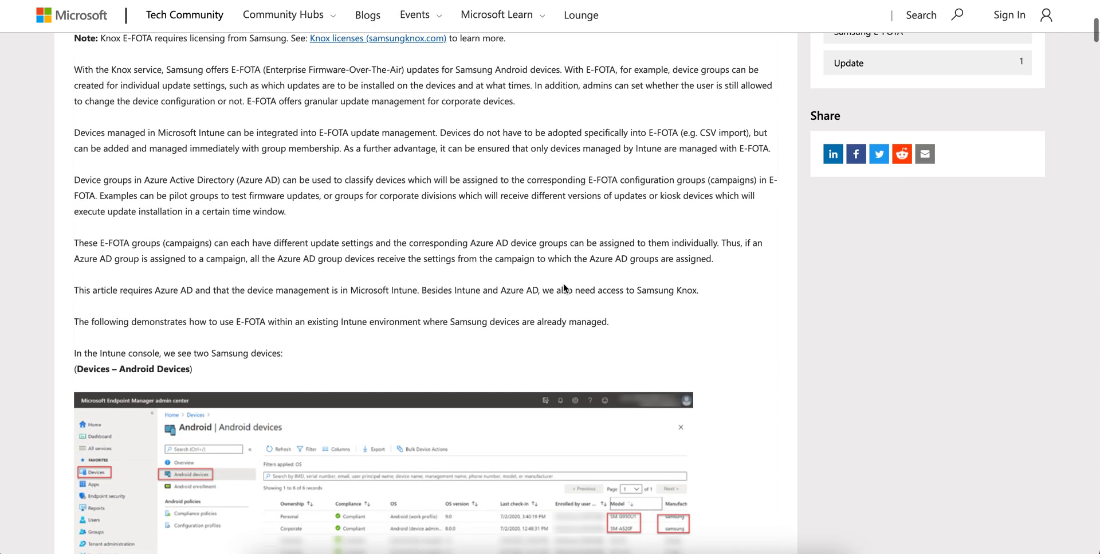
# Read past the New Group and dynamic membership rule screenshots to the Register an application section.
pyautogui.scroll(-3)
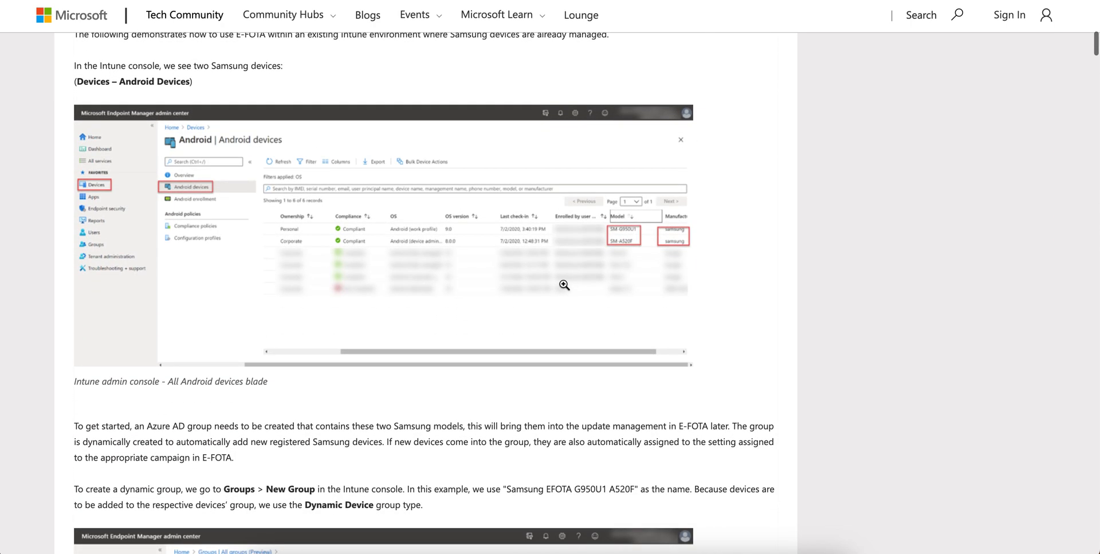
pyautogui.scroll(-3)
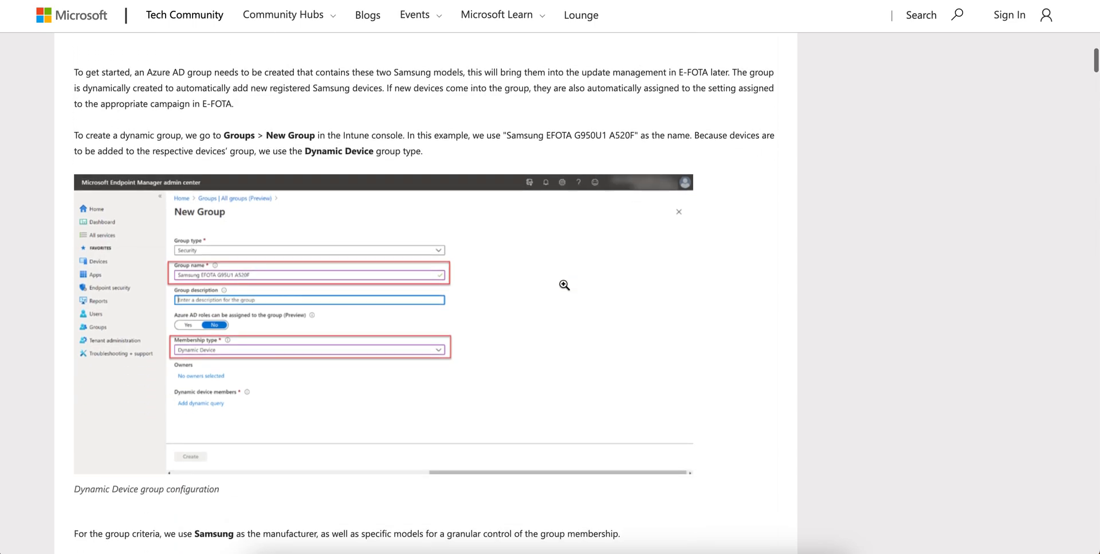
pyautogui.scroll(-3)
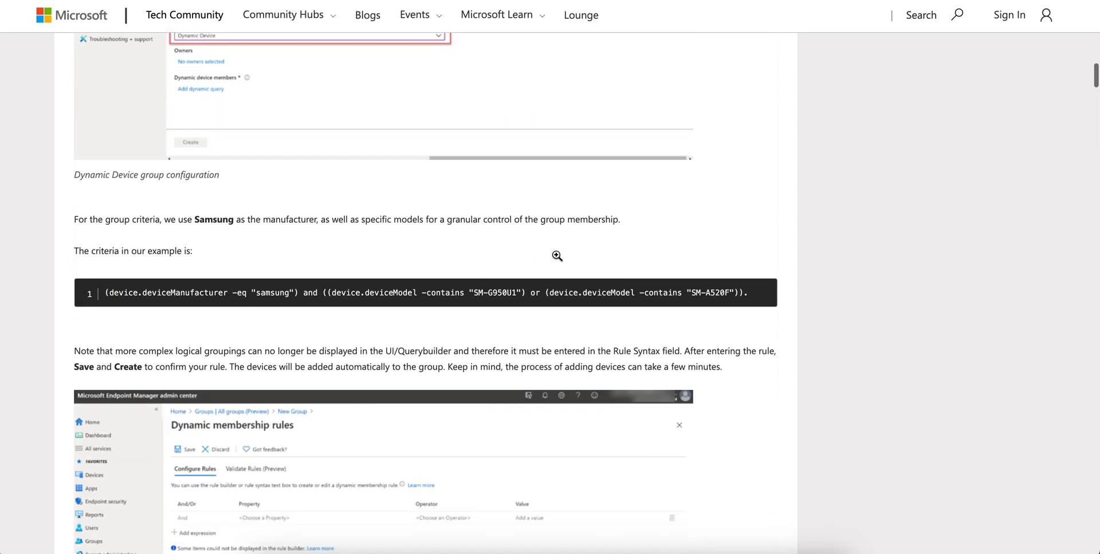
pyautogui.scroll(-3)
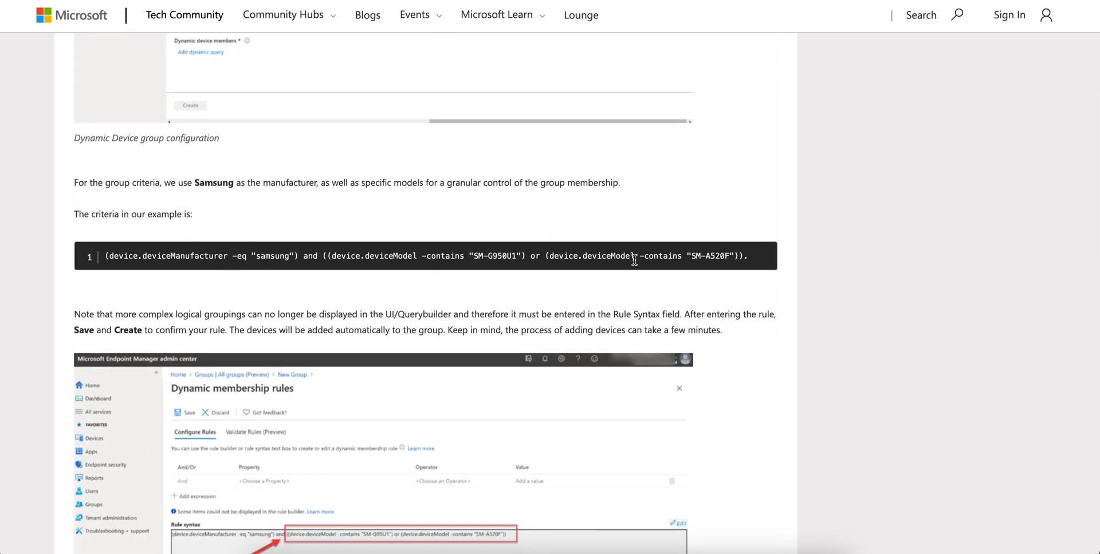
pyautogui.tripleClick(426, 256)
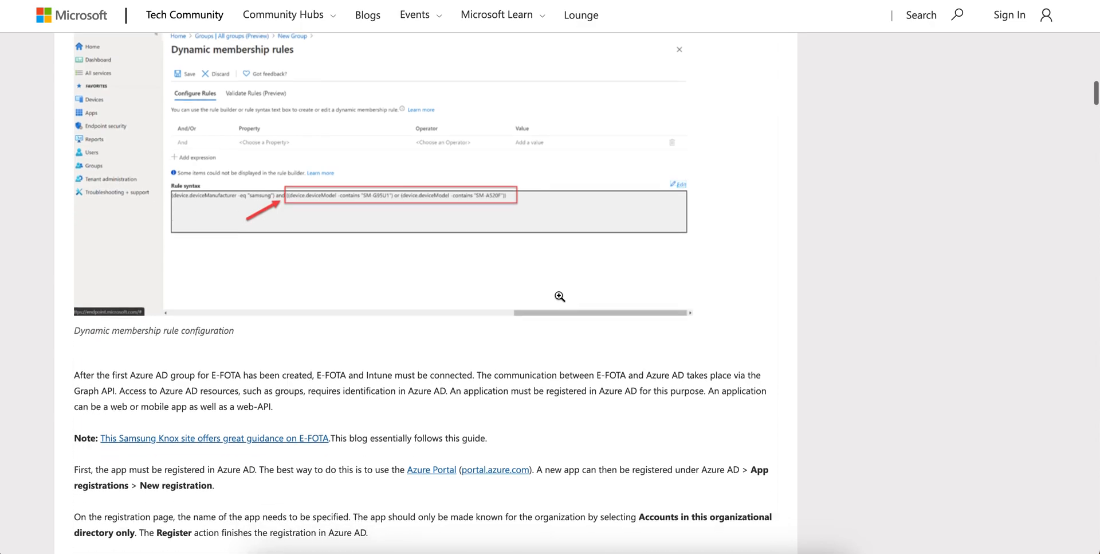
pyautogui.scroll(-3)
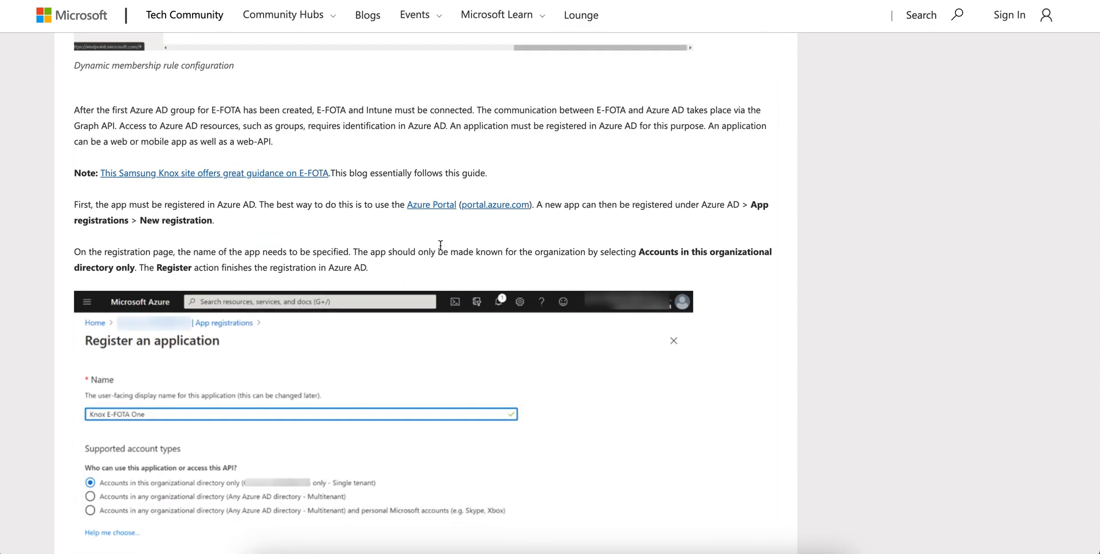
# Read through the client secret creation section of the blog.
pyautogui.scroll(-3)
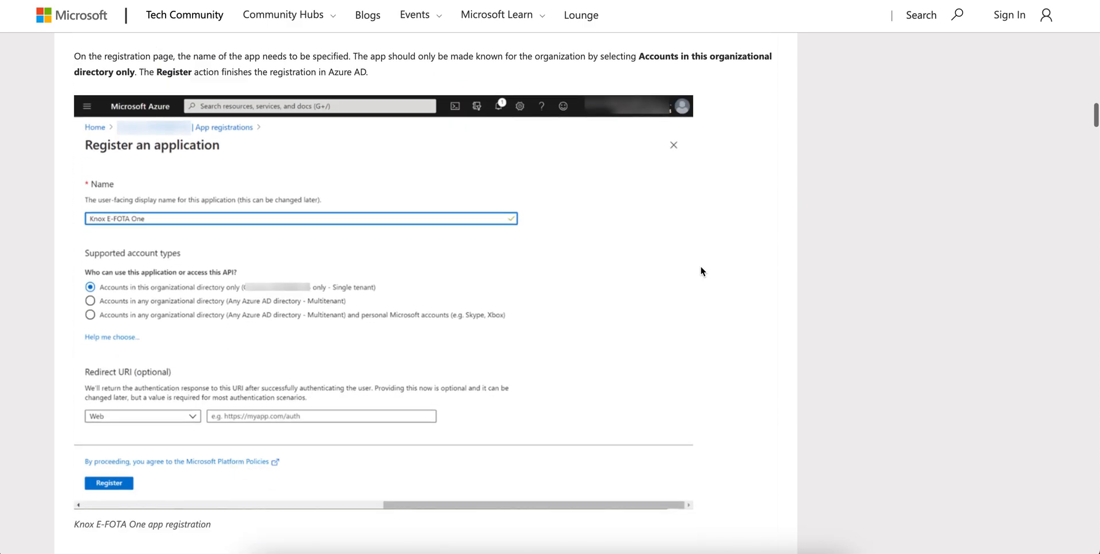
pyautogui.scroll(-3)
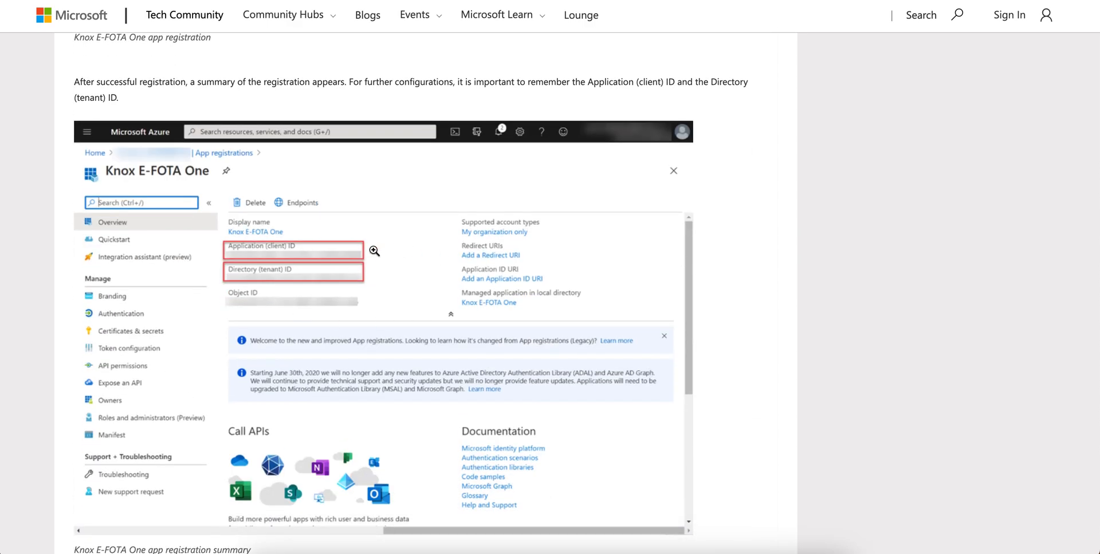
pyautogui.scroll(-3)
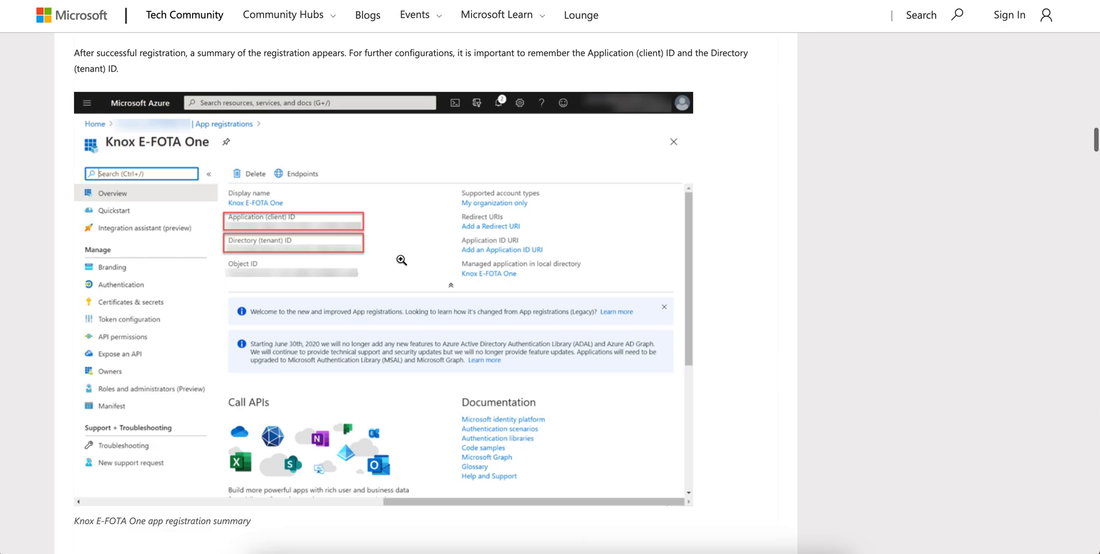
pyautogui.scroll(-3)
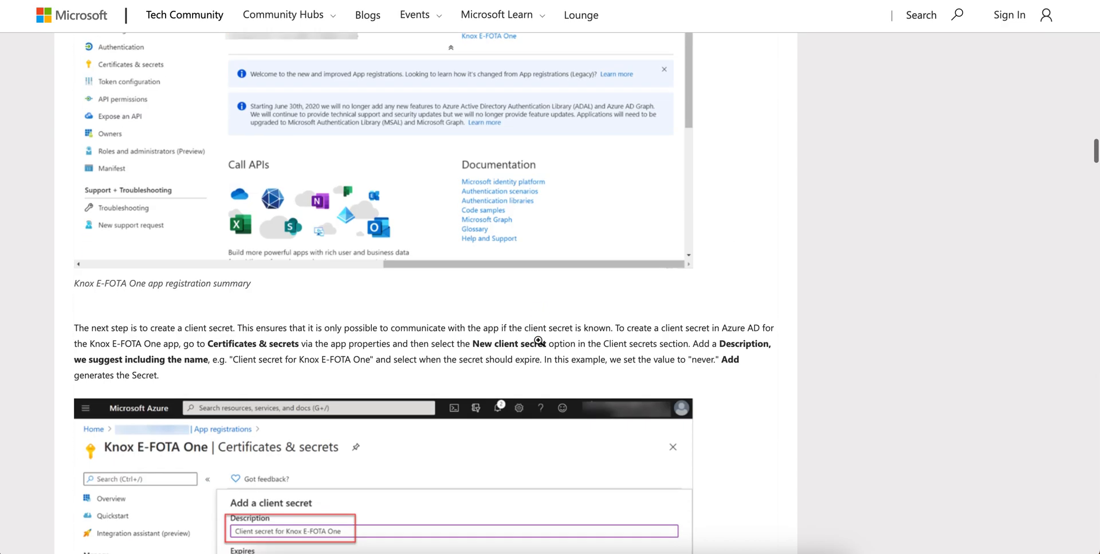
pyautogui.scroll(-3)
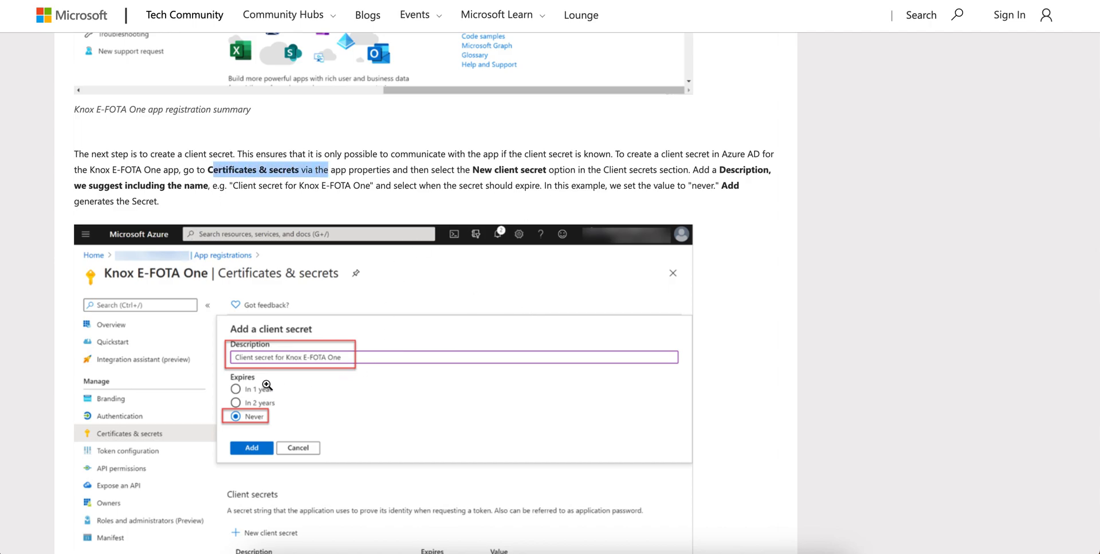
pyautogui.scroll(-3)
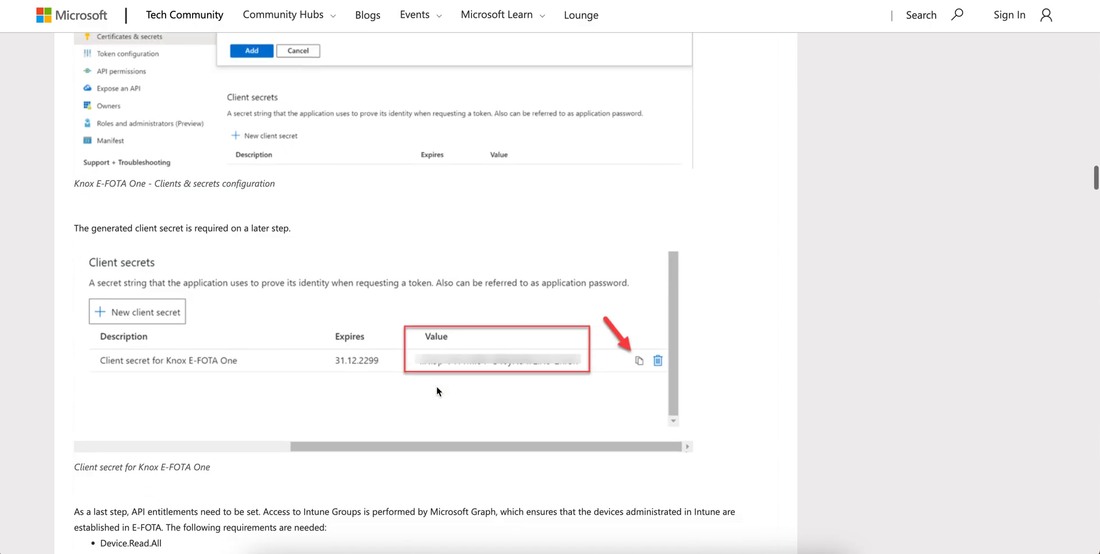
# Highlight the three required Graph permissions and reach the API permissions and admin consent screenshot.
pyautogui.scroll(-3)
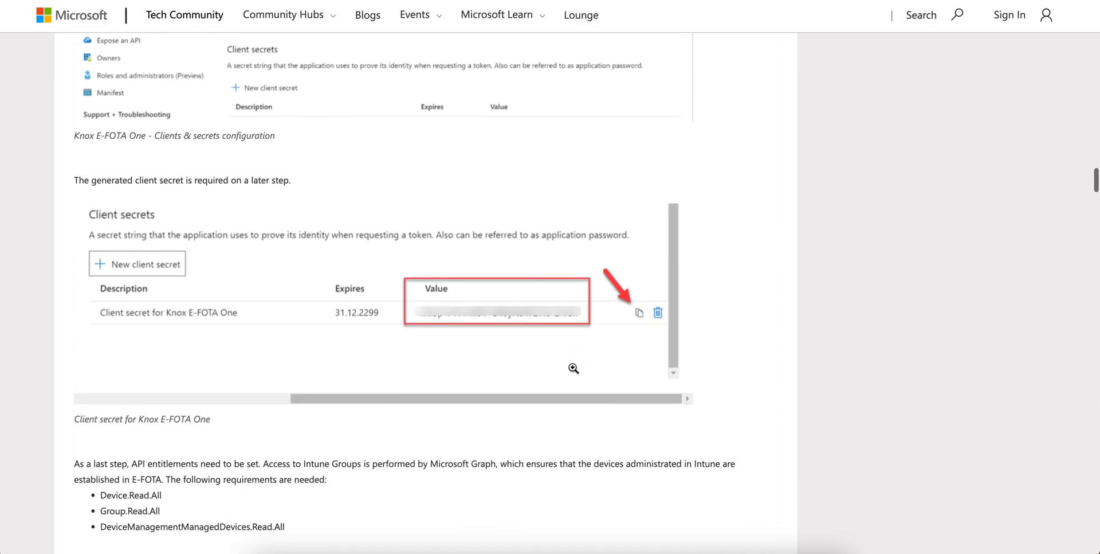
pyautogui.scroll(-3)
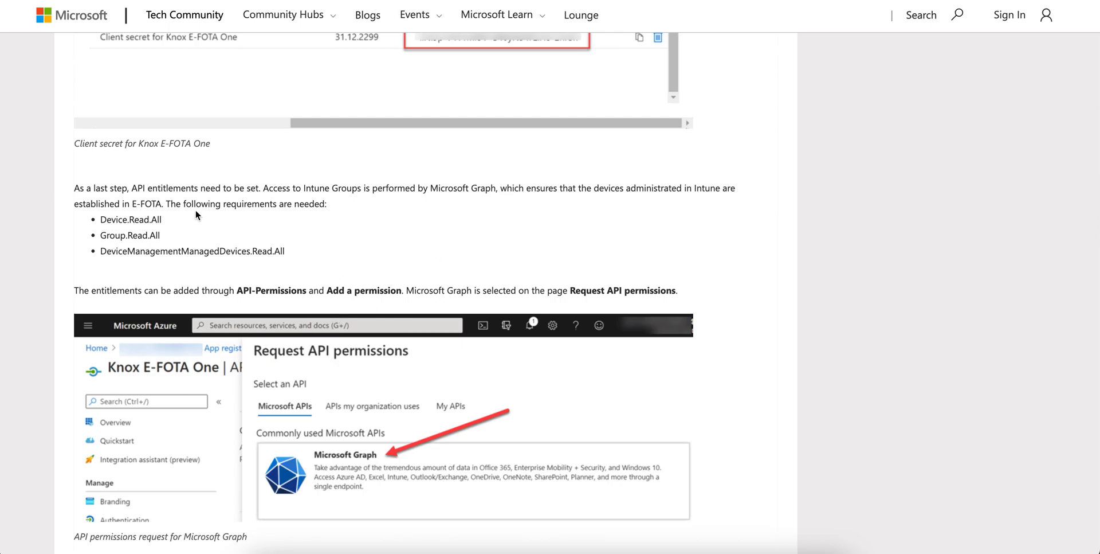
pyautogui.moveTo(293, 259)
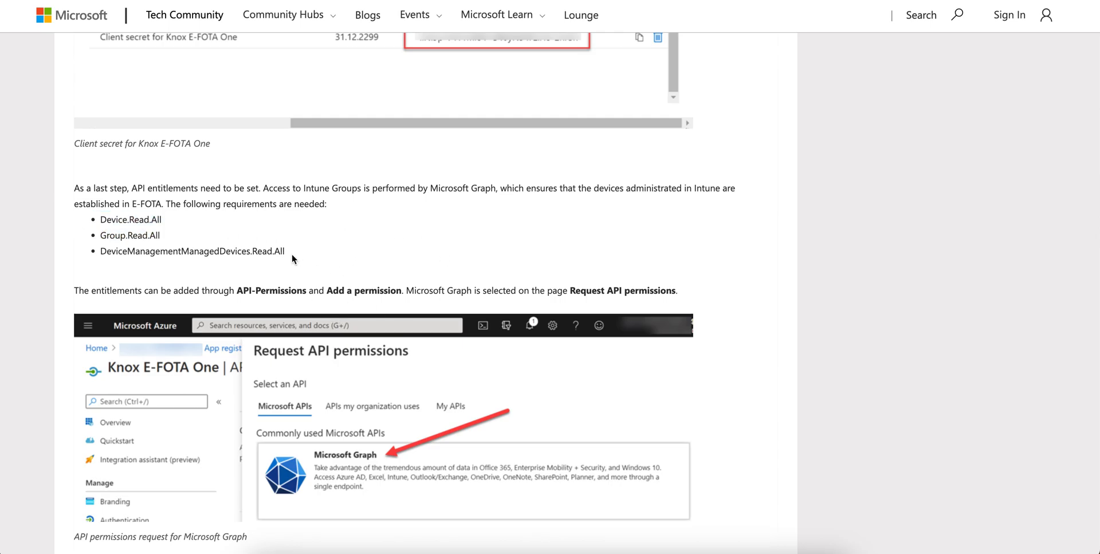
pyautogui.moveTo(100, 219); pyautogui.dragTo(286, 251)
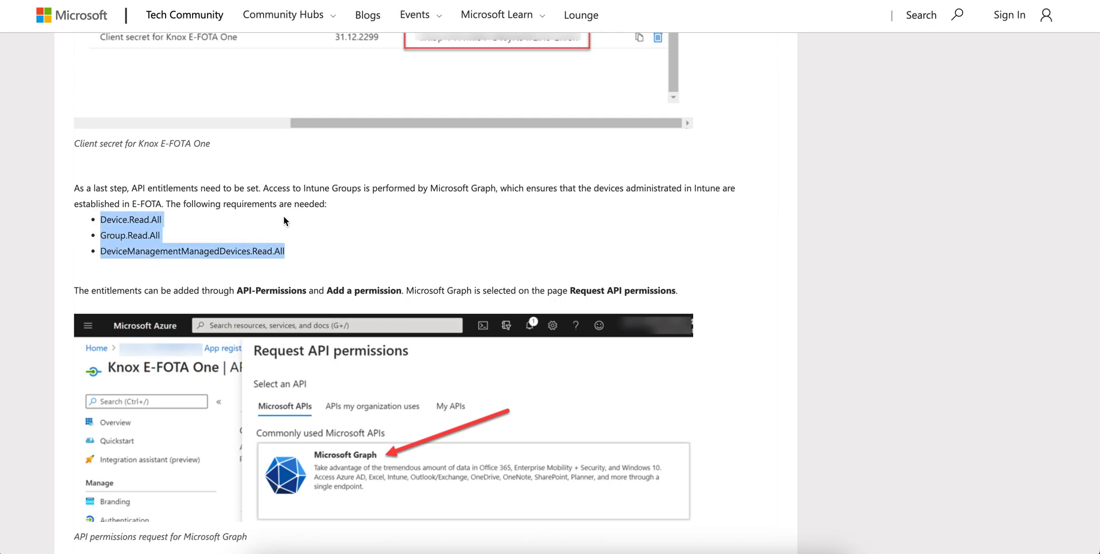
pyautogui.scroll(-3)
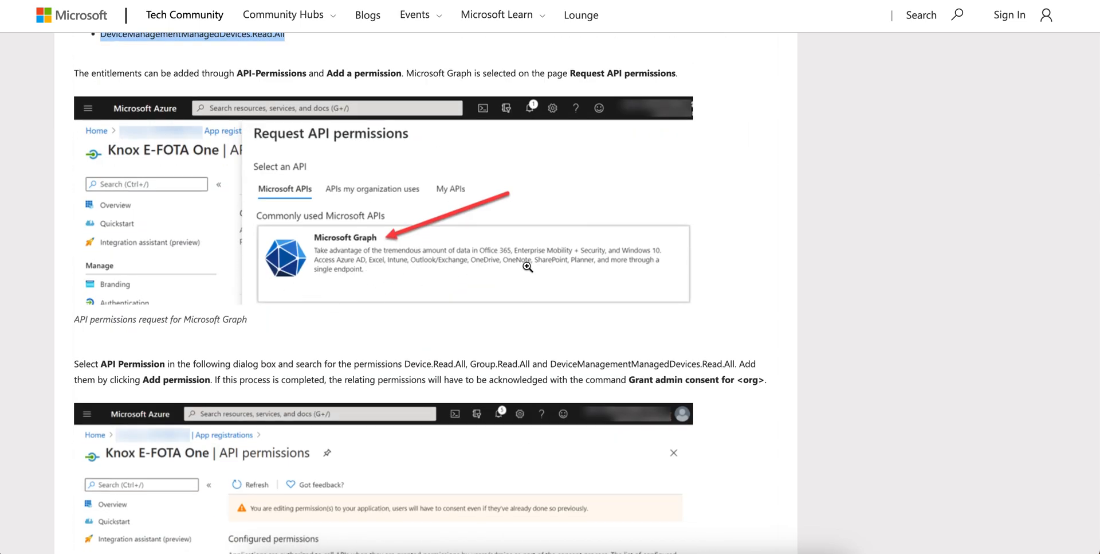
pyautogui.scroll(-3)
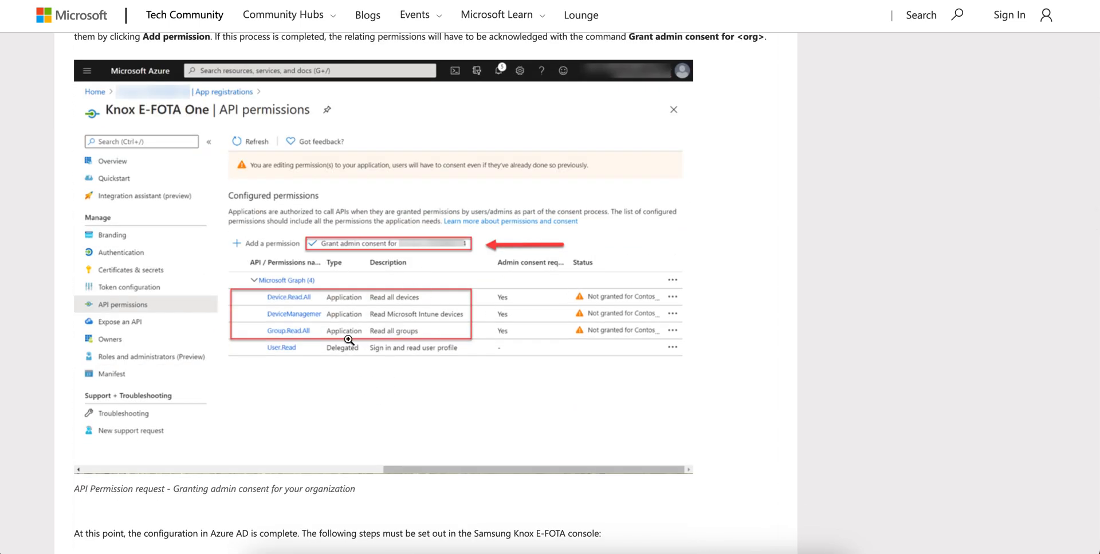
# Scroll past the Connect with your EMM and Add device groups screenshots to the group sync notes.
pyautogui.scroll(-3)
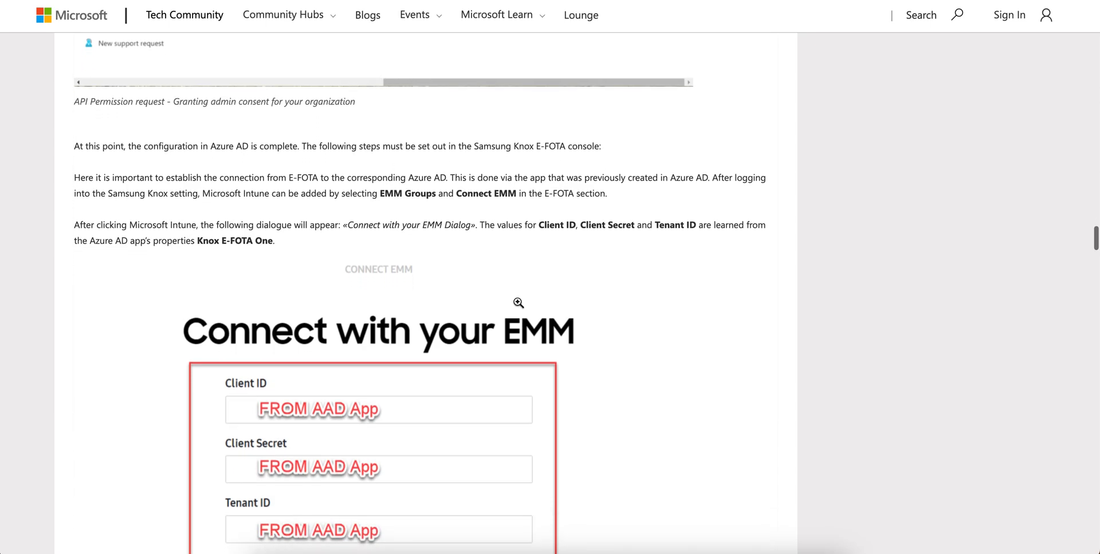
pyautogui.scroll(-3)
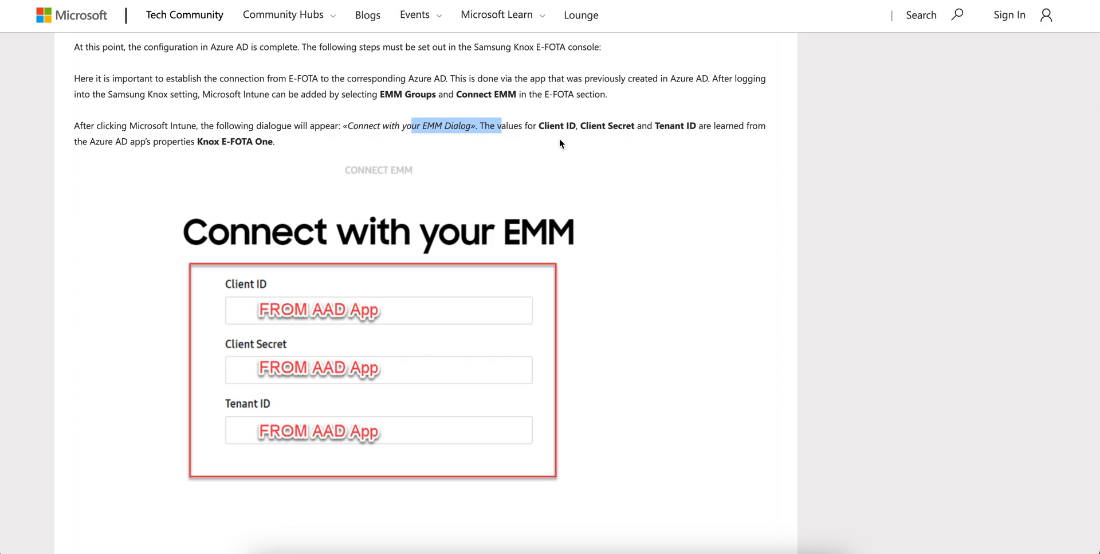
pyautogui.moveTo(464, 329)
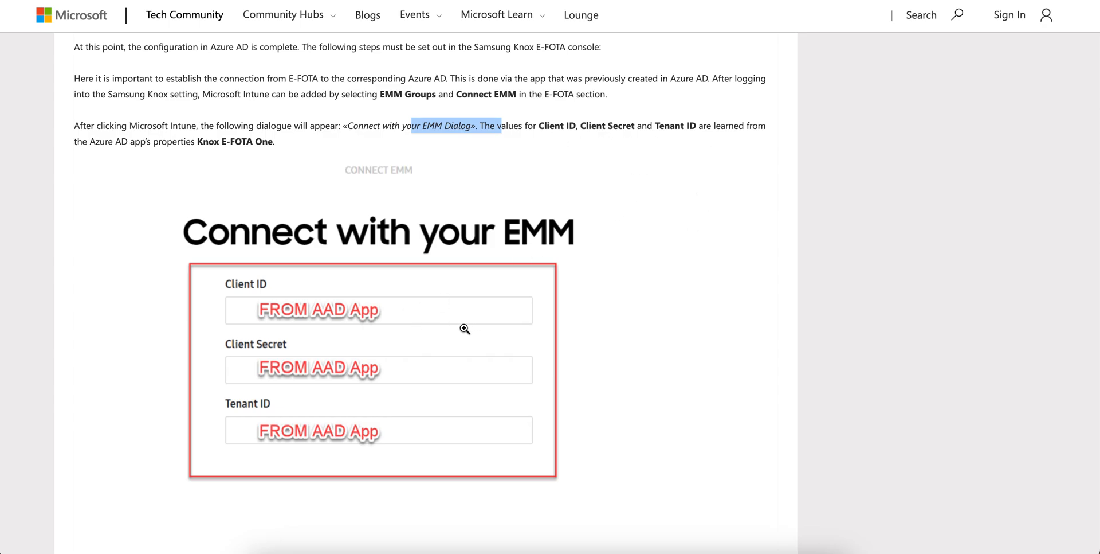
pyautogui.moveTo(687, 279)
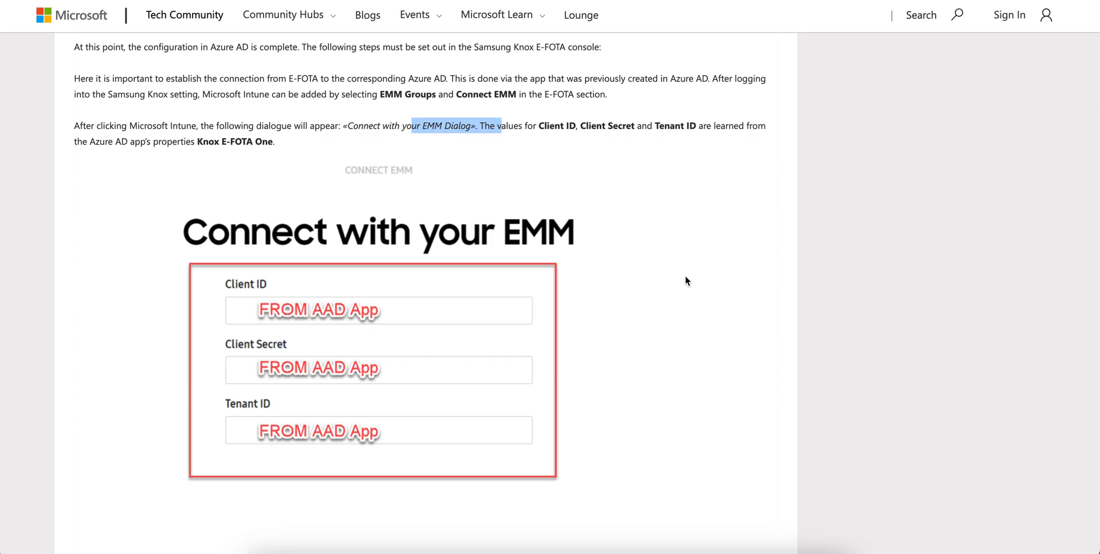
pyautogui.scroll(-3)
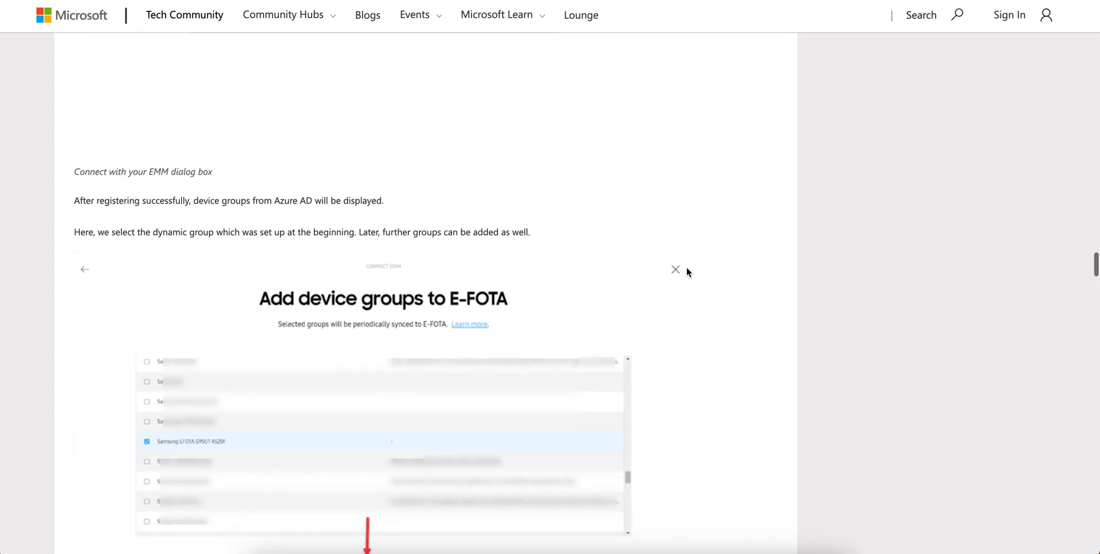
pyautogui.scroll(-3)
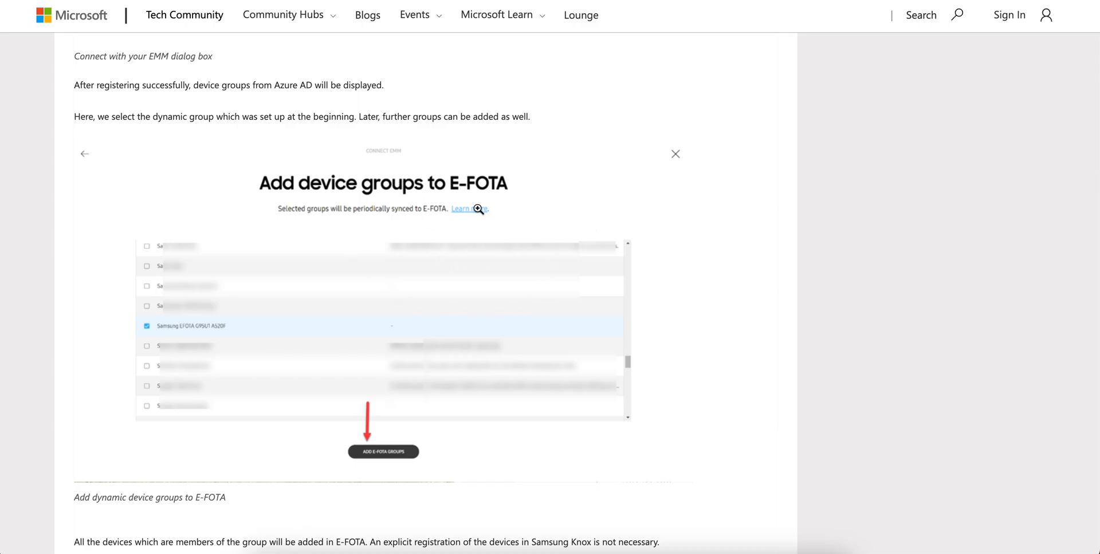
pyautogui.scroll(-3)
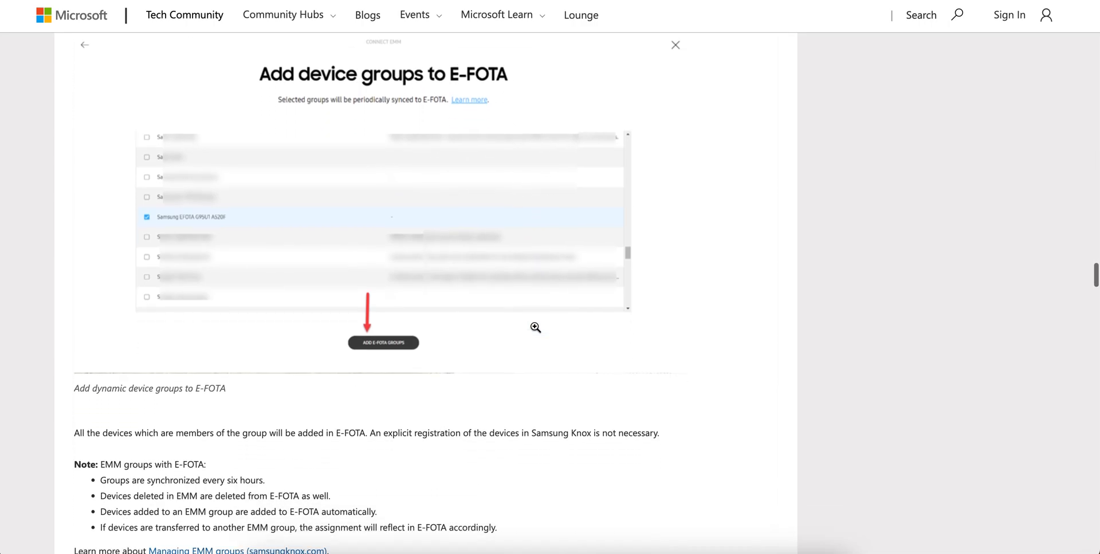
pyautogui.scroll(-3)
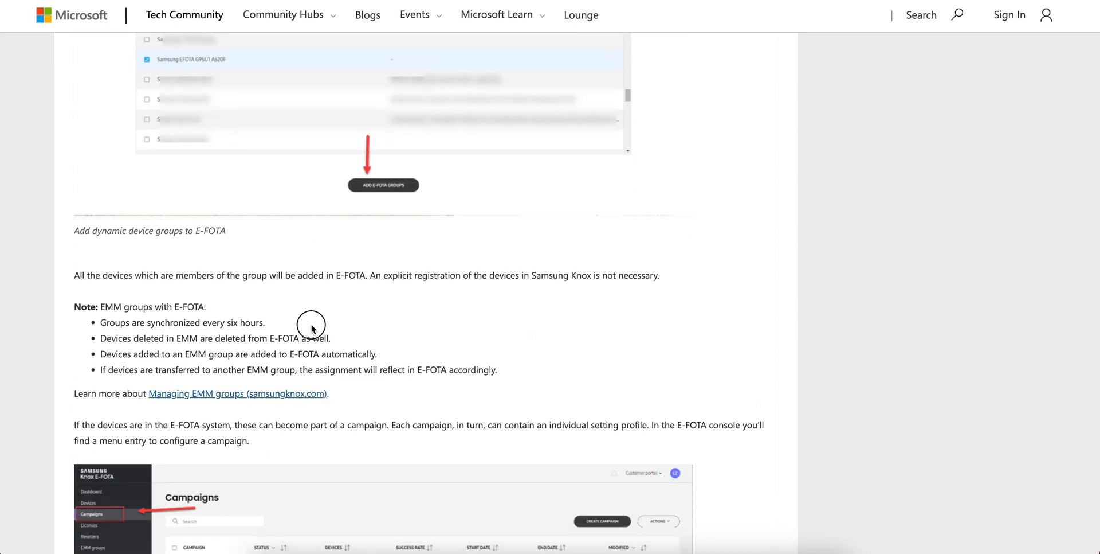
pyautogui.scroll(-3)
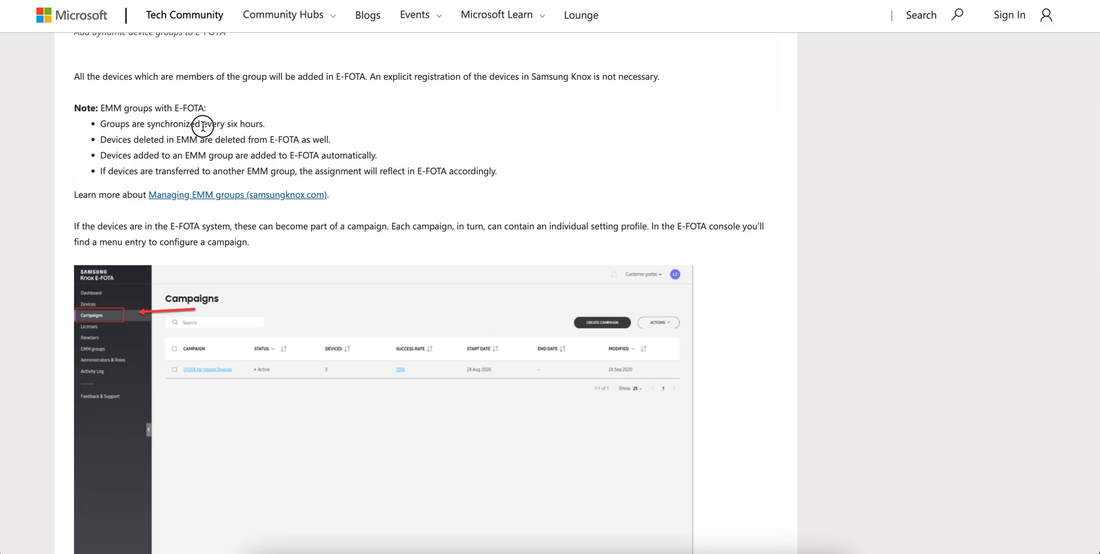
# Highlight that EMM groups sync 'every six hours', then clear the highlight.
pyautogui.moveTo(202, 123); pyautogui.dragTo(264, 124)
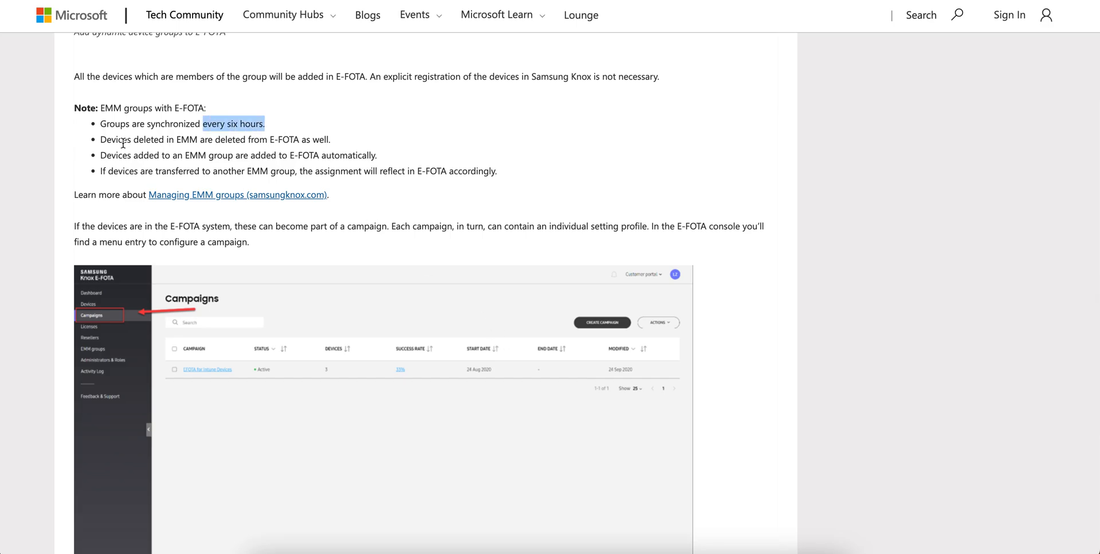
pyautogui.click(334, 145)
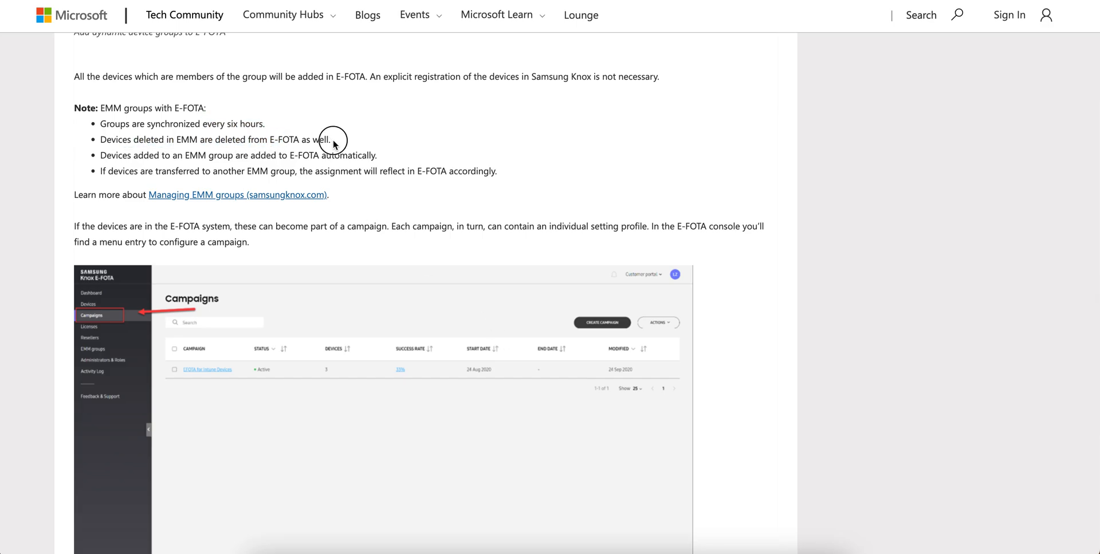
# Scroll past the Campaigns, Campaign information and Assign Devices screenshots to the OEMConfig profile screenshot.
pyautogui.scroll(-3)
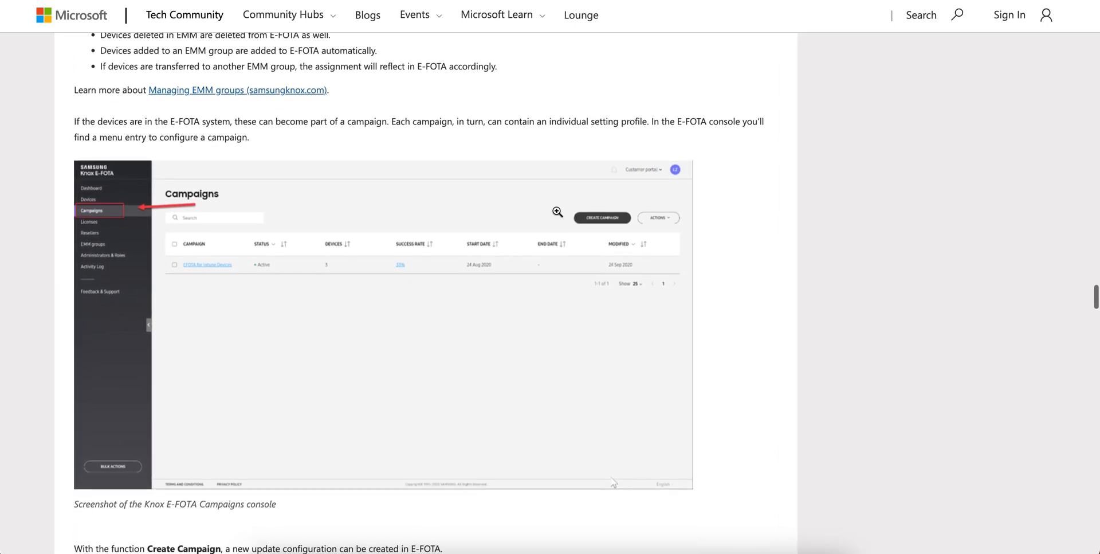
pyautogui.scroll(-3)
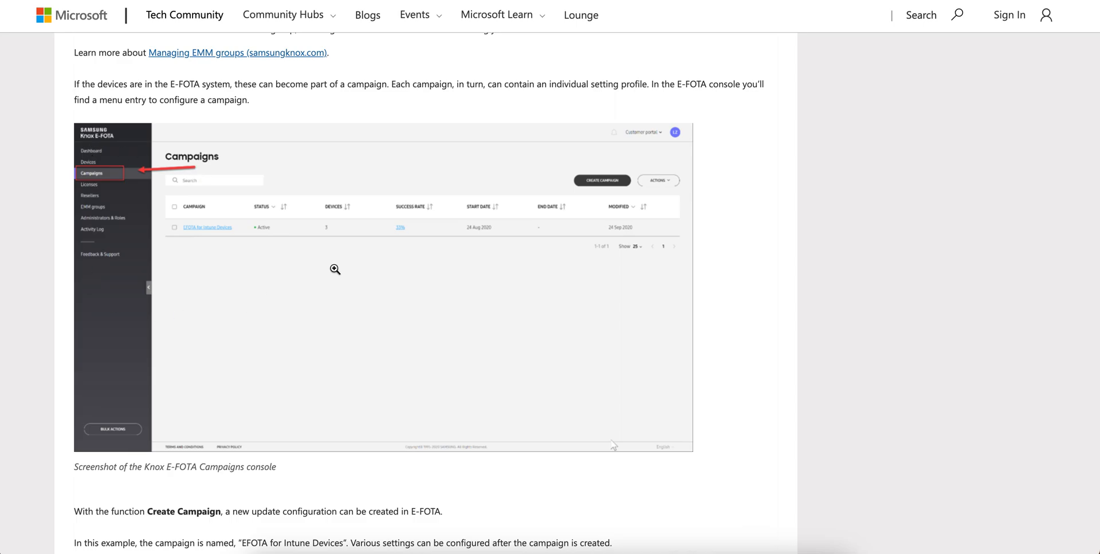
pyautogui.scroll(-3)
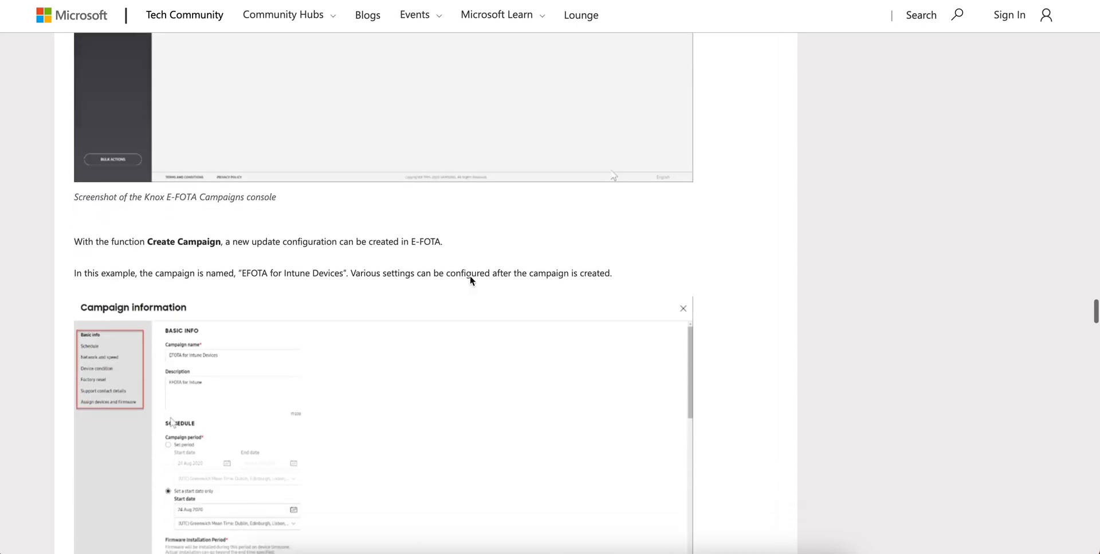
pyautogui.scroll(-3)
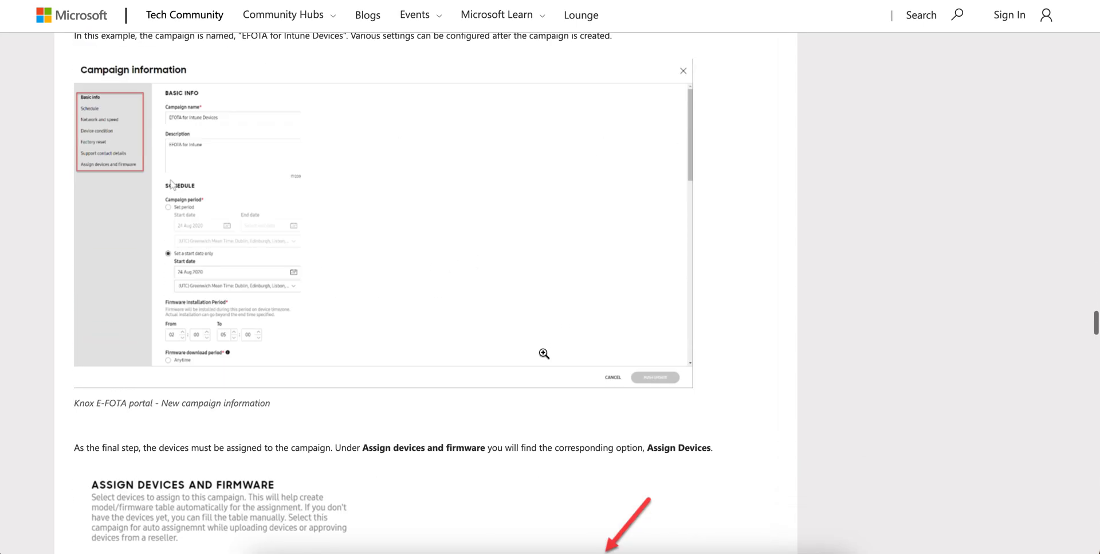
pyautogui.scroll(-3)
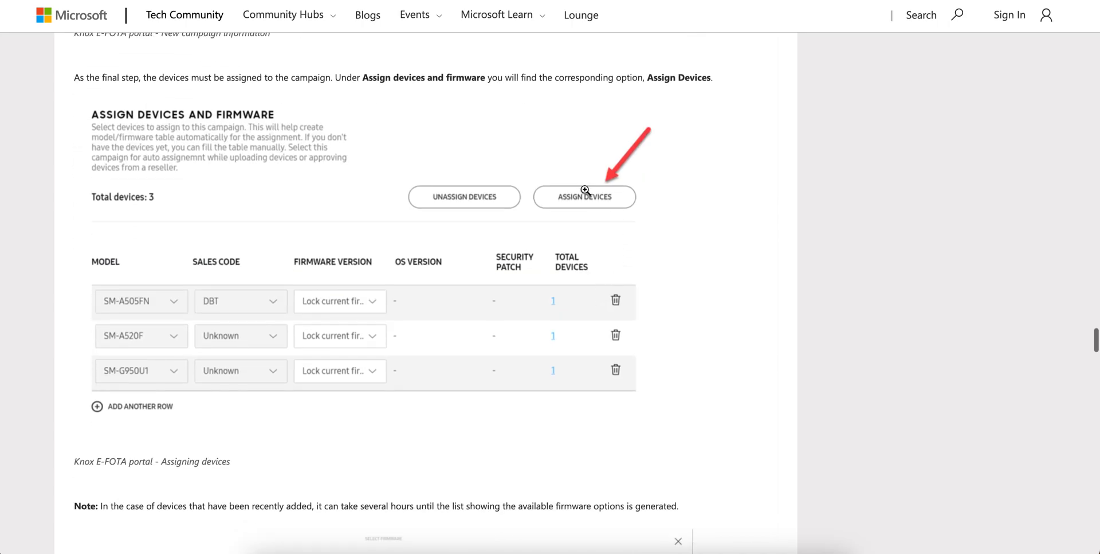
pyautogui.scroll(-3)
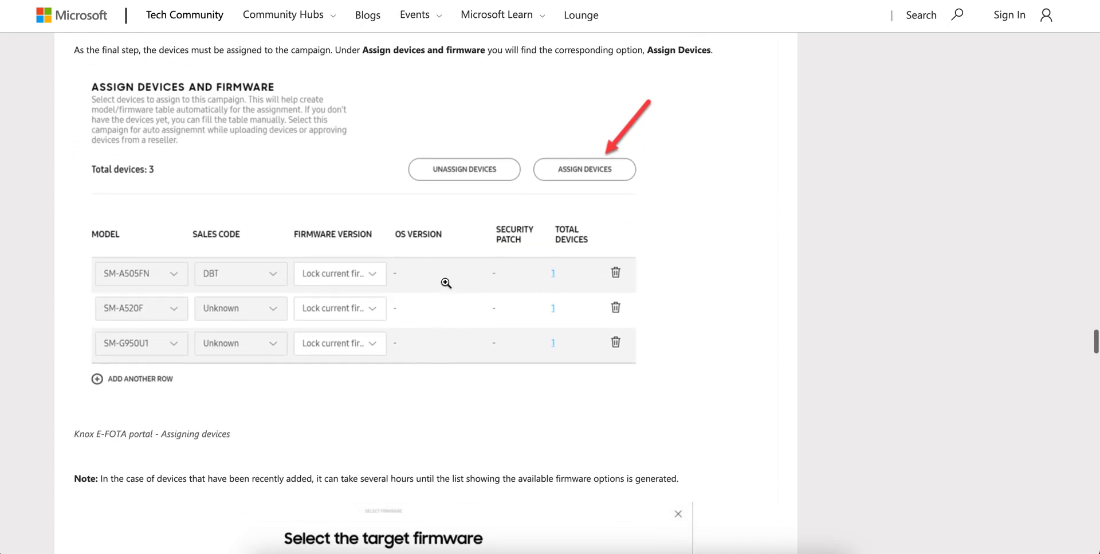
pyautogui.scroll(-3)
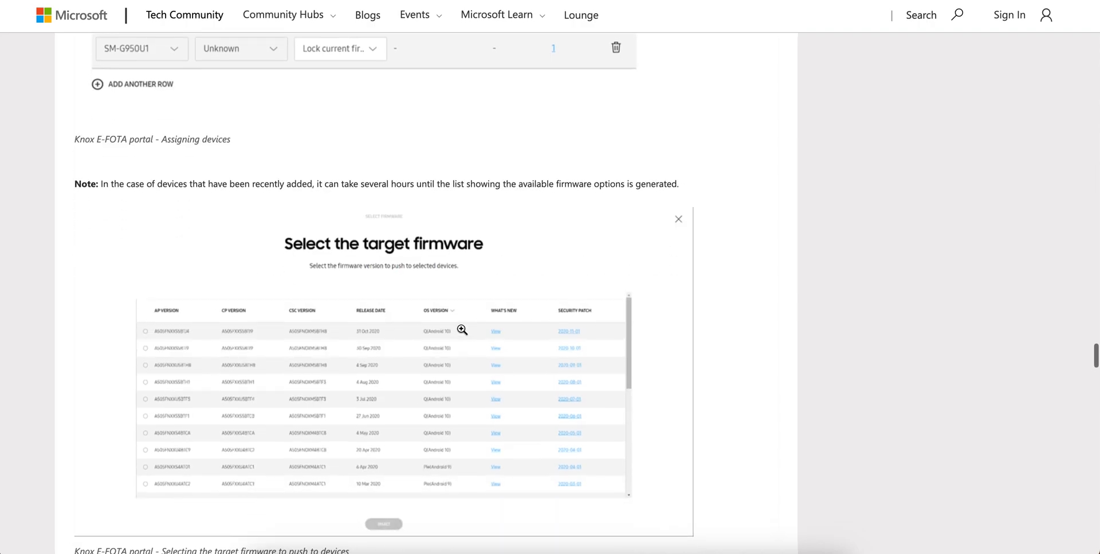
pyautogui.scroll(-3)
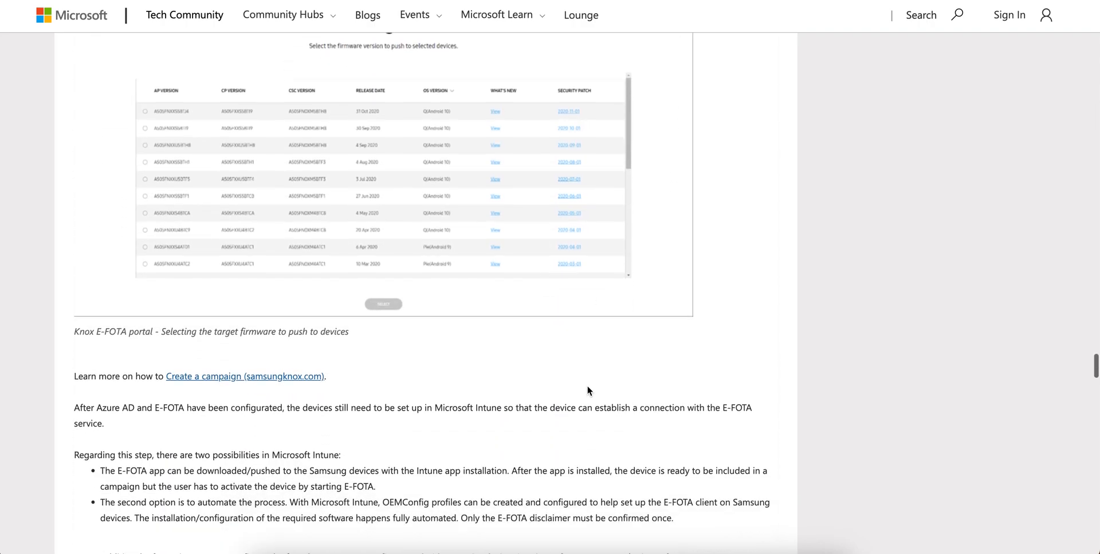
pyautogui.scroll(-3)
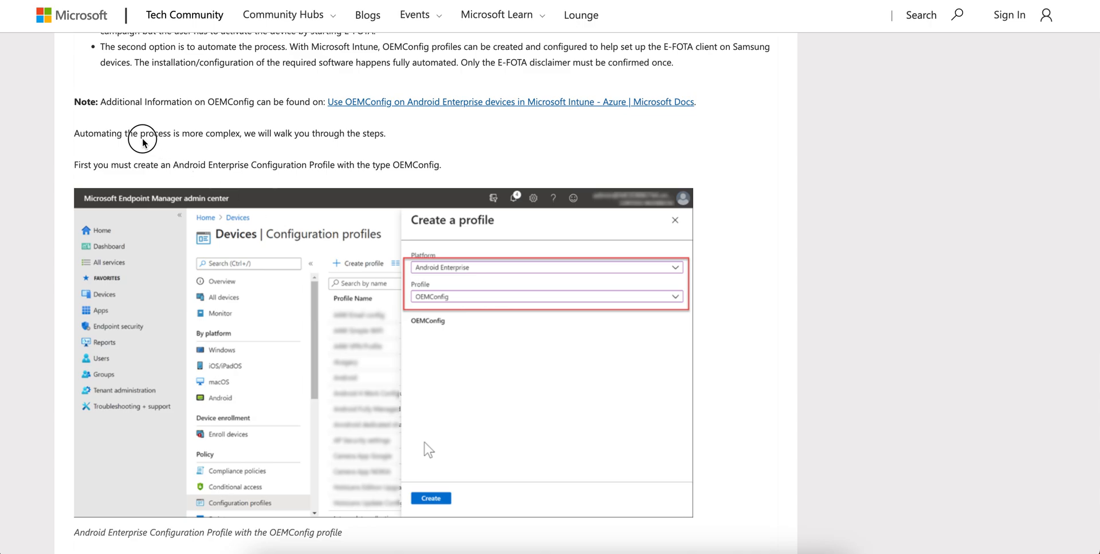
# Highlight the 'process is more complex' sentence, then scroll past the OEMConfig profile screenshots to the device notification images.
pyautogui.moveTo(140, 133); pyautogui.dragTo(386, 133)
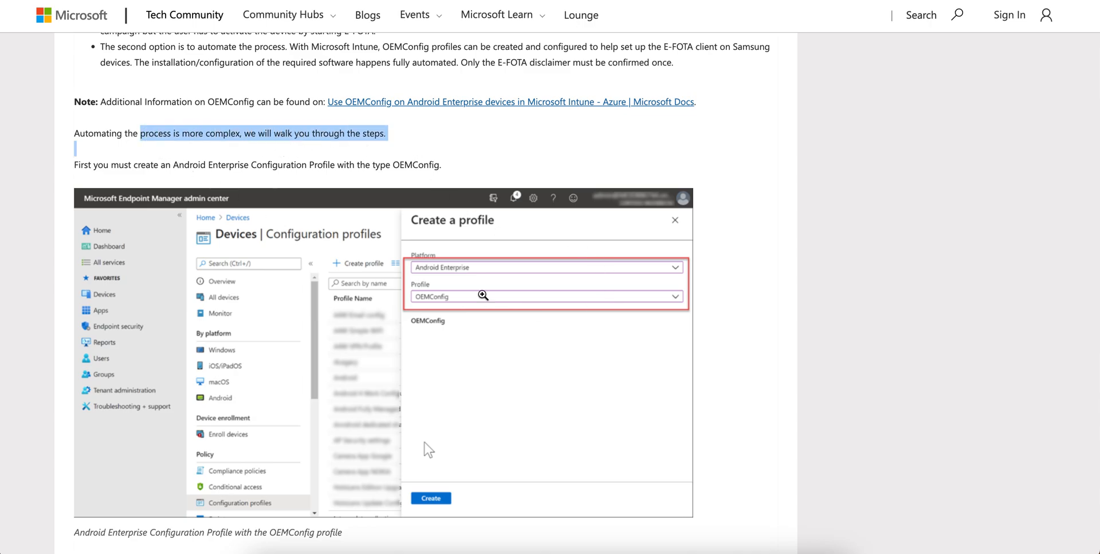
pyautogui.scroll(-3)
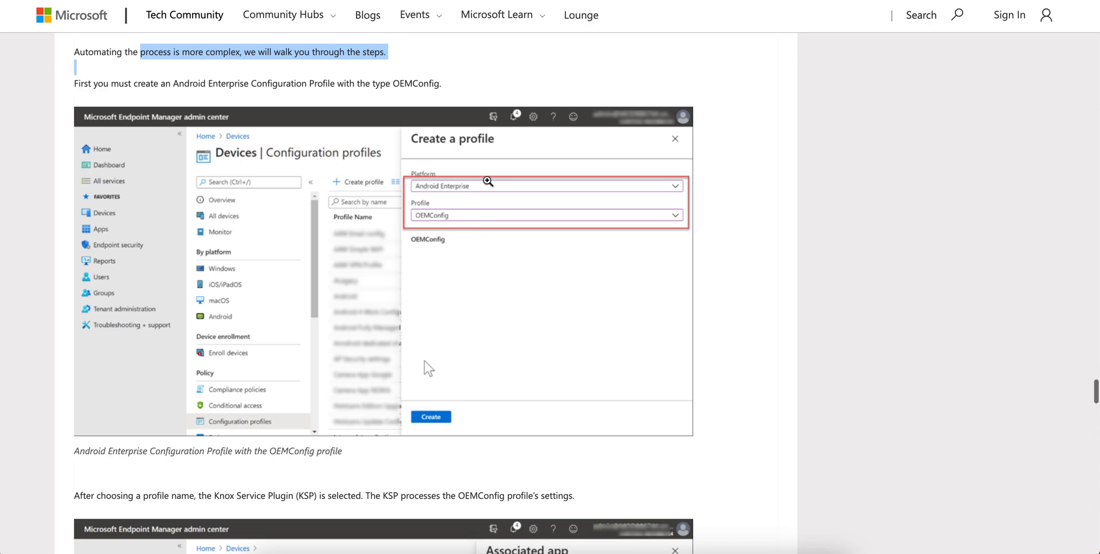
pyautogui.scroll(-3)
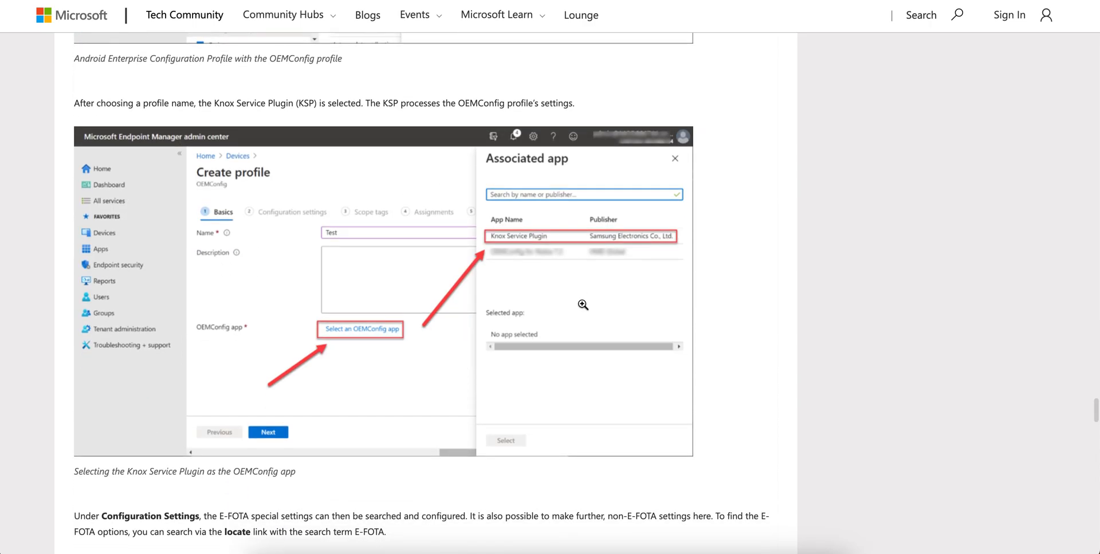
pyautogui.scroll(-3)
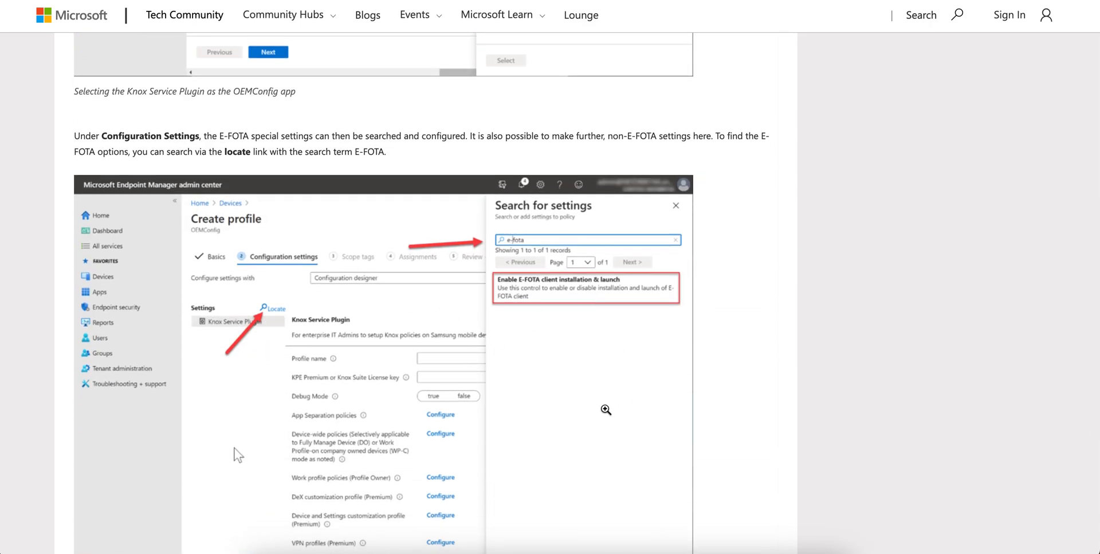
pyautogui.scroll(-3)
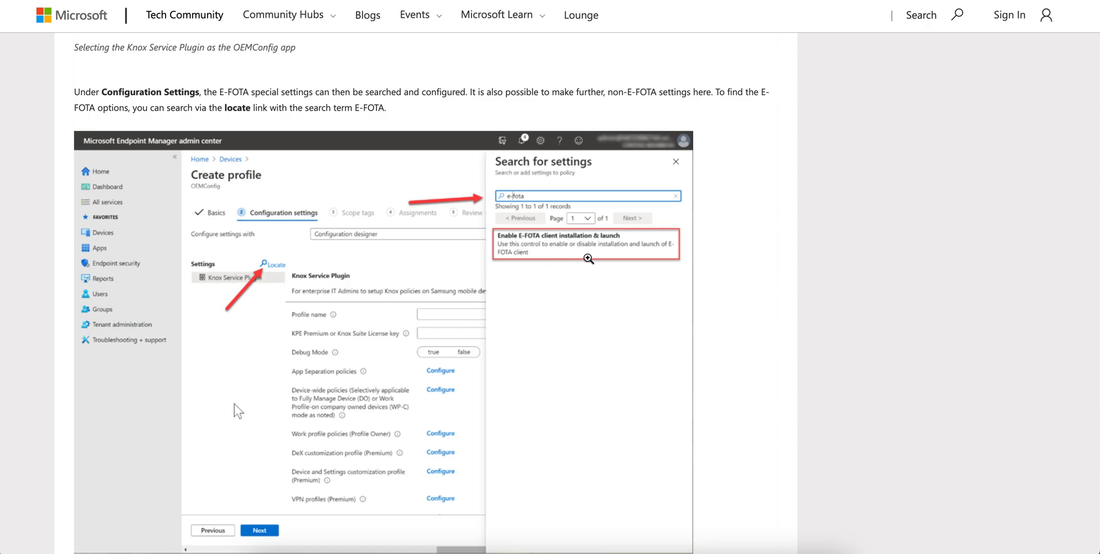
pyautogui.scroll(-3)
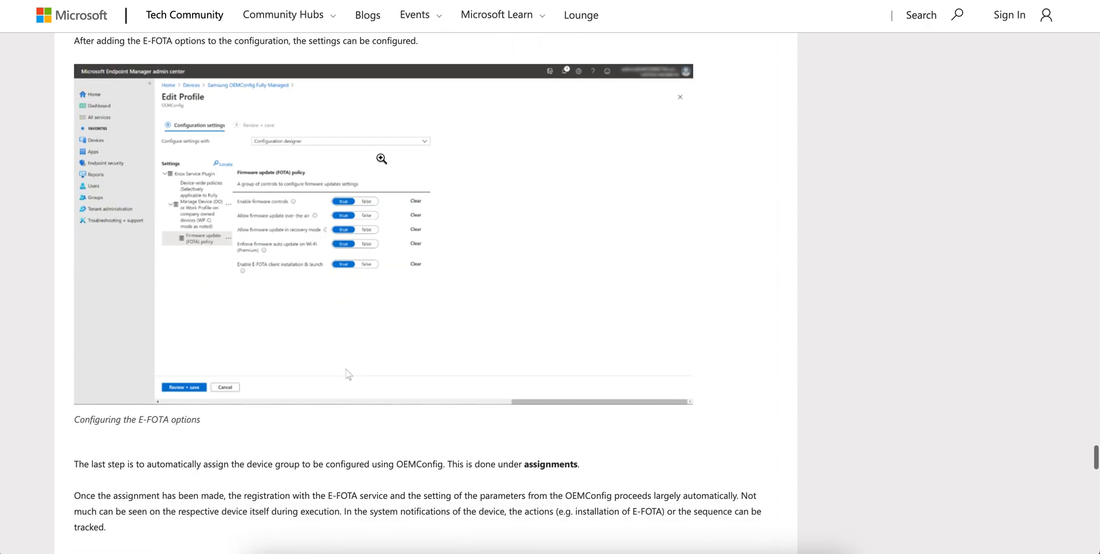
pyautogui.scroll(-3)
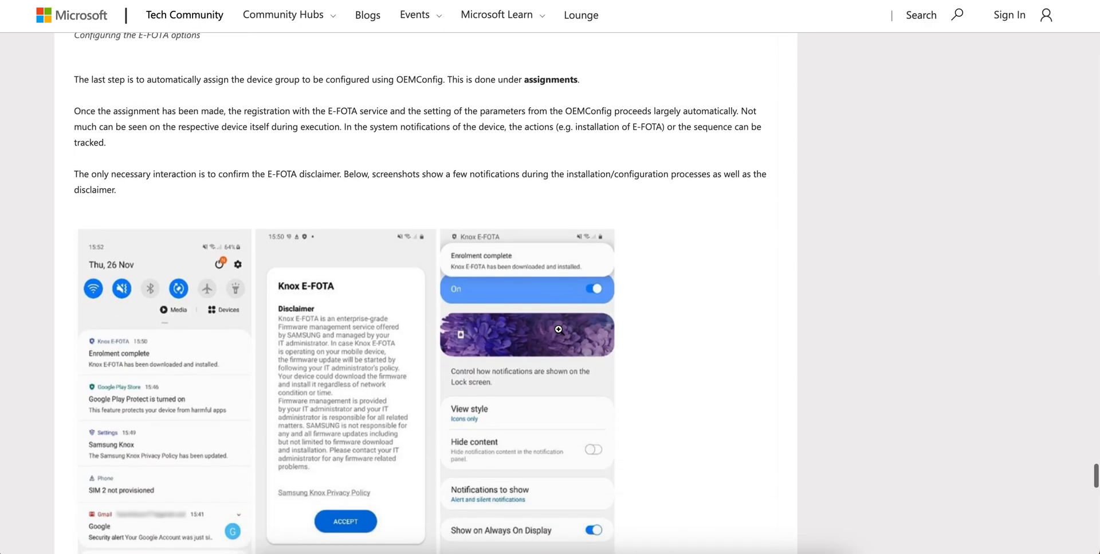
pyautogui.scroll(-3)
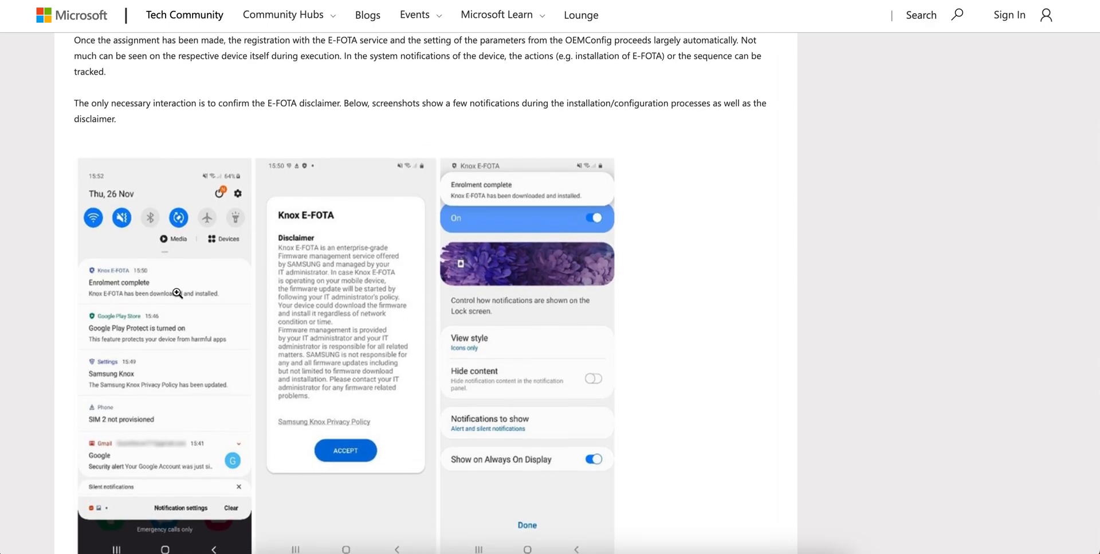
pyautogui.moveTo(580, 406)
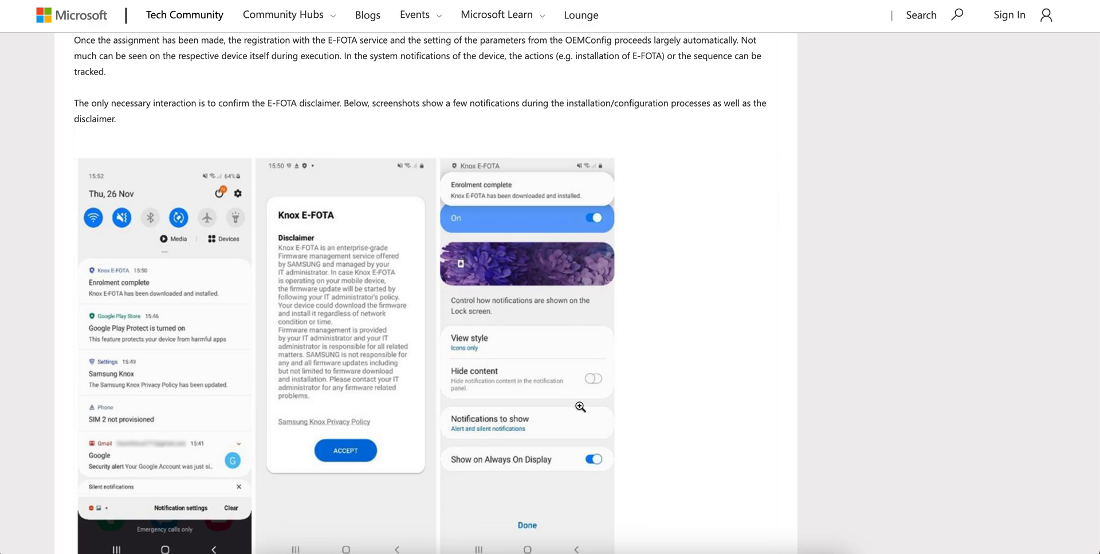
# Scroll to the 'Knox E-FOTA portal - Device overview' screenshot showing the Campaign active status.
pyautogui.scroll(-3)
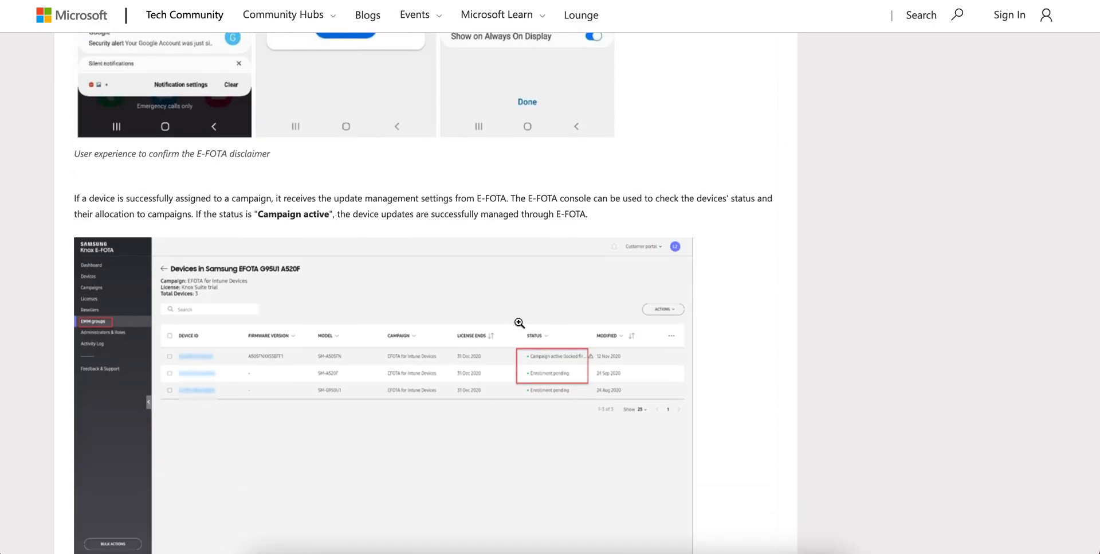
pyautogui.scroll(-3)
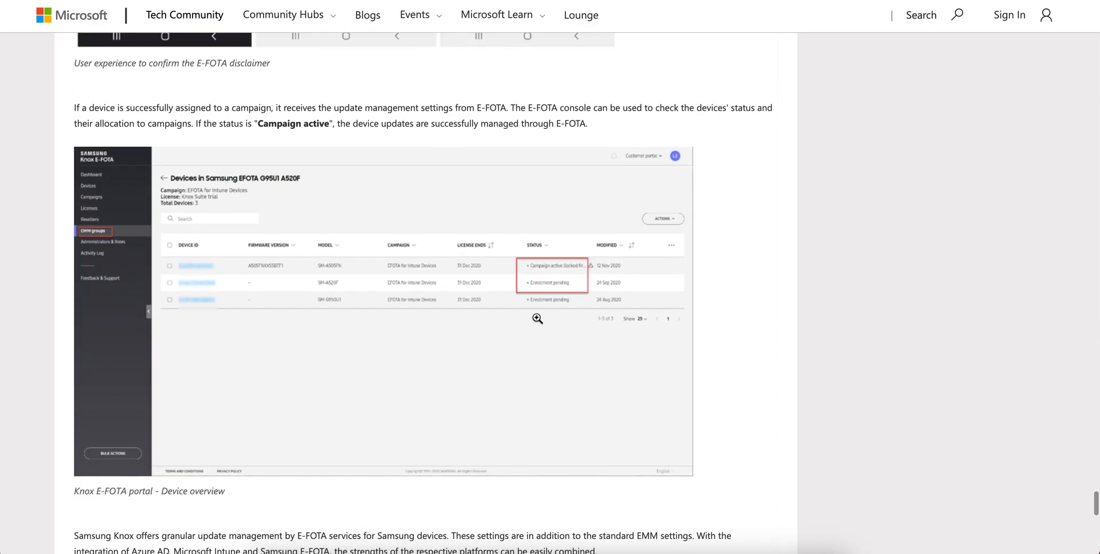
pyautogui.scroll(-3)
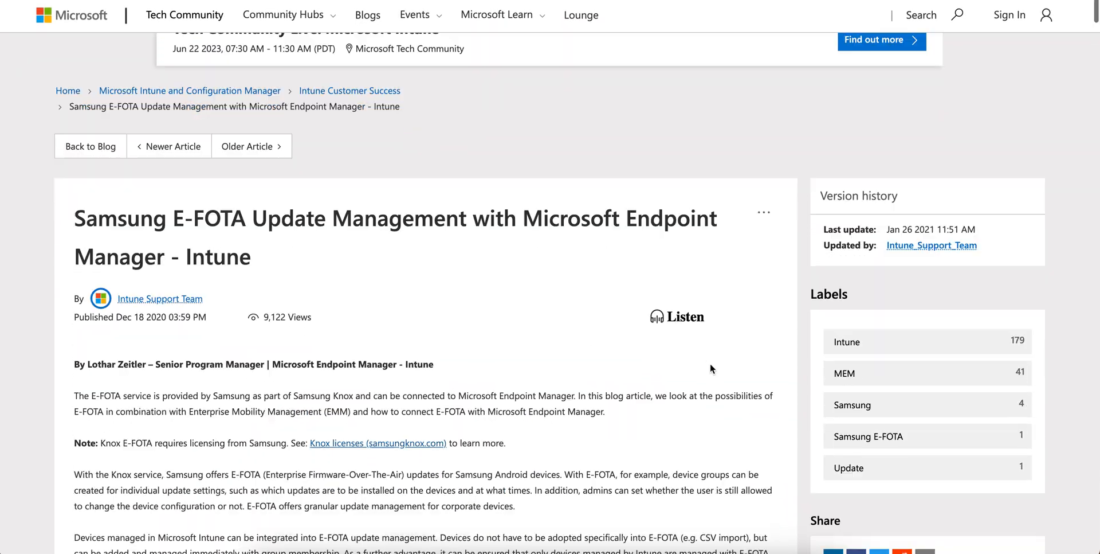
# Scroll from the blog title past the group and Azure AD app registration screenshots to the Connect with your EMM image.
pyautogui.scroll(-3)
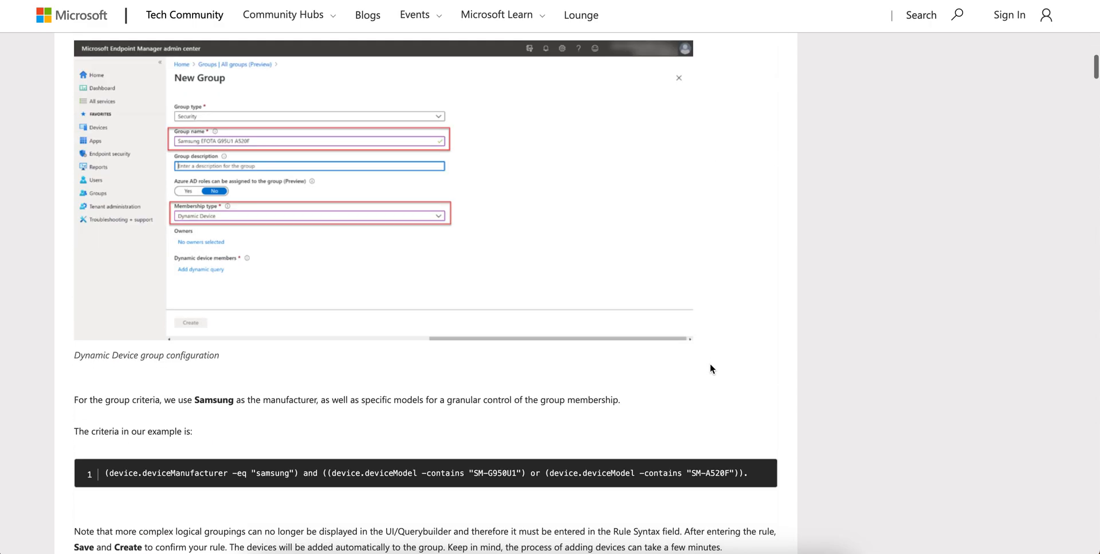
pyautogui.scroll(-3)
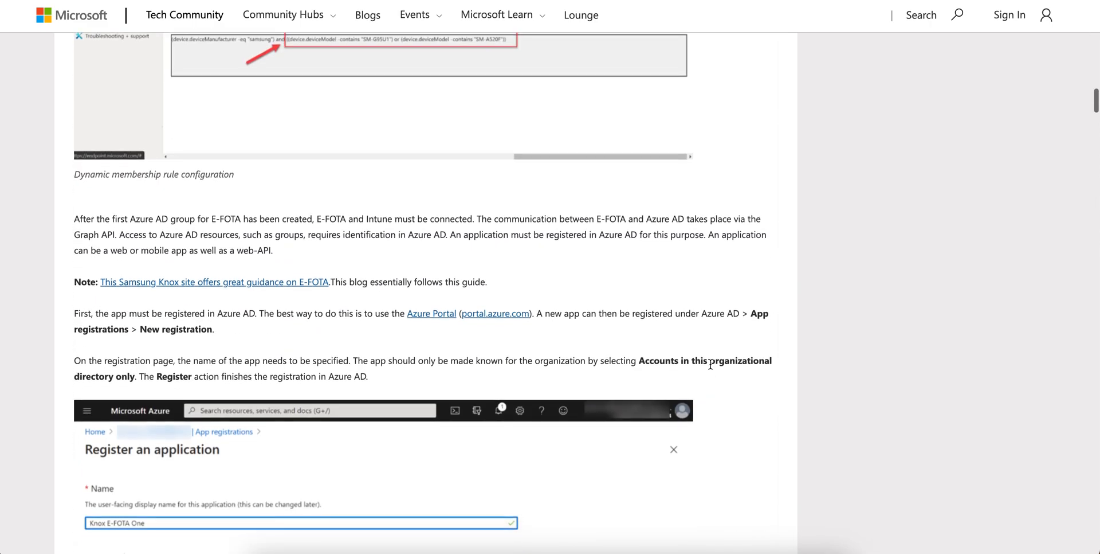
pyautogui.scroll(-3)
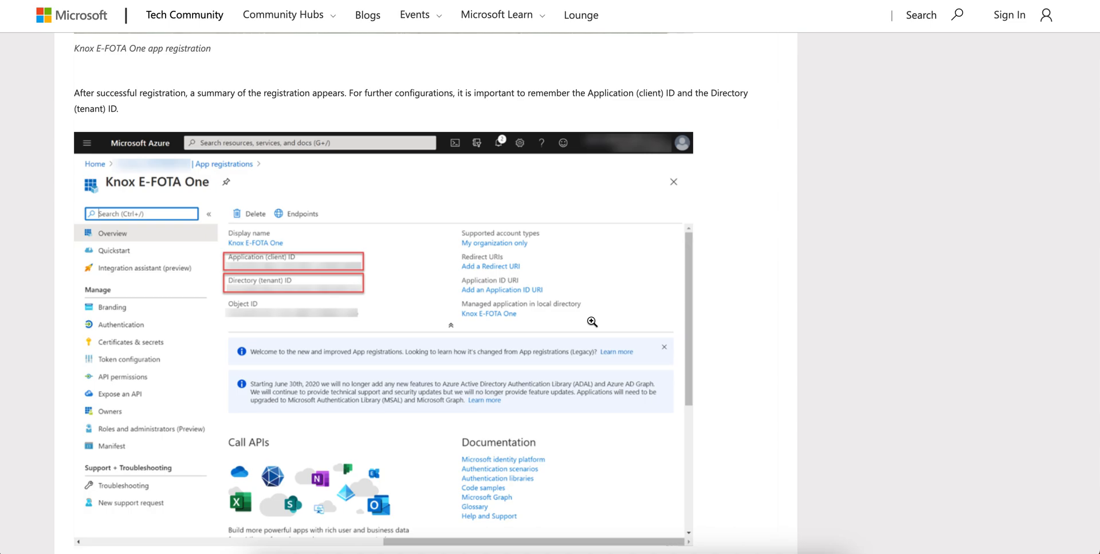
pyautogui.scroll(-3)
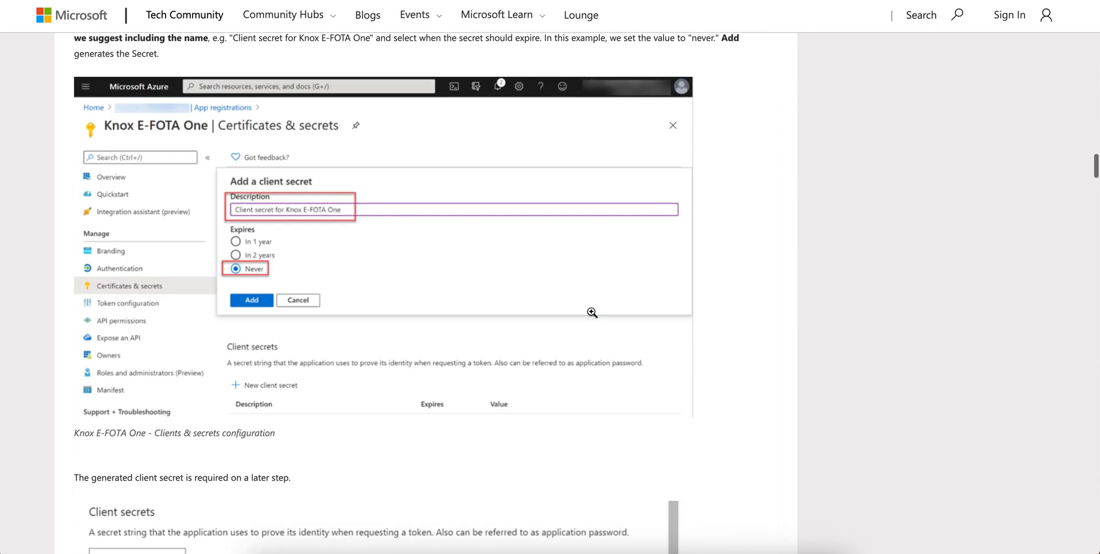
pyautogui.scroll(-3)
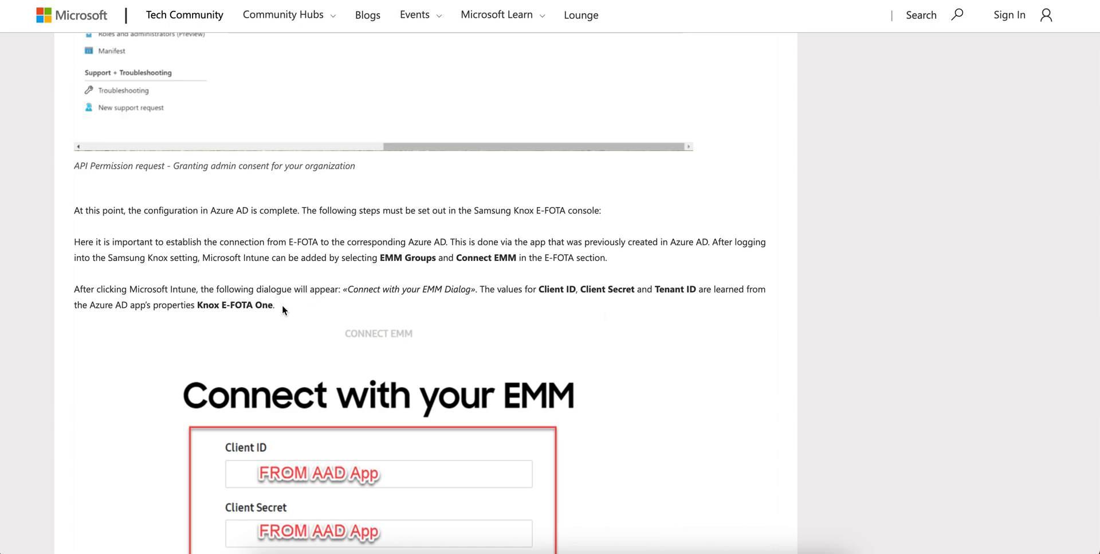
pyautogui.scroll(-3)
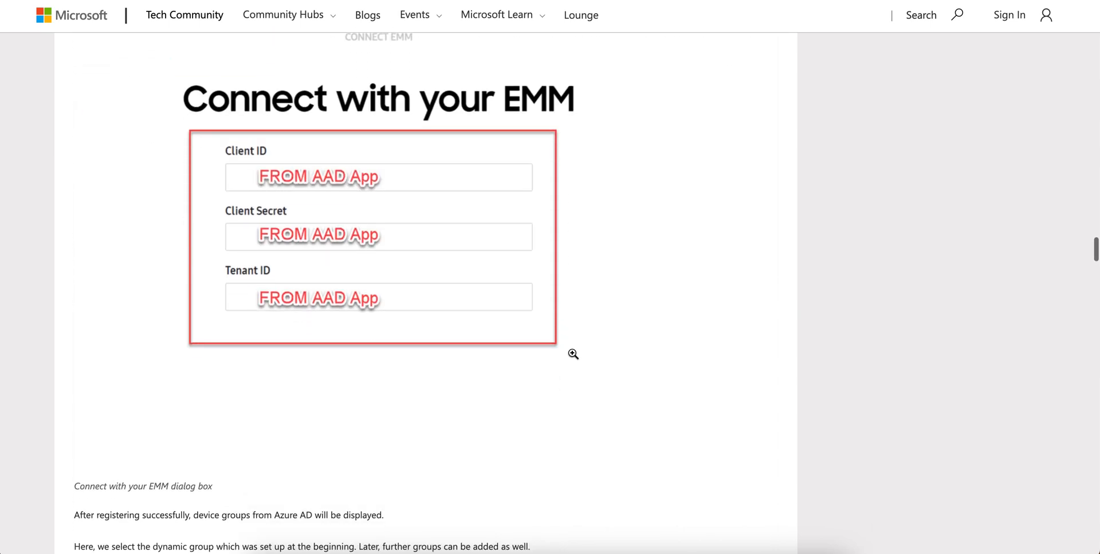
pyautogui.scroll(-3)
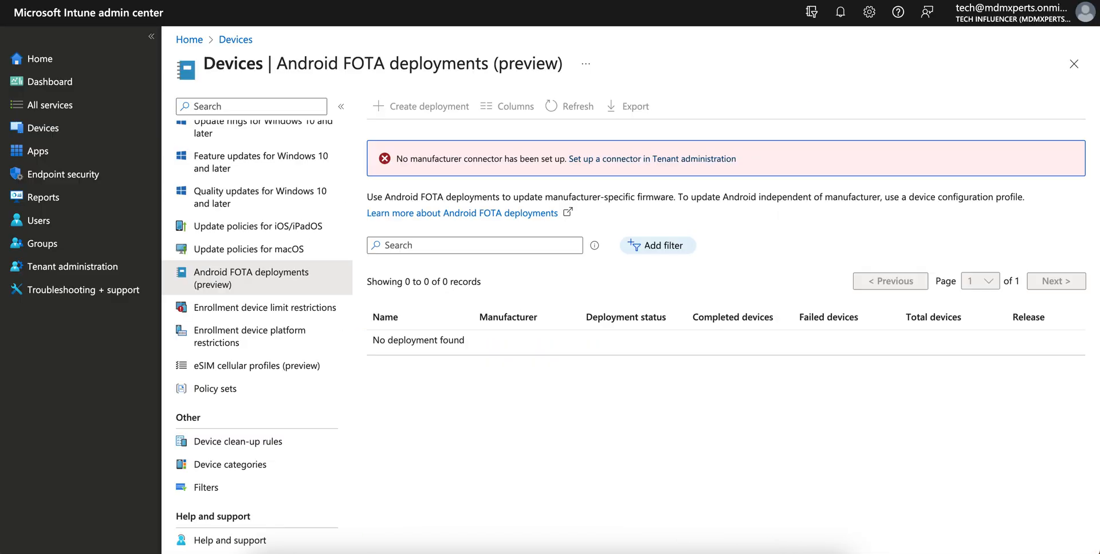
pyautogui.moveTo(487, 223)
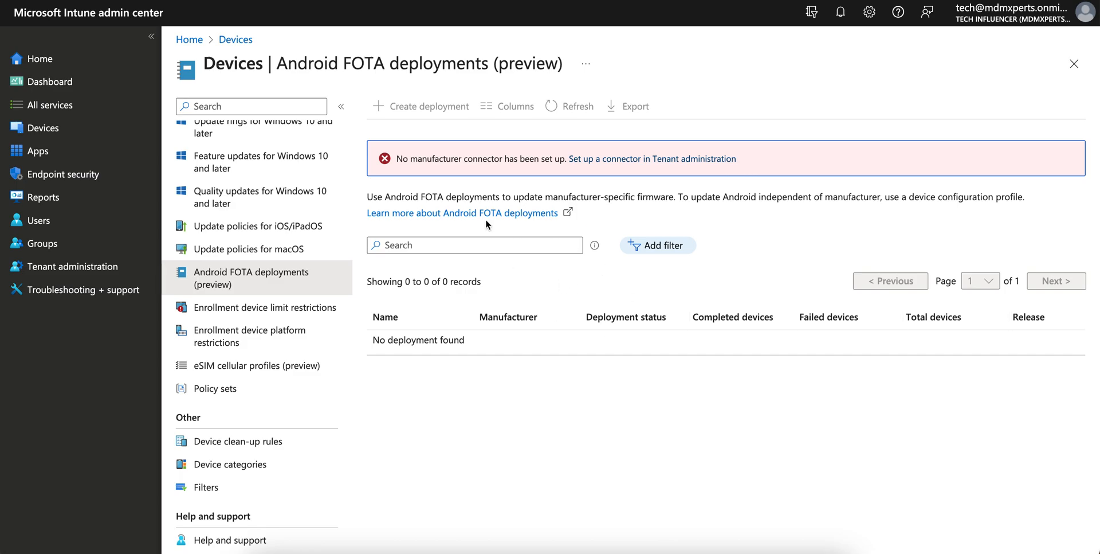